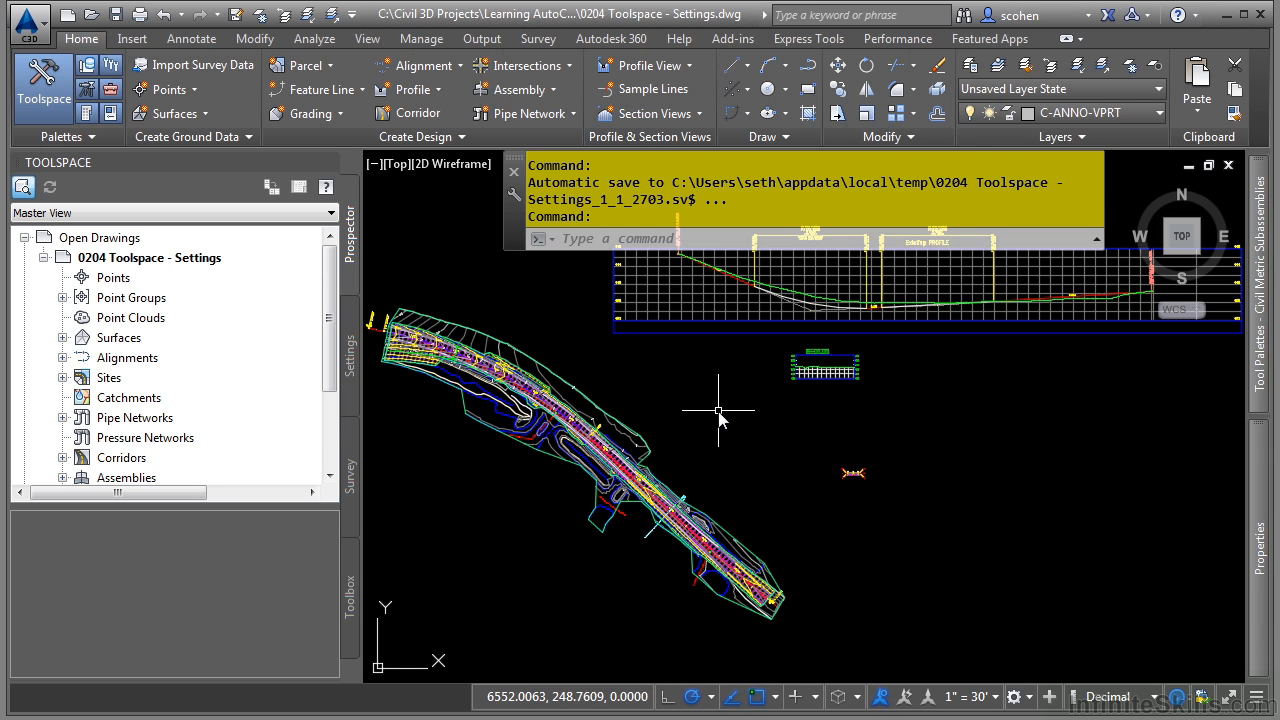
pyautogui.moveTo(688, 422)
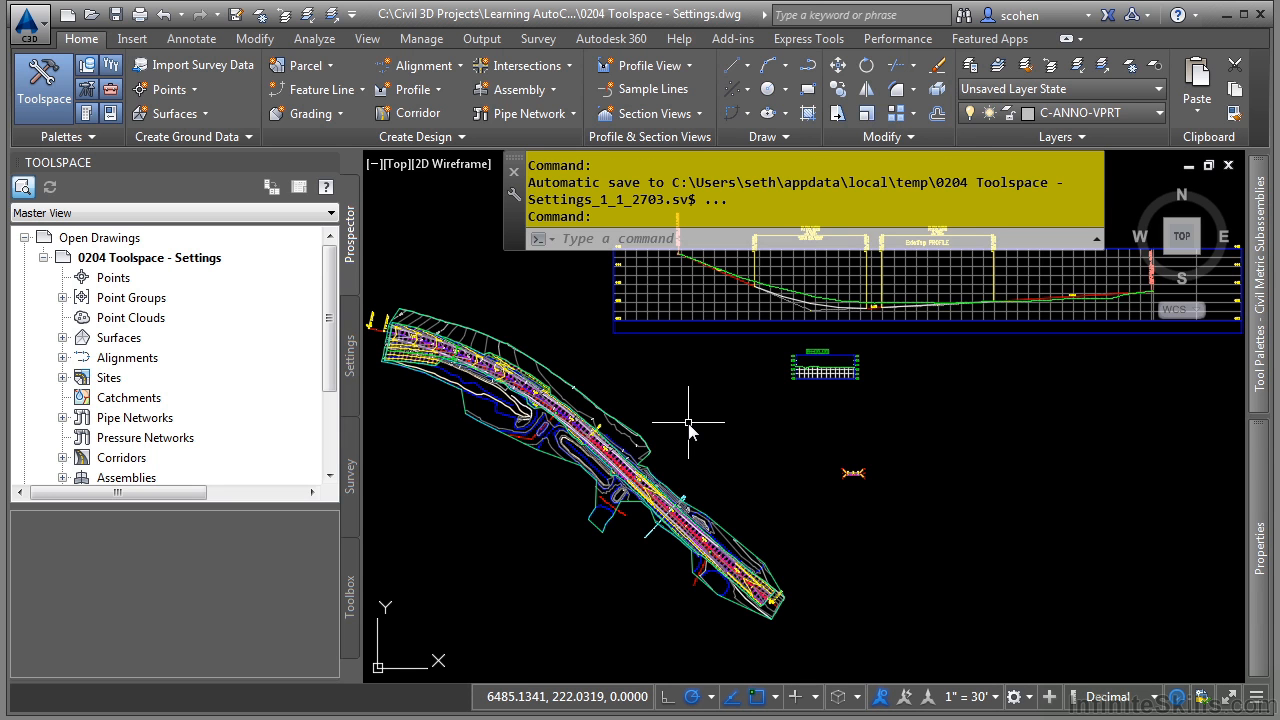
pyautogui.moveTo(688, 422)
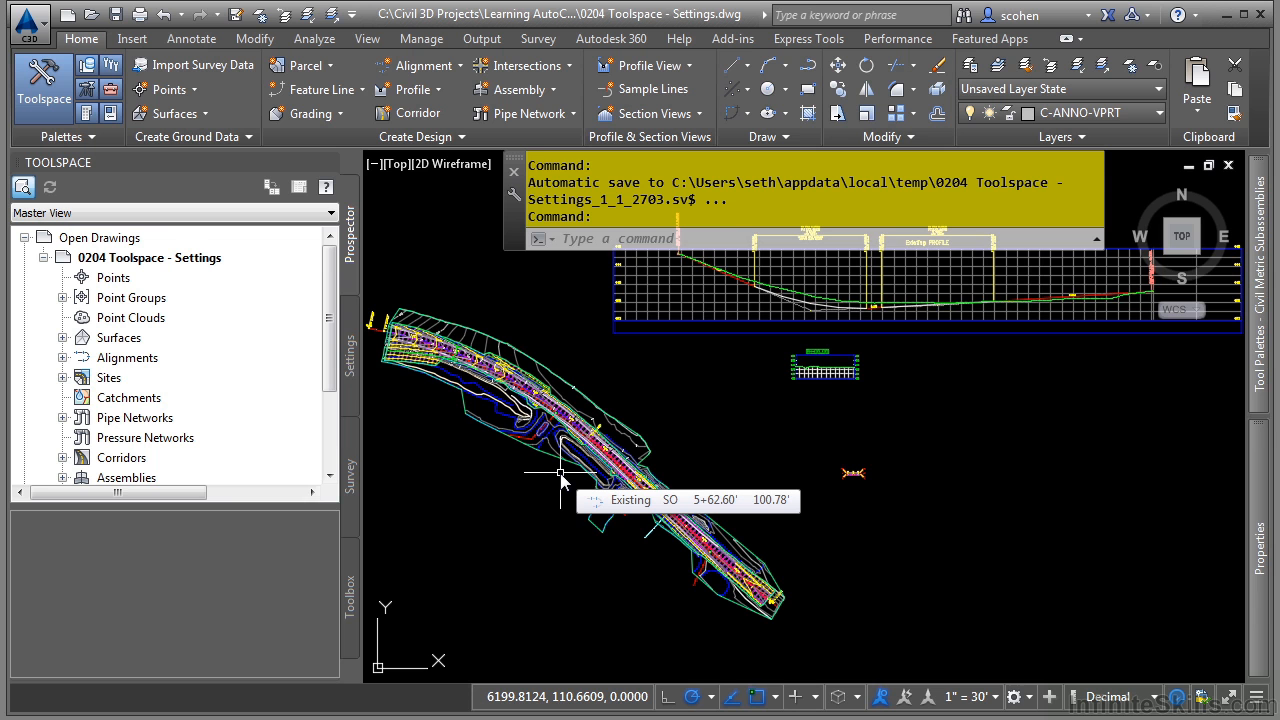
pyautogui.moveTo(450, 385)
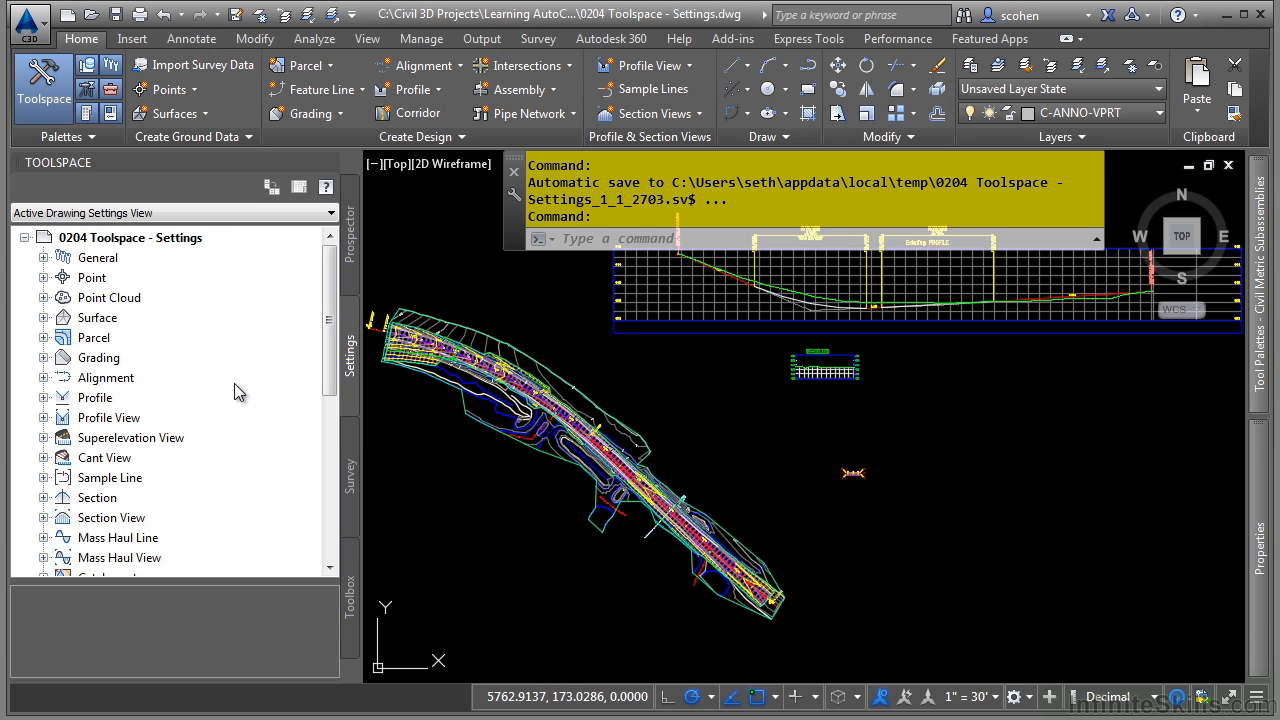
pyautogui.moveTo(211, 342)
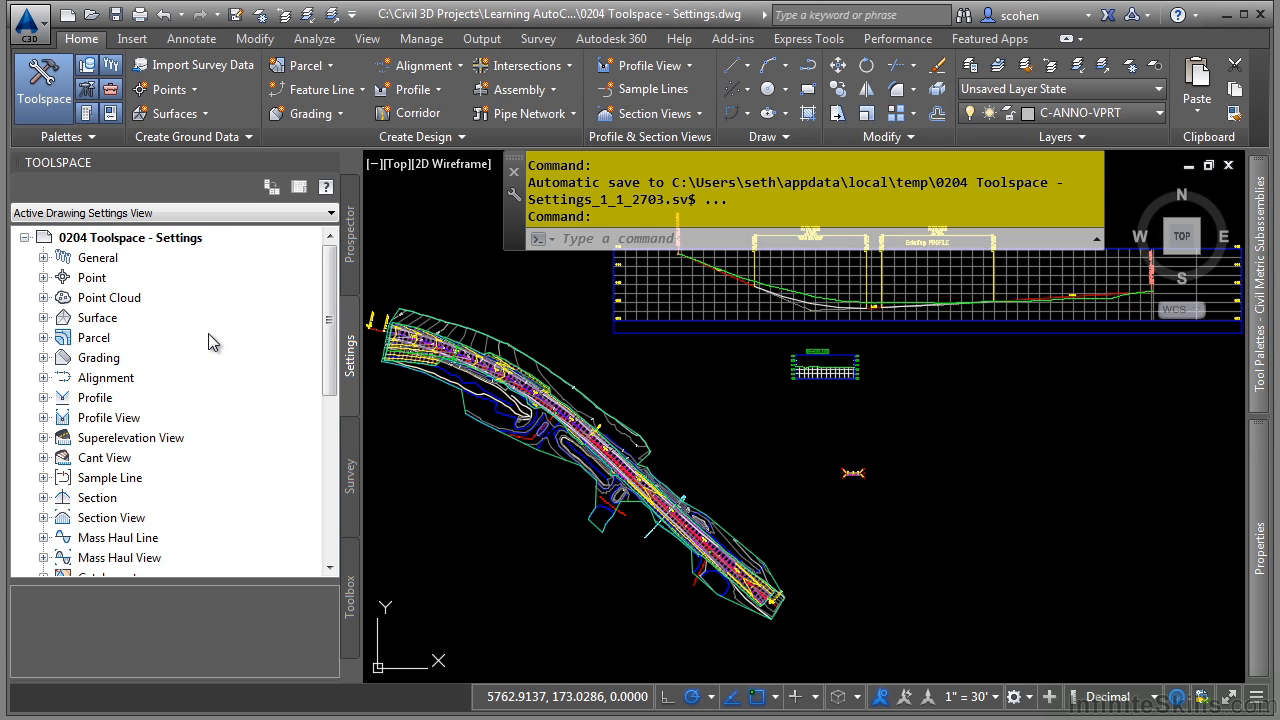
pyautogui.moveTo(145, 345)
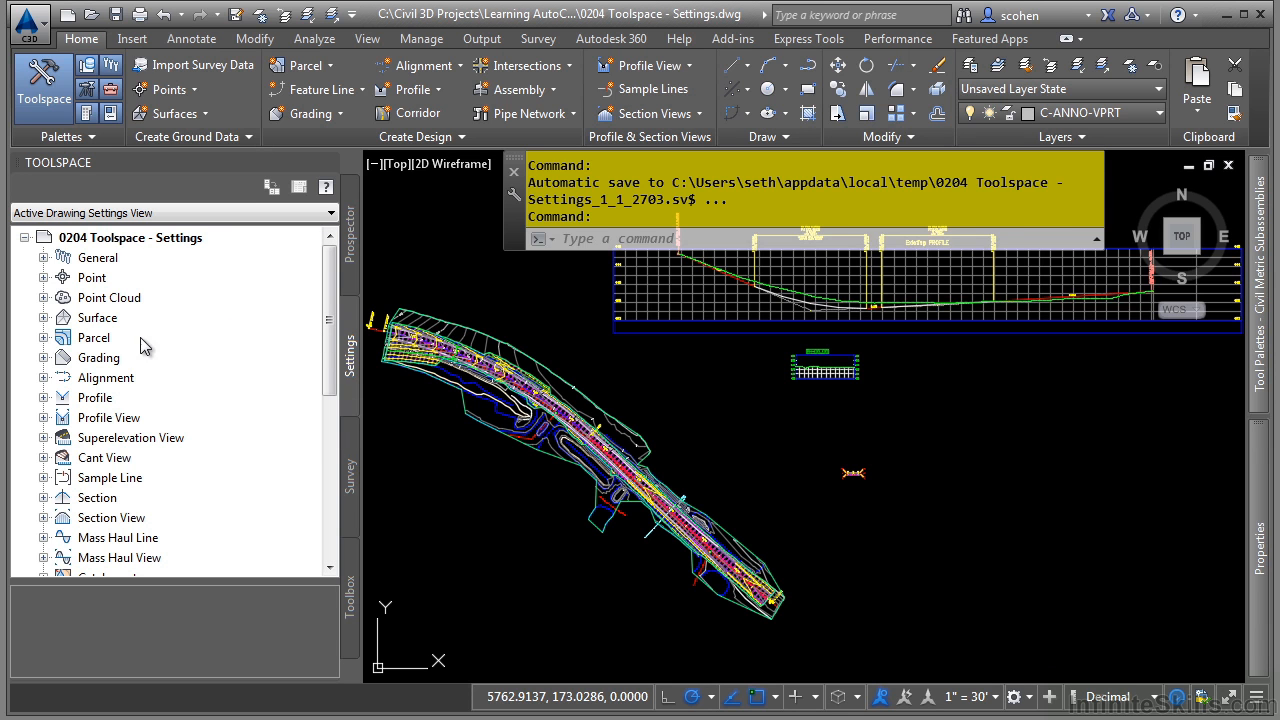
pyautogui.moveTo(155, 395)
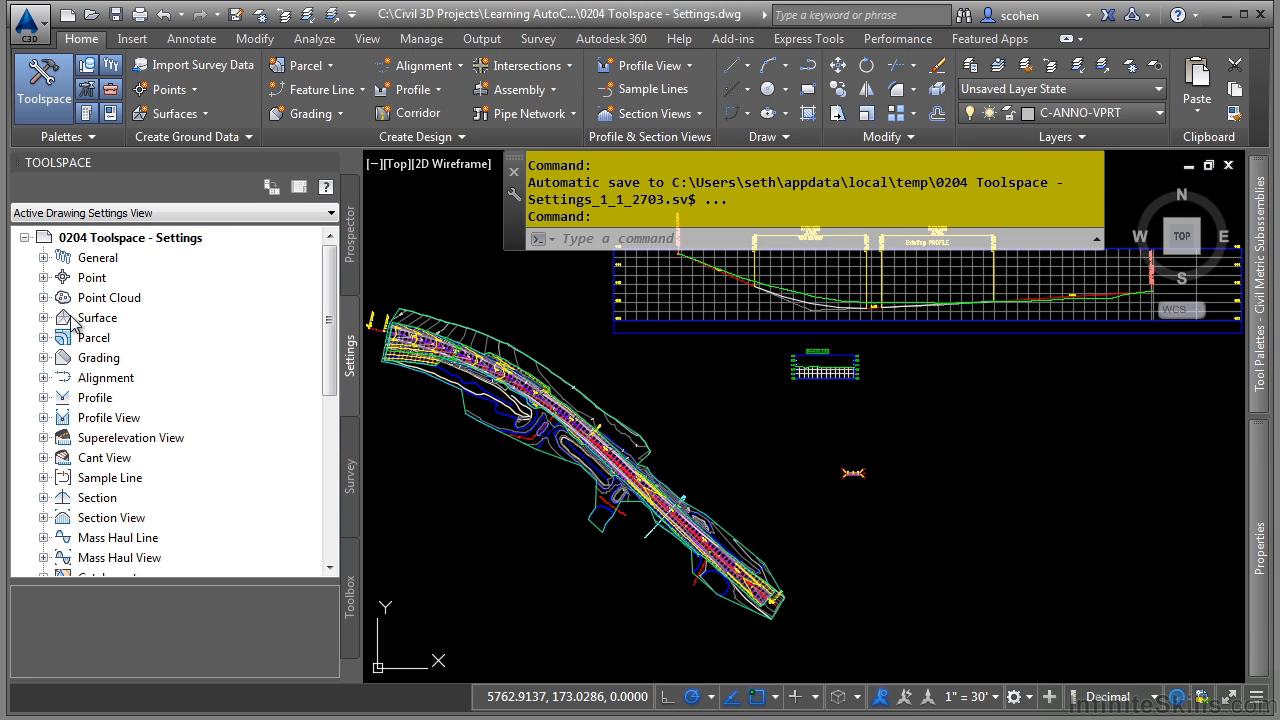
pyautogui.moveTo(94, 337)
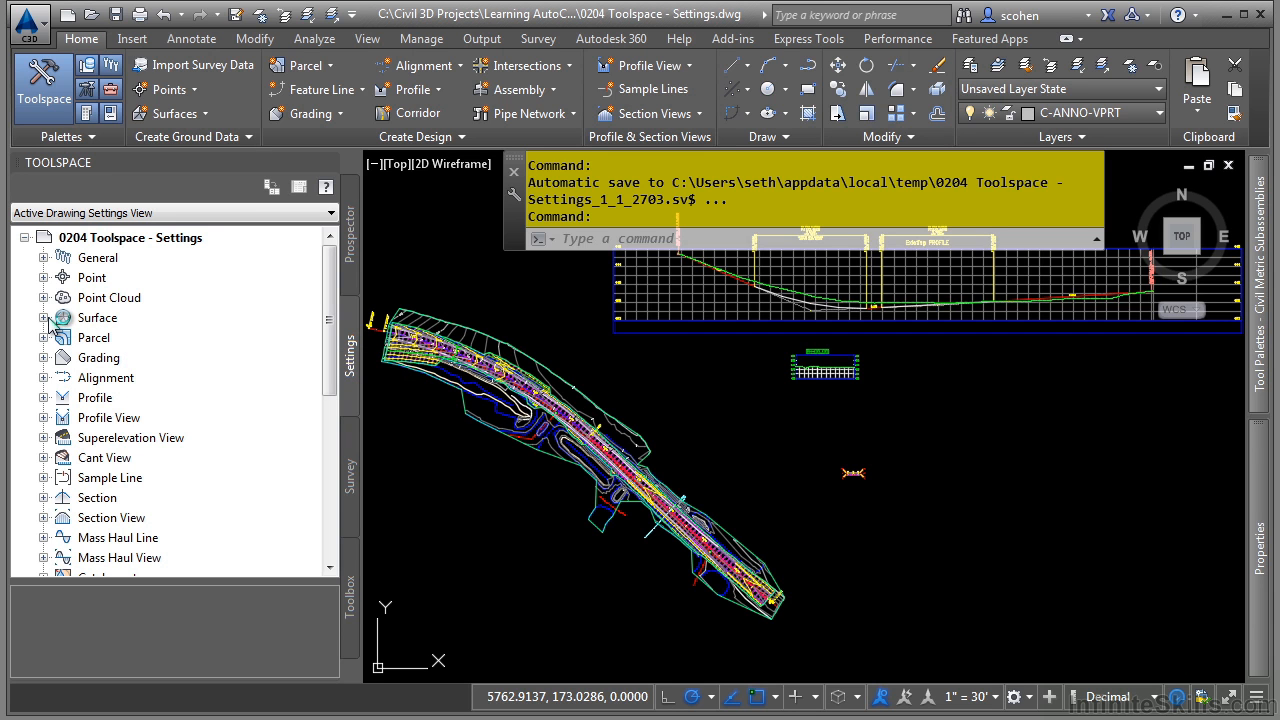
# Step: Expand Surface > Surface Styles and bring up options for Contours 1' and 5' (Background)
pyautogui.click(44, 317)
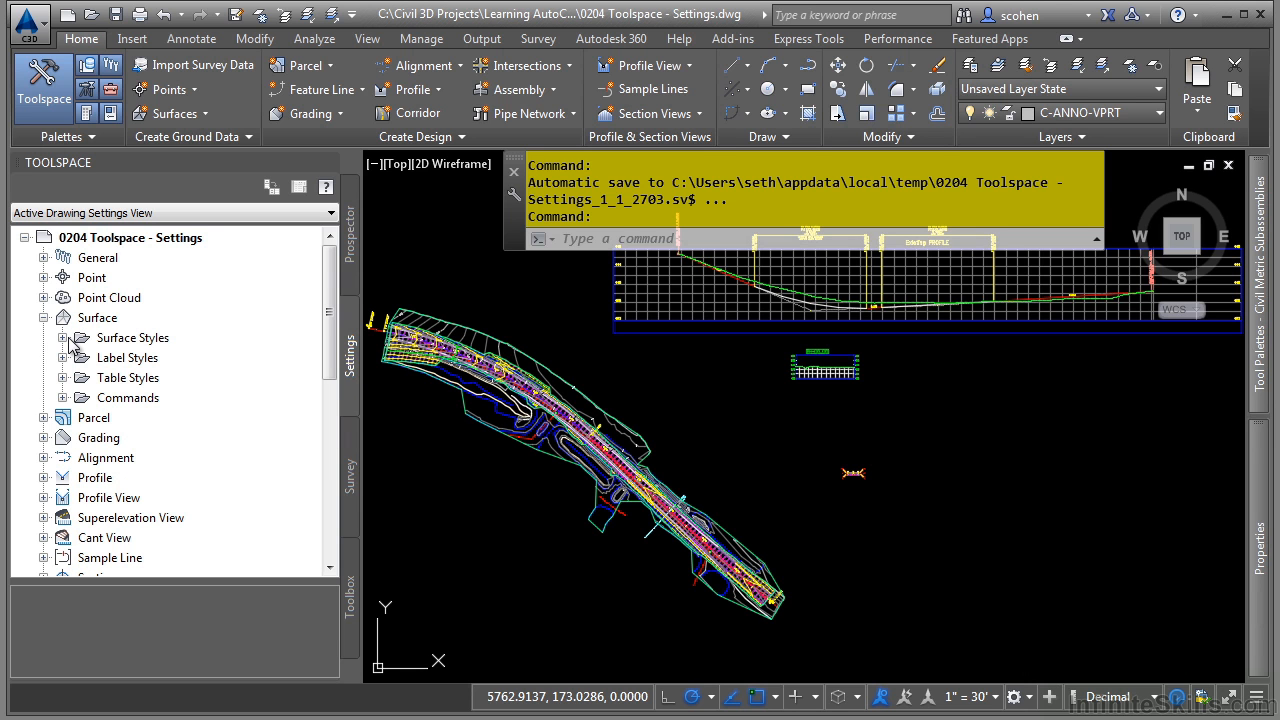
pyautogui.click(61, 357)
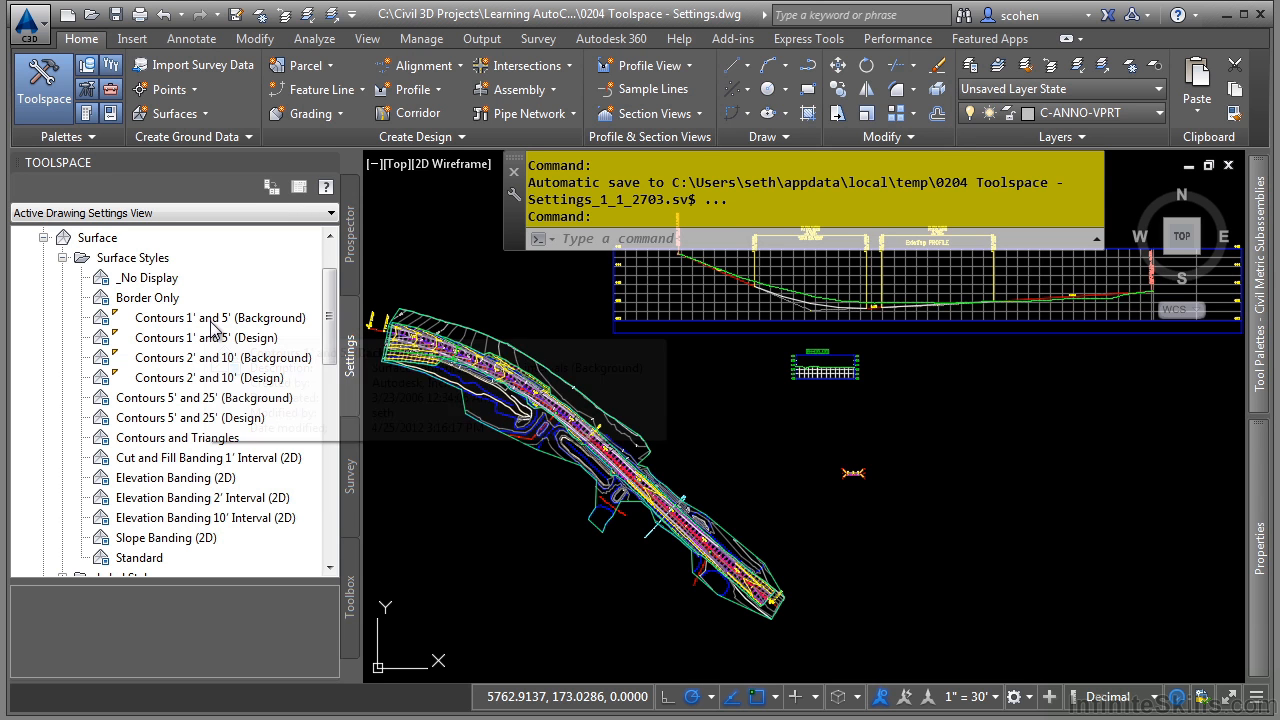
pyautogui.moveTo(220, 317)
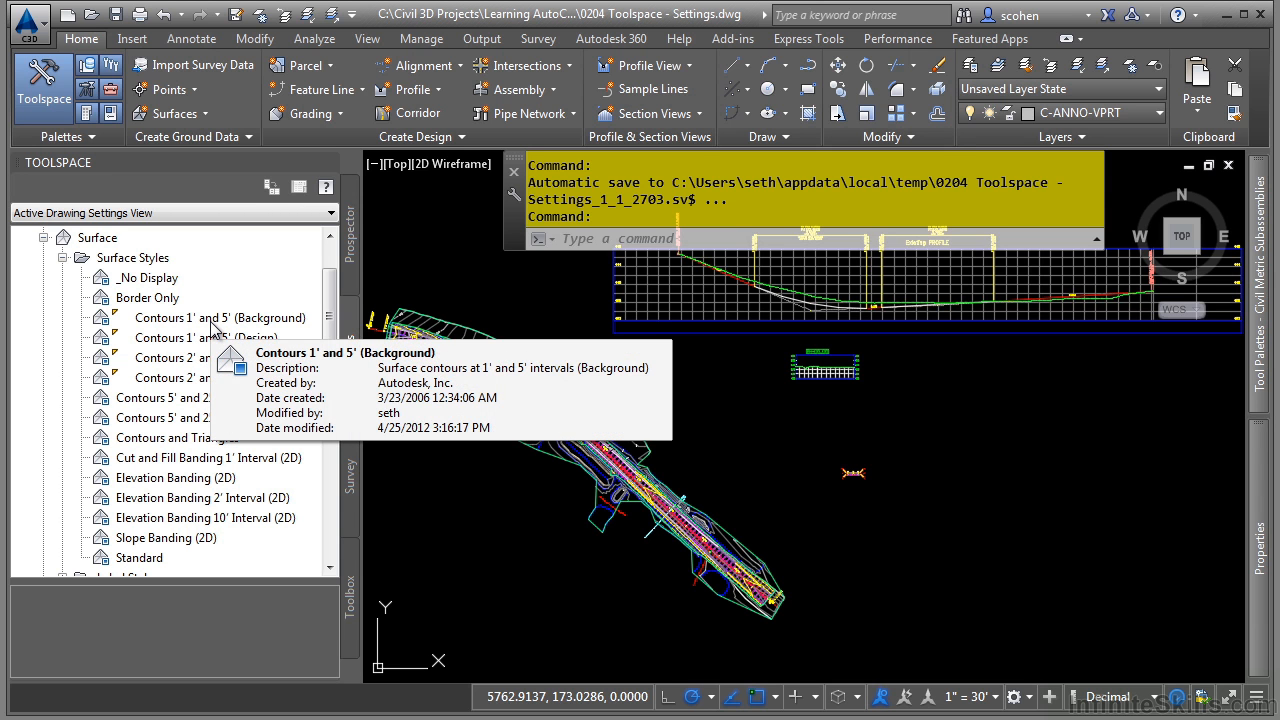
pyautogui.rightClick(220, 317)
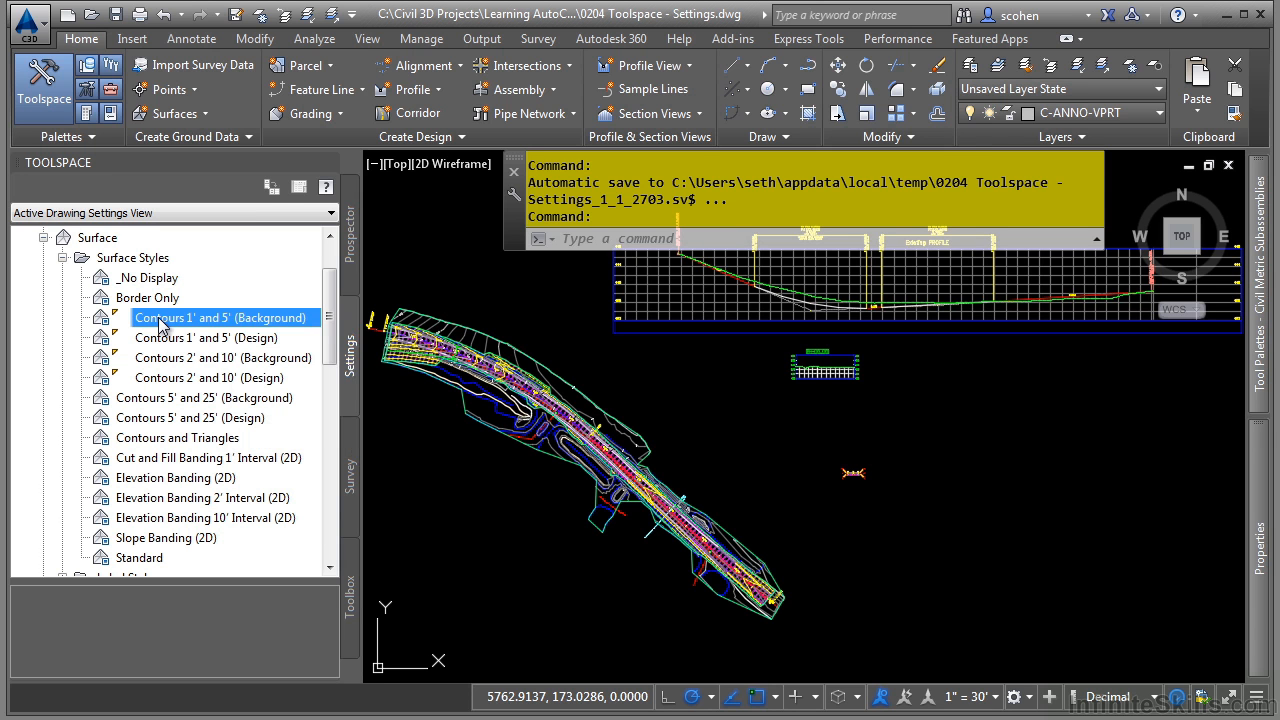
# Step: Open the Contours 1' and 5' (Background) style and review its name and description
pyautogui.doubleClick(221, 317)
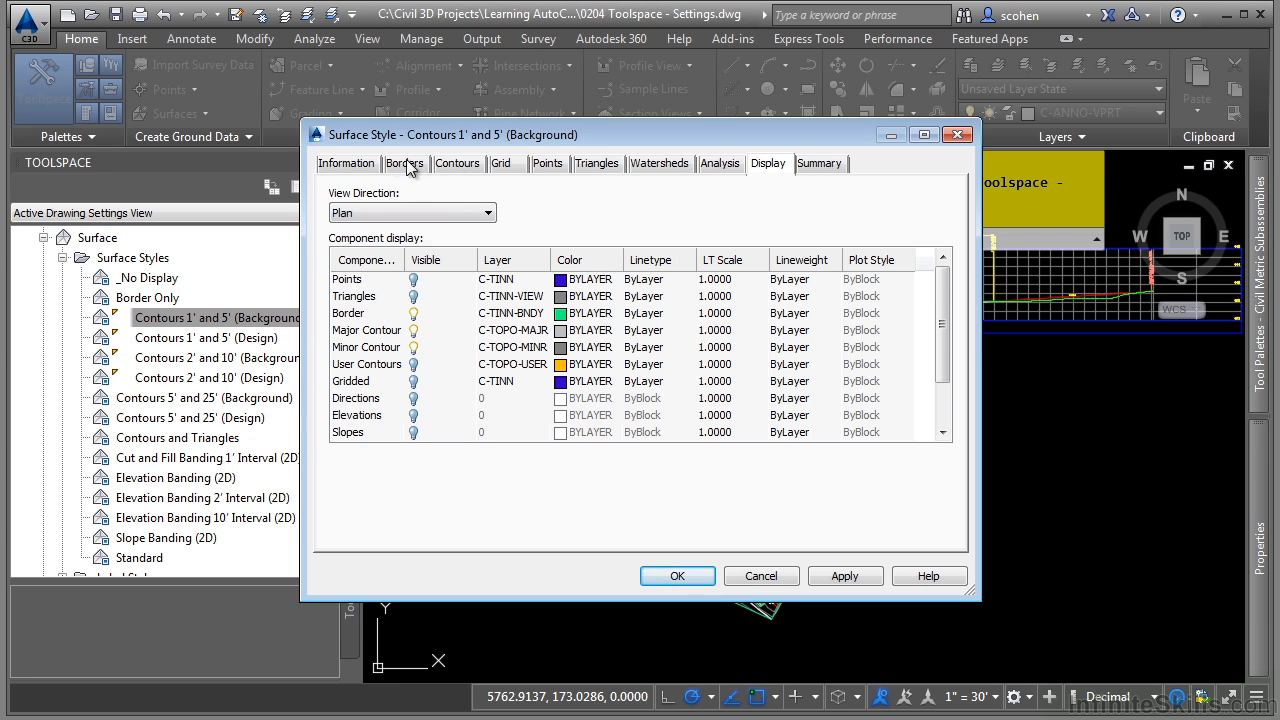
pyautogui.moveTo(625, 167)
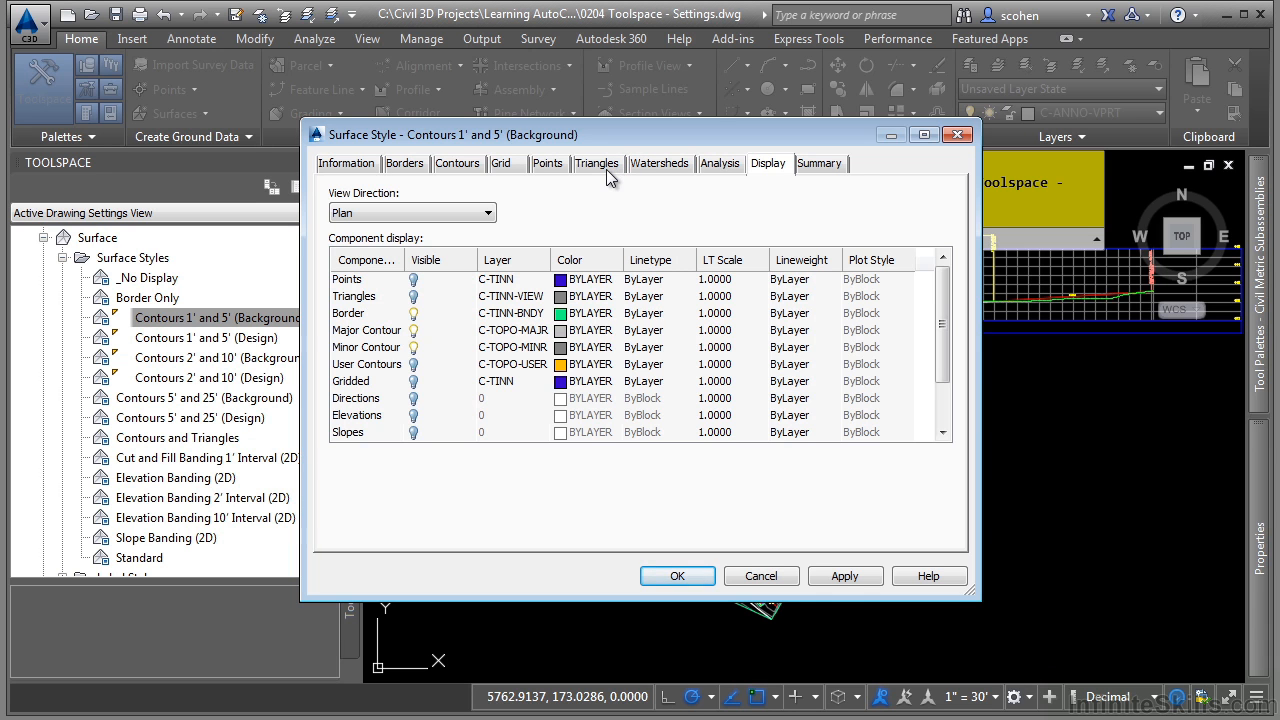
pyautogui.moveTo(463, 190)
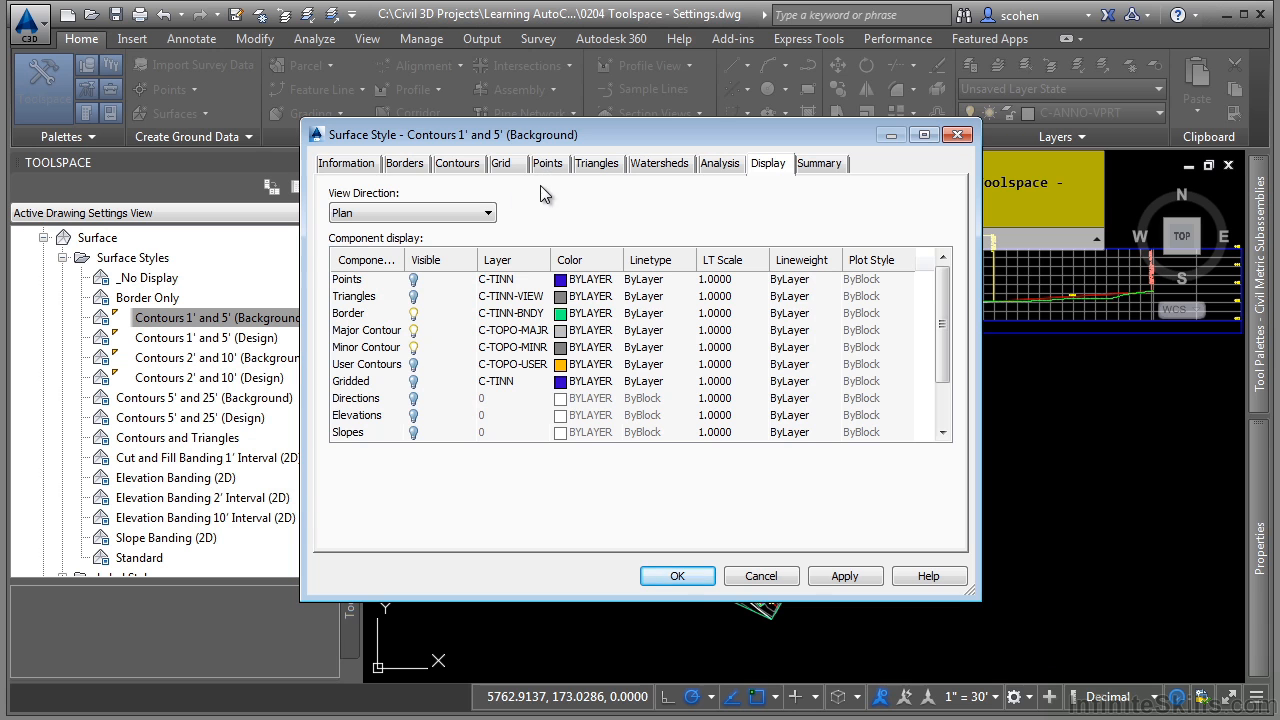
pyautogui.moveTo(520, 175)
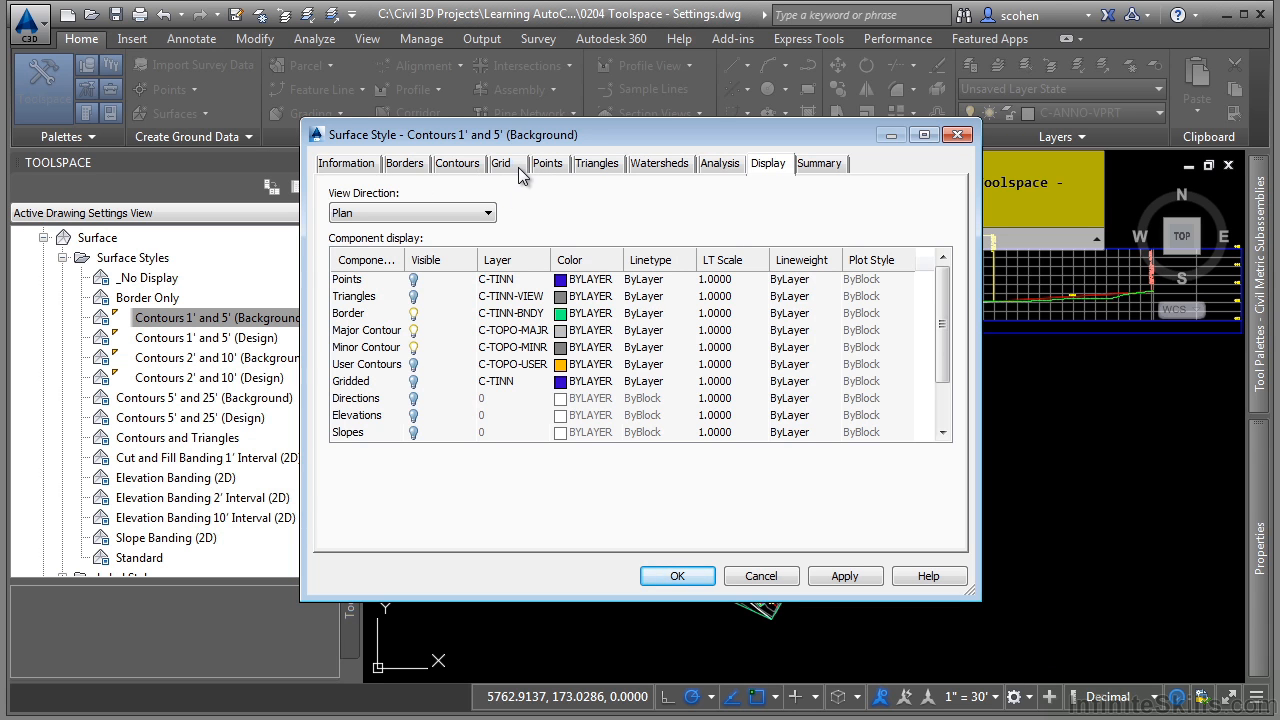
pyautogui.click(346, 163)
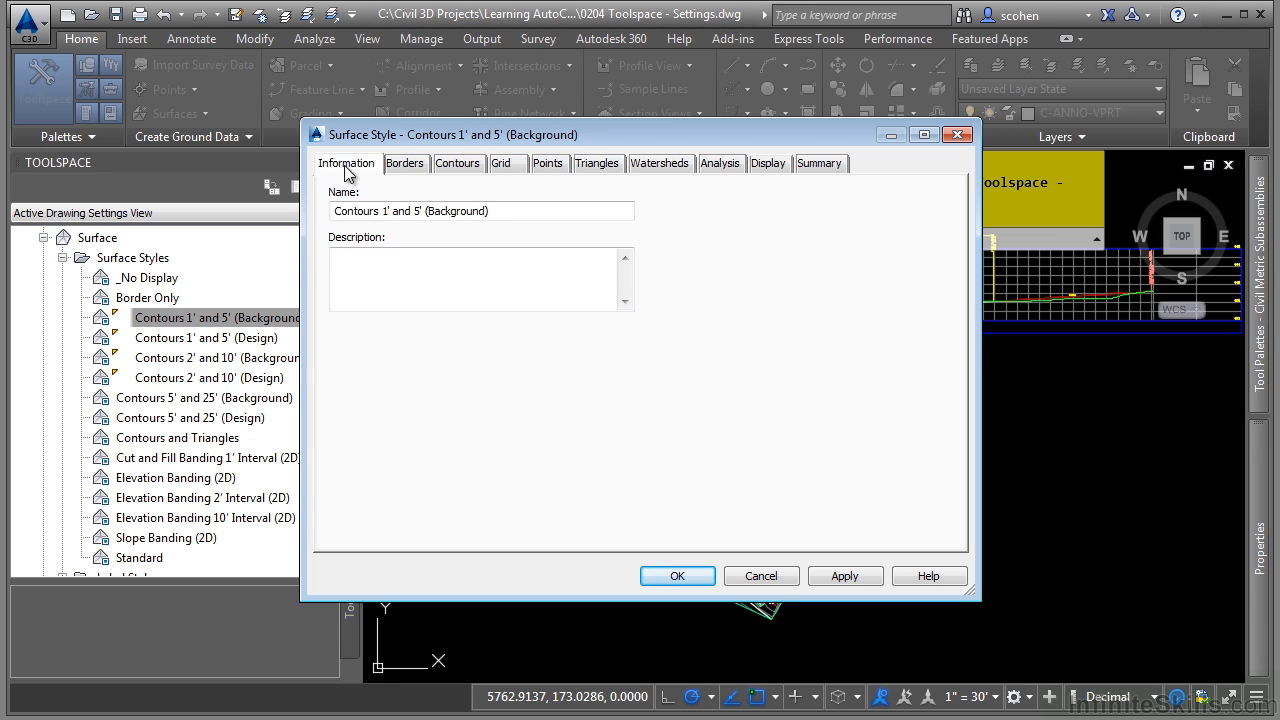
pyautogui.tripleClick(480, 211)
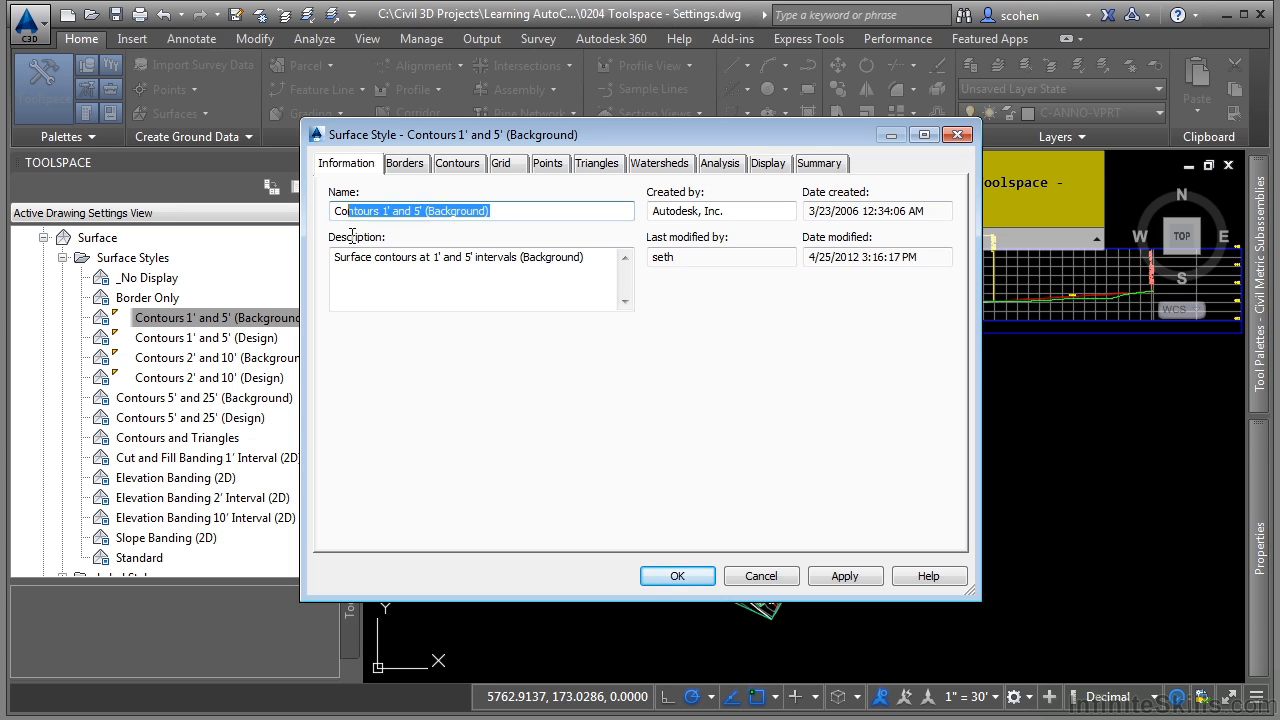
pyautogui.click(480, 278)
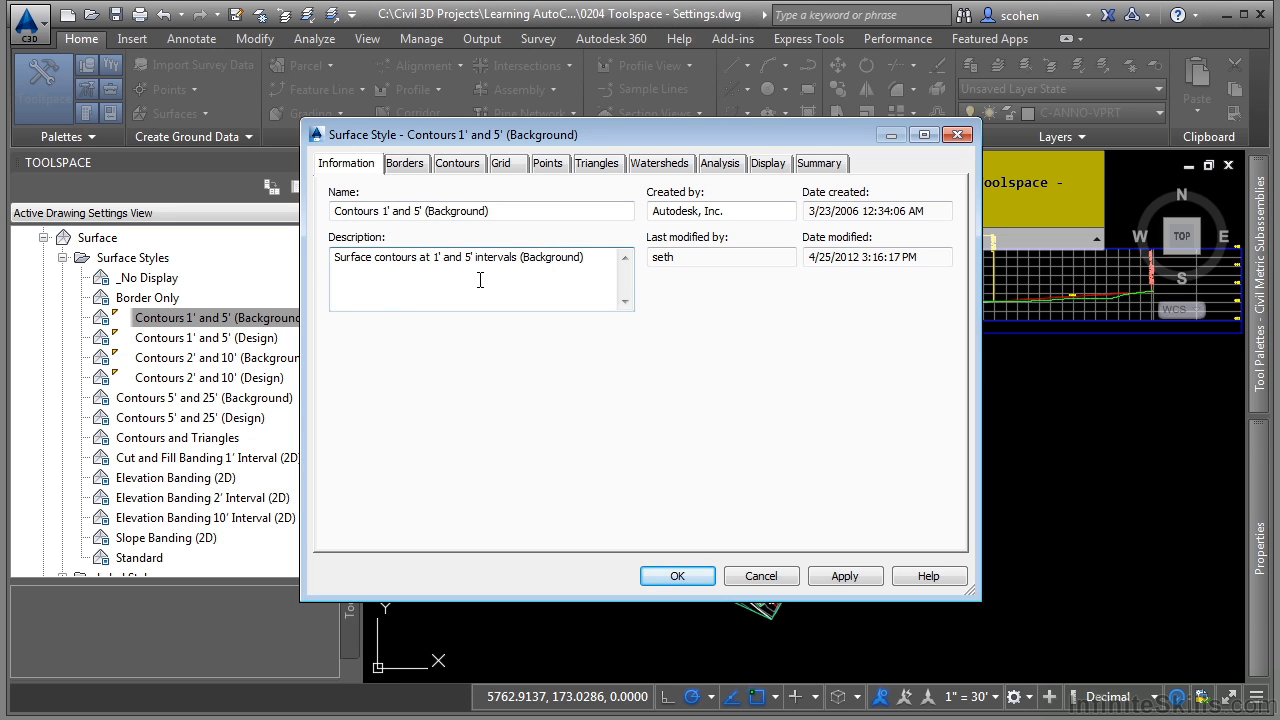
# Step: Review the style's Borders, Contours, Triangles, Watersheds, Analysis and Display settings
pyautogui.click(405, 163)
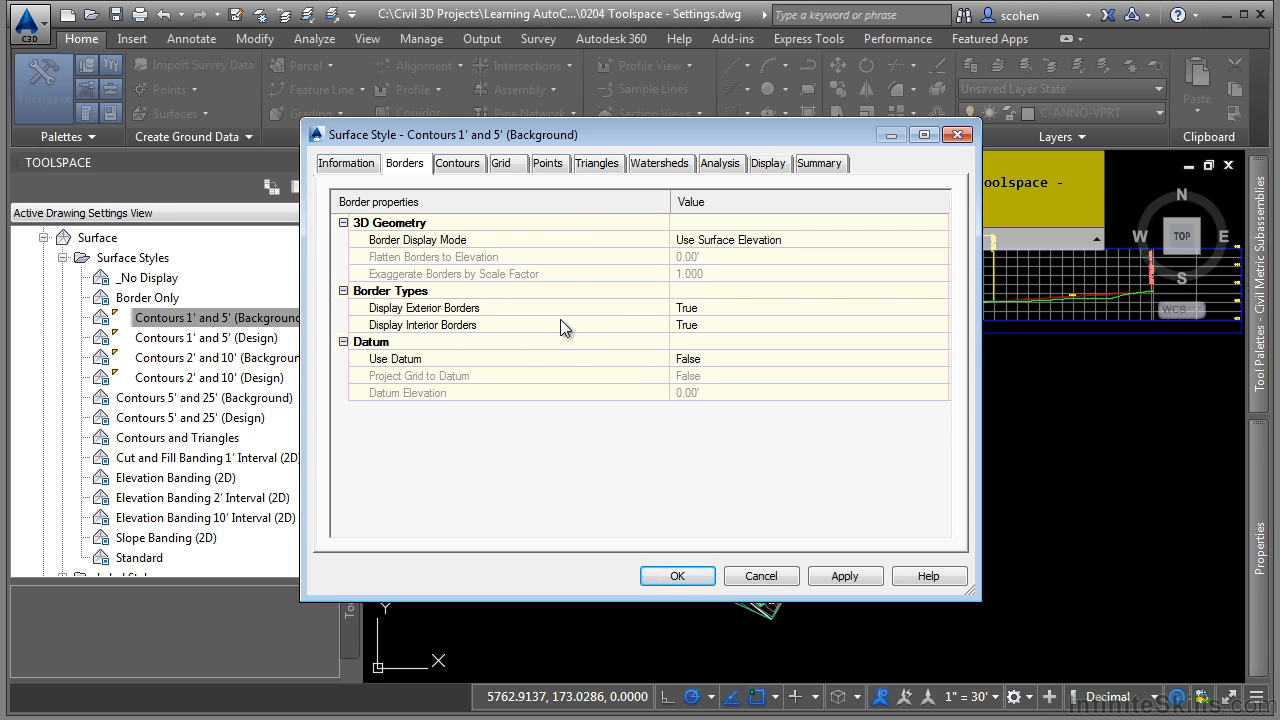
pyautogui.click(457, 163)
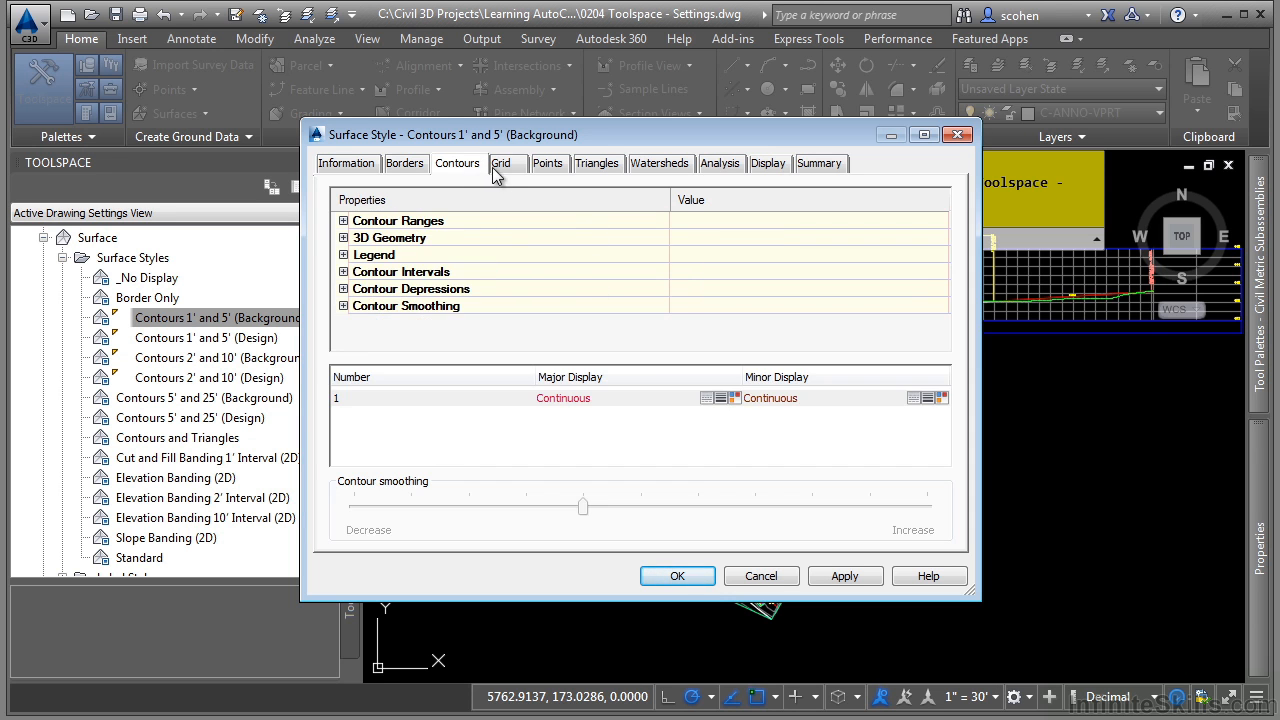
pyautogui.click(597, 163)
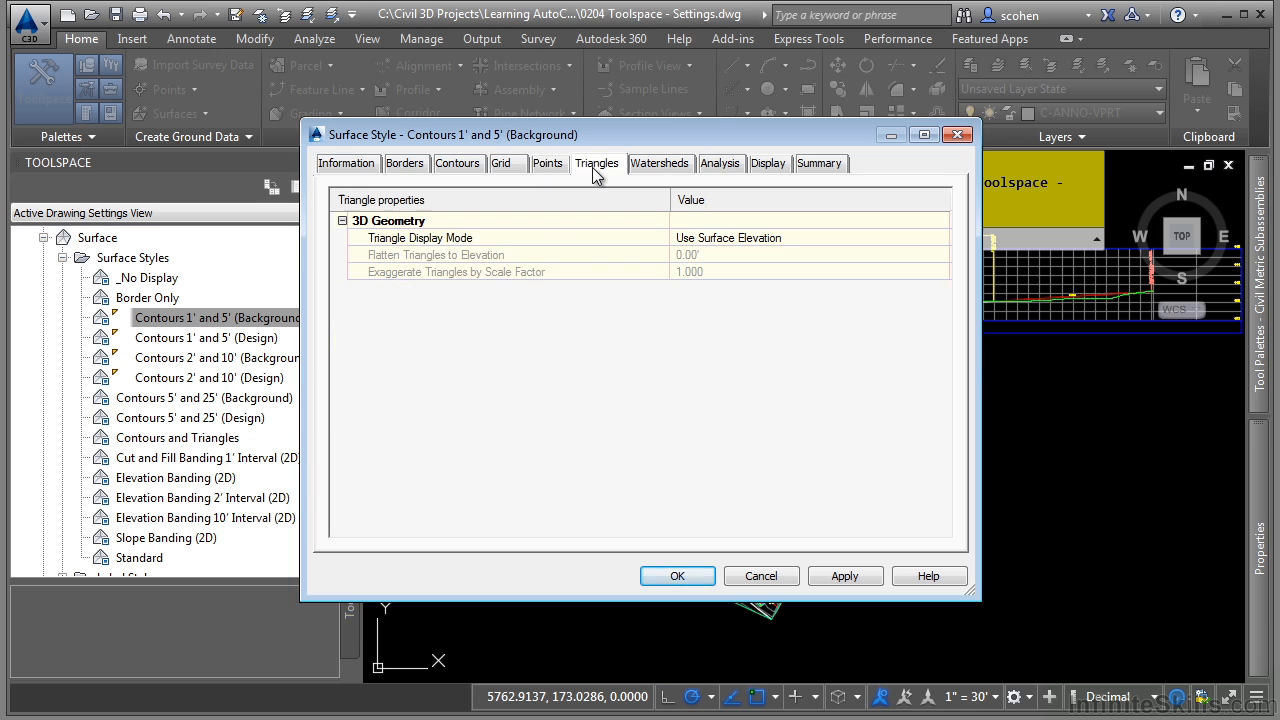
pyautogui.click(660, 163)
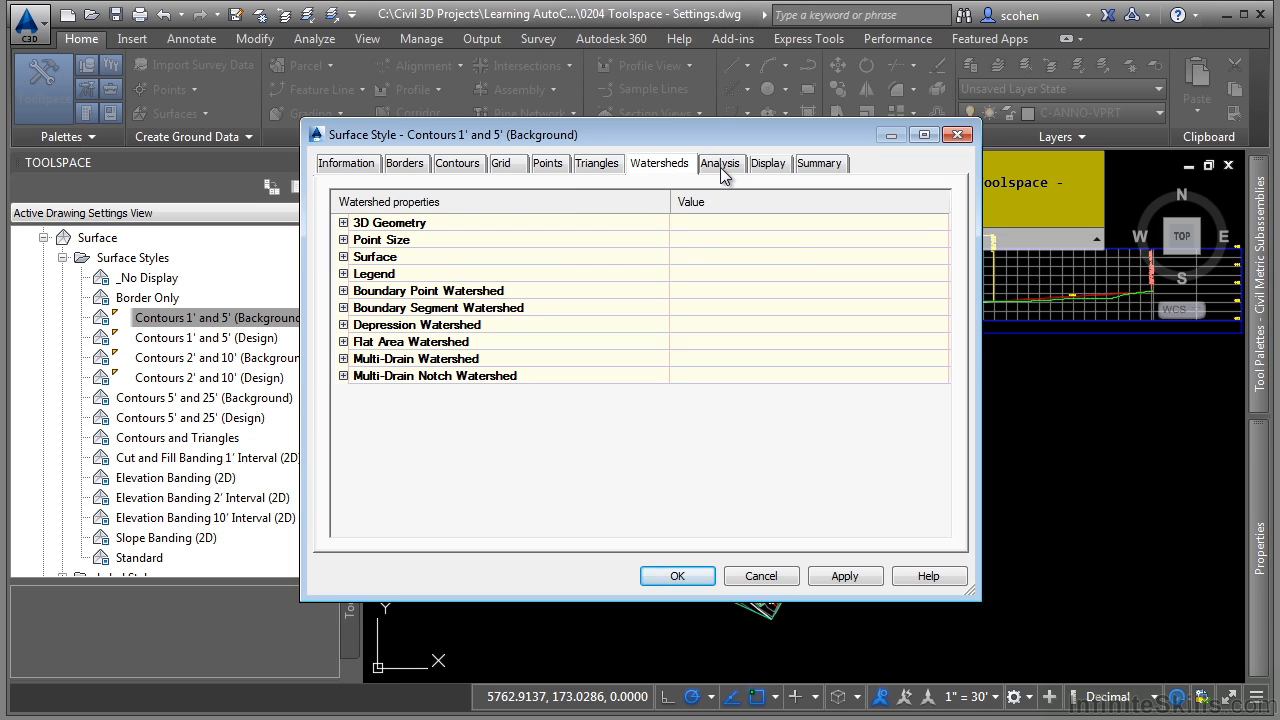
pyautogui.click(720, 163)
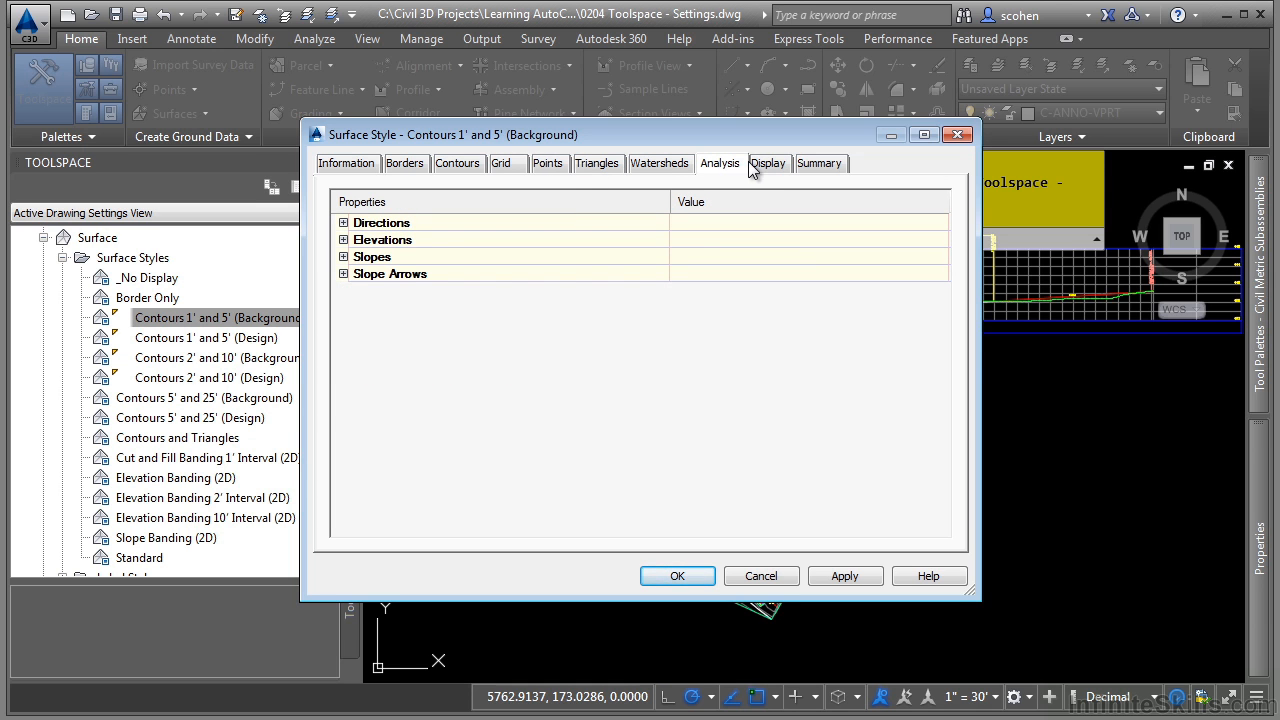
pyautogui.click(767, 163)
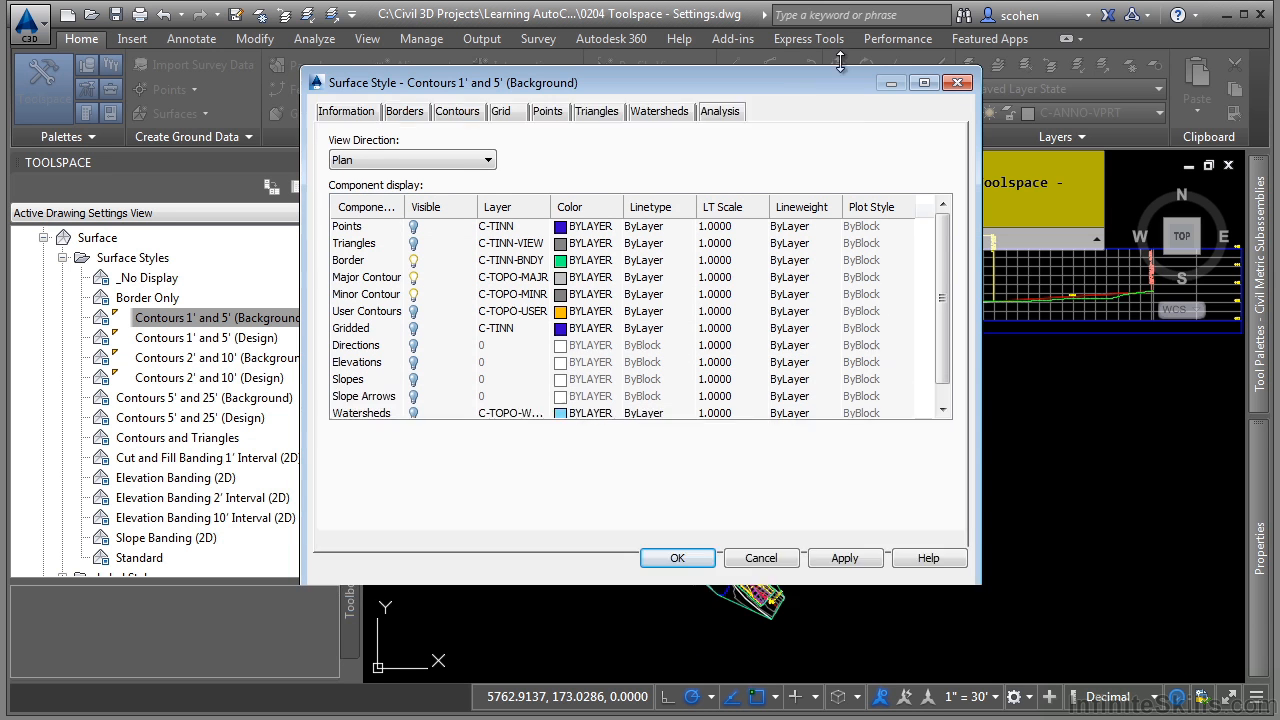
# Step: Keep the Plan view direction and Border layer unchanged, then cancel the surface style
pyautogui.click(767, 97)
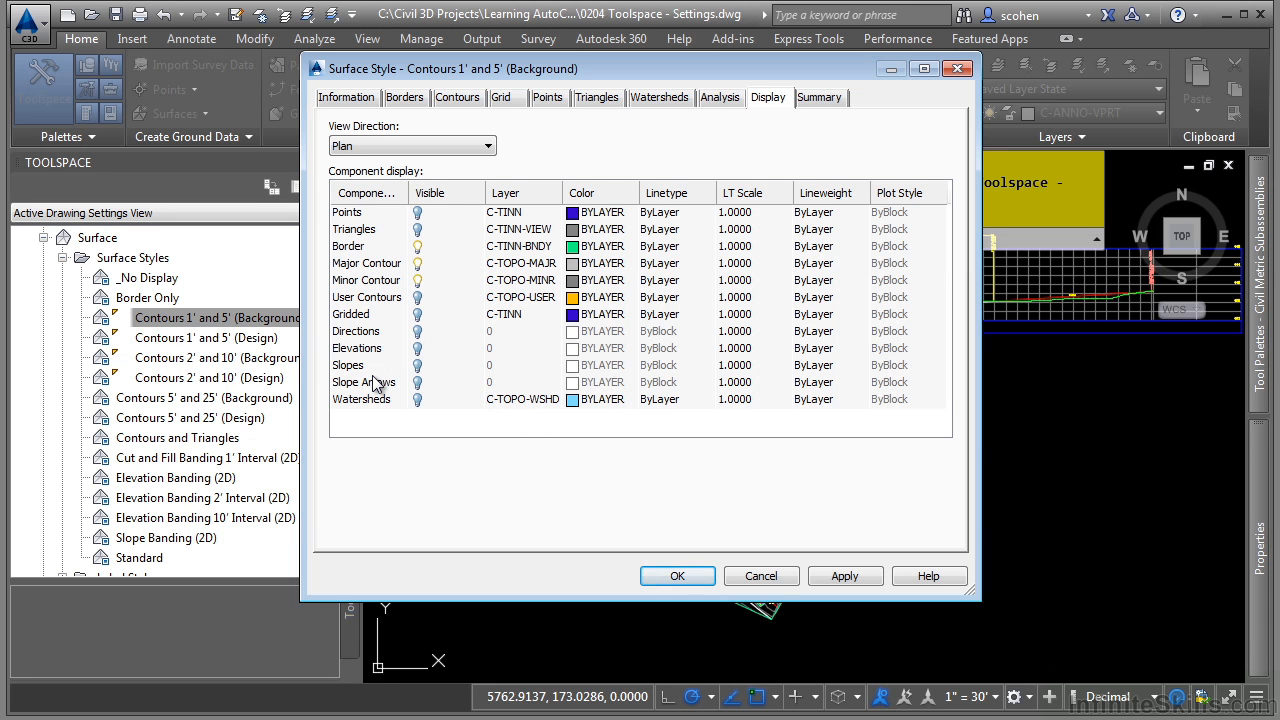
pyautogui.moveTo(428, 348)
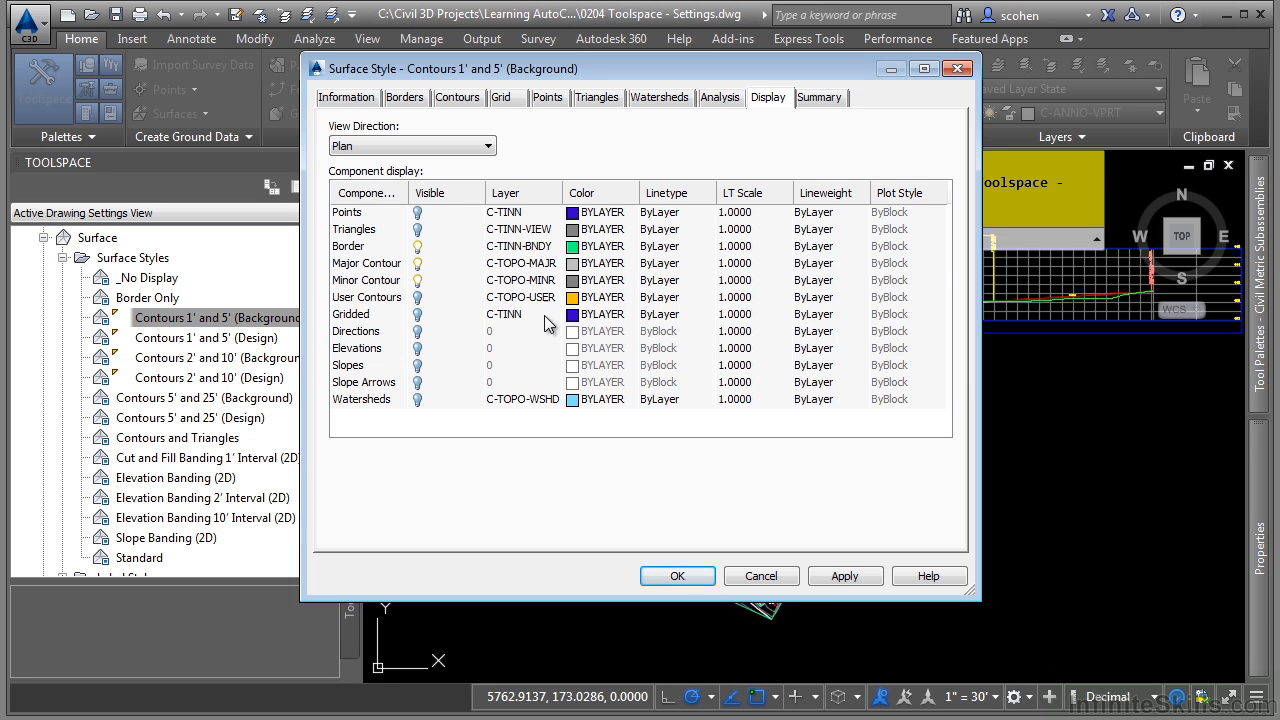
pyautogui.moveTo(548, 298)
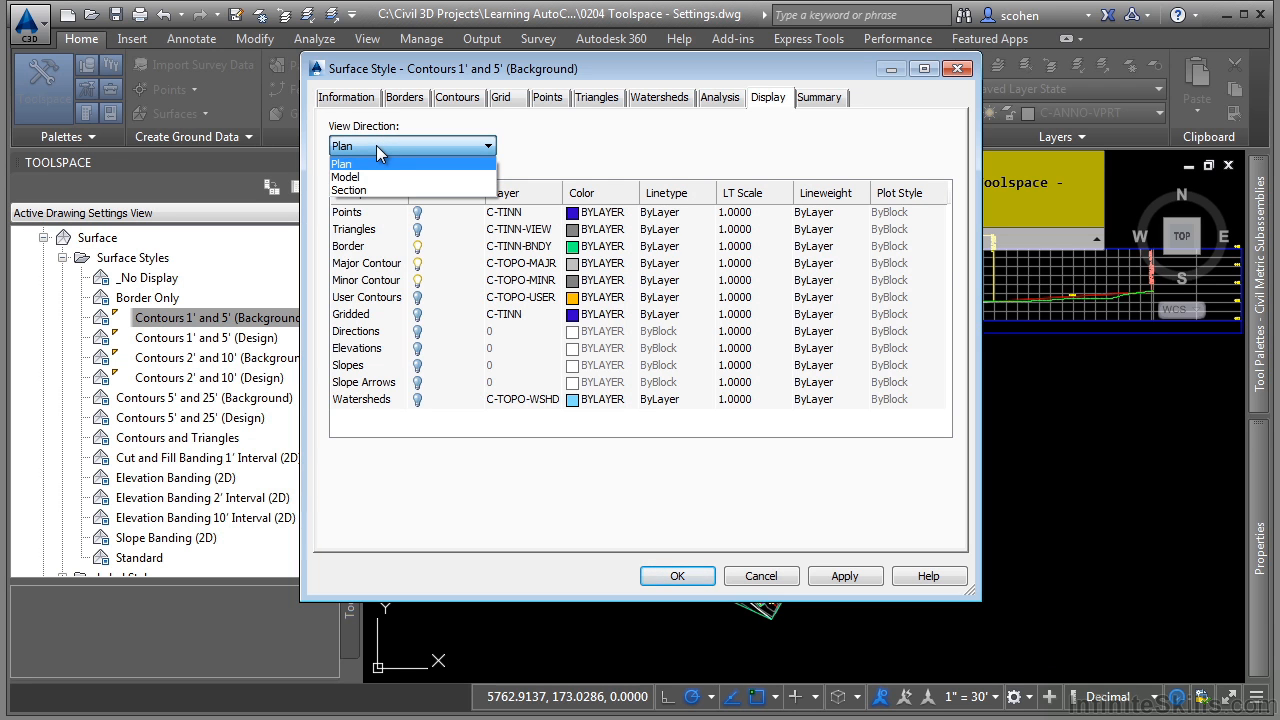
pyautogui.moveTo(370, 170)
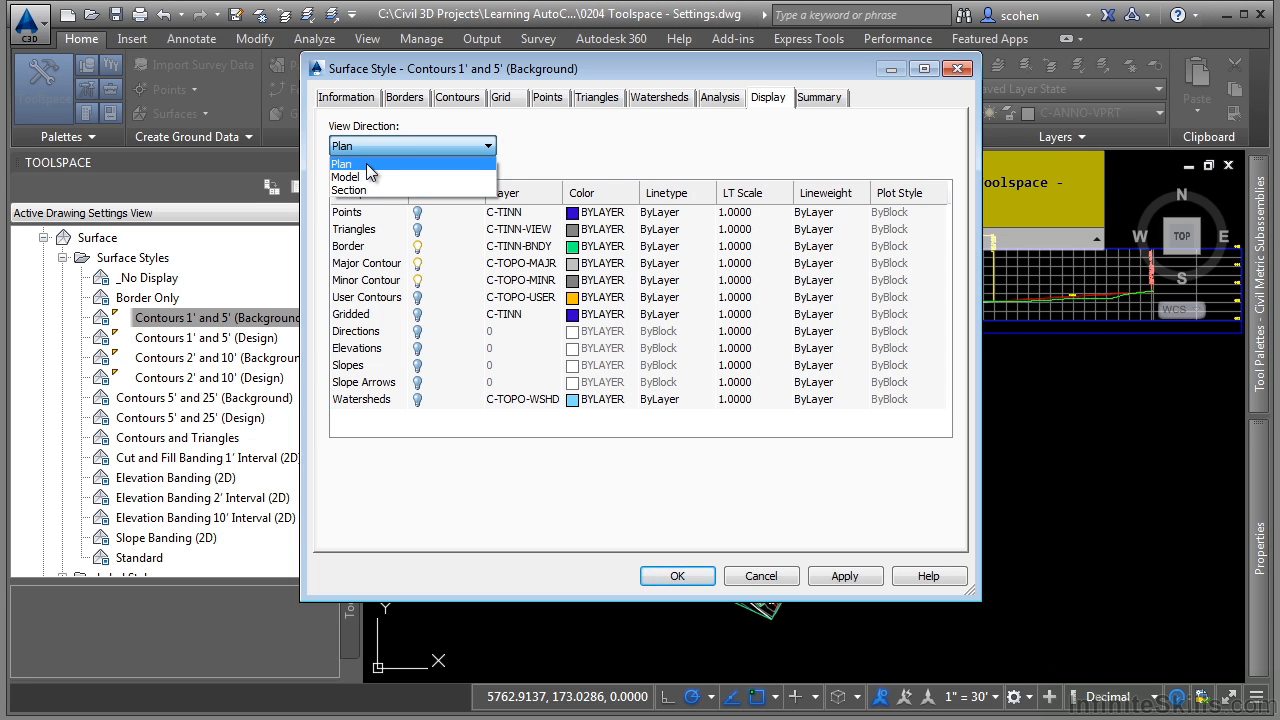
pyautogui.moveTo(388, 168)
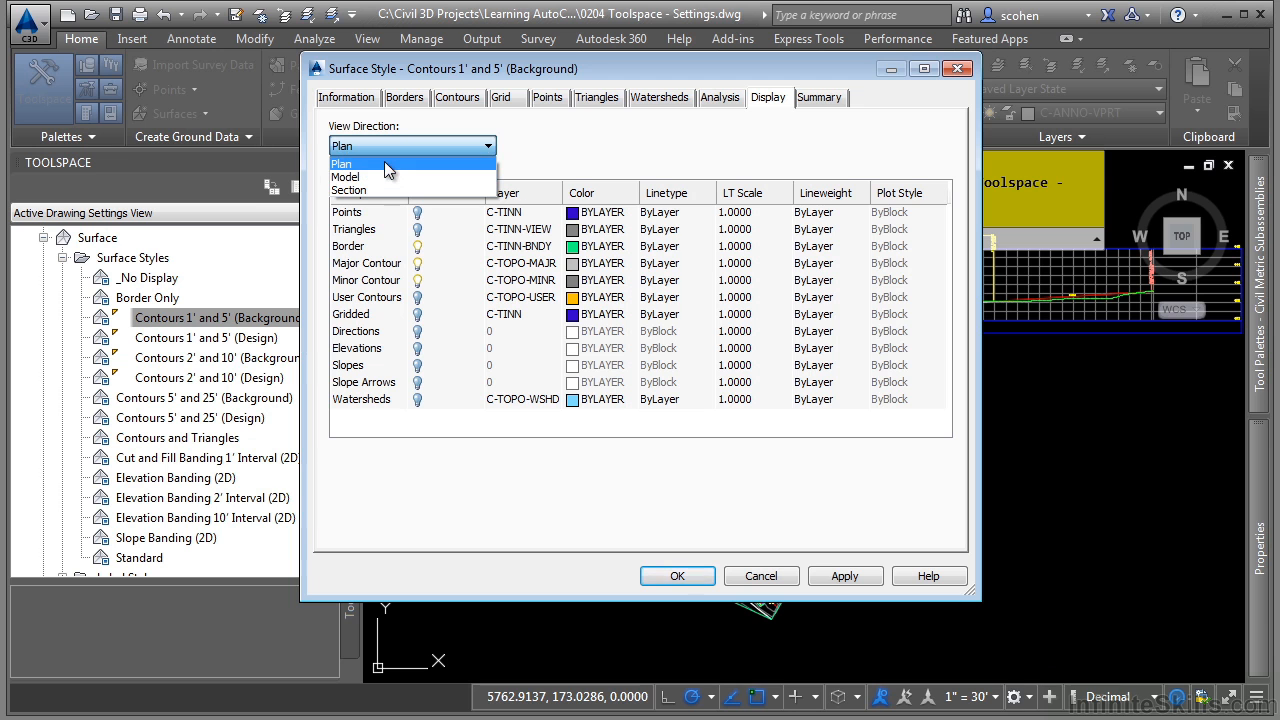
pyautogui.moveTo(368, 190)
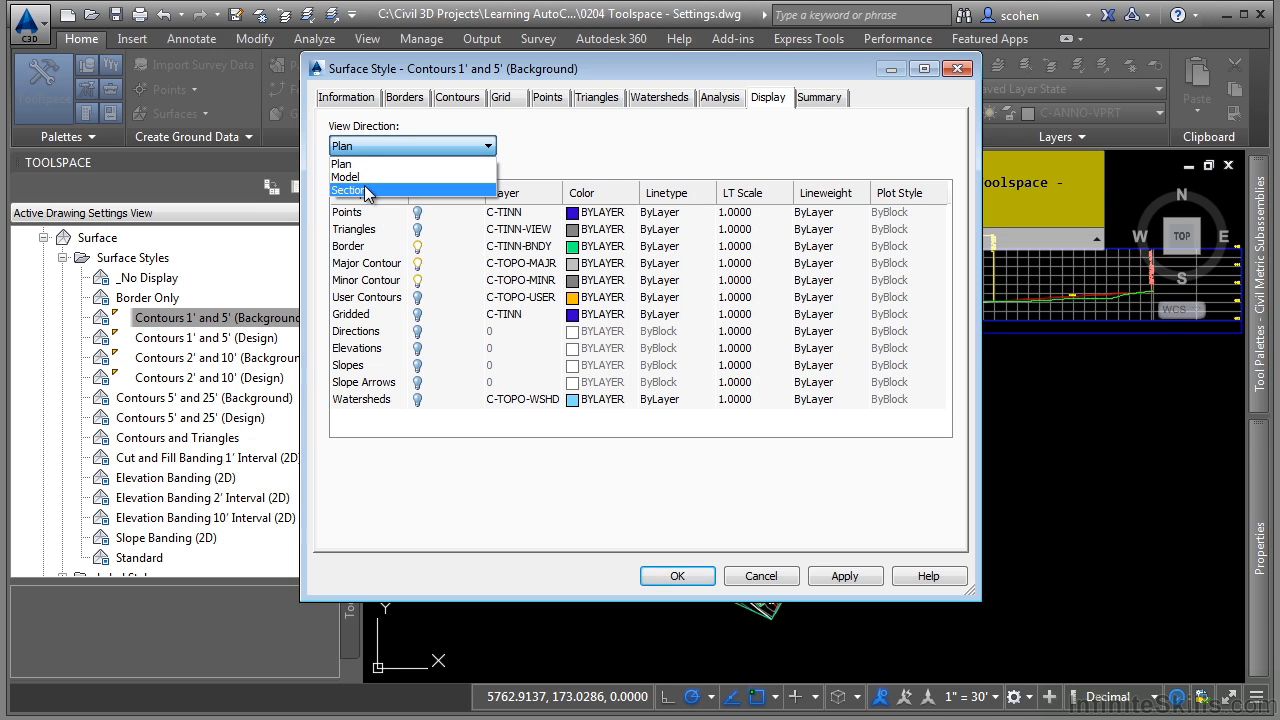
pyautogui.moveTo(460, 163)
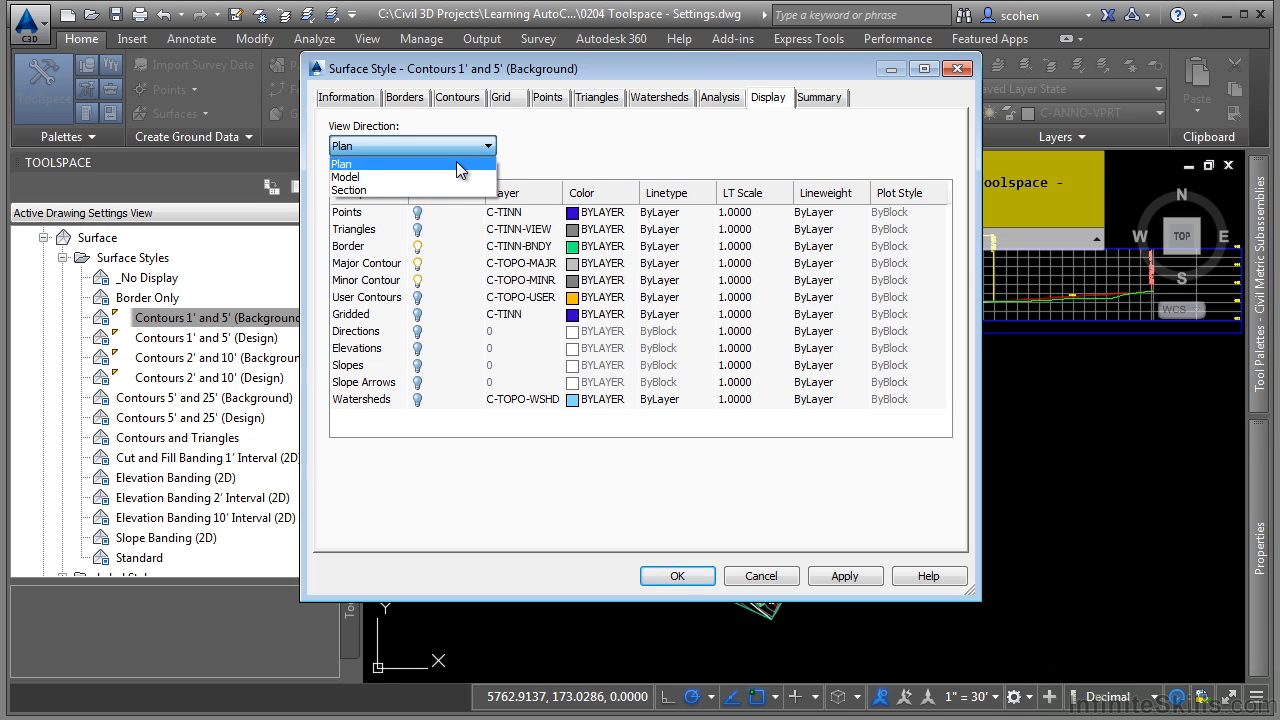
pyautogui.click(341, 163)
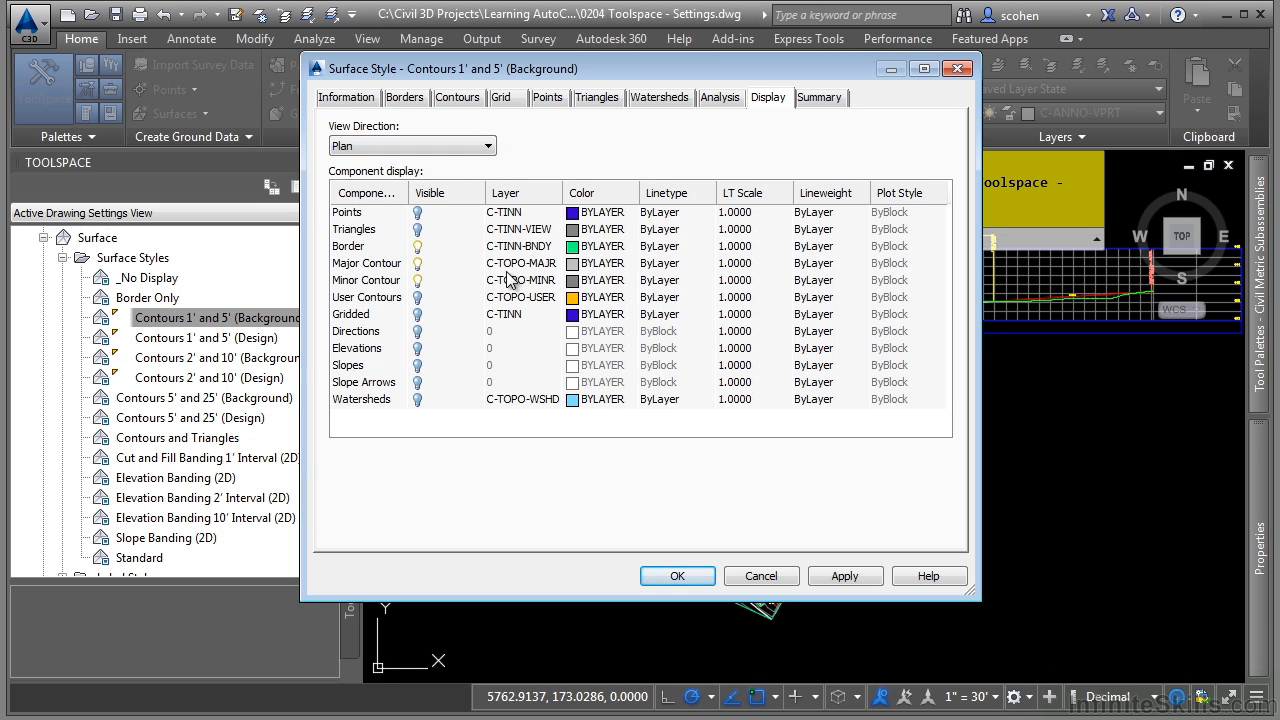
pyautogui.click(520, 246)
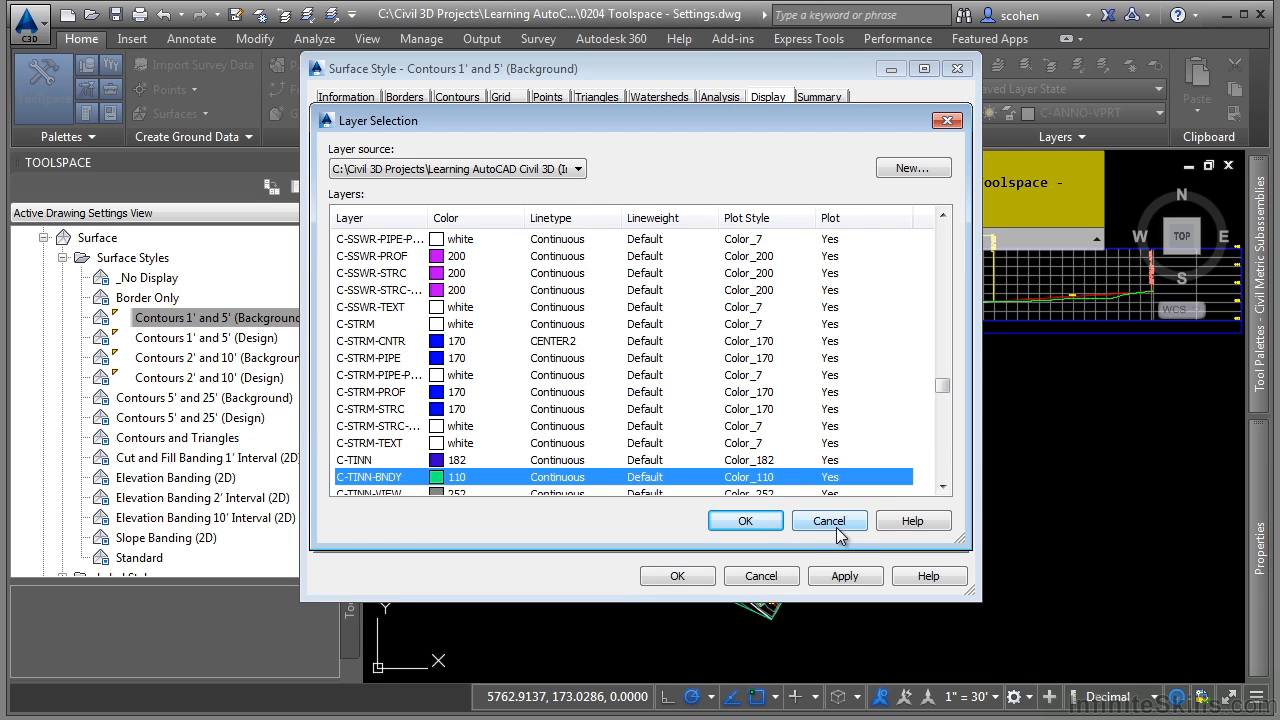
pyautogui.click(829, 520)
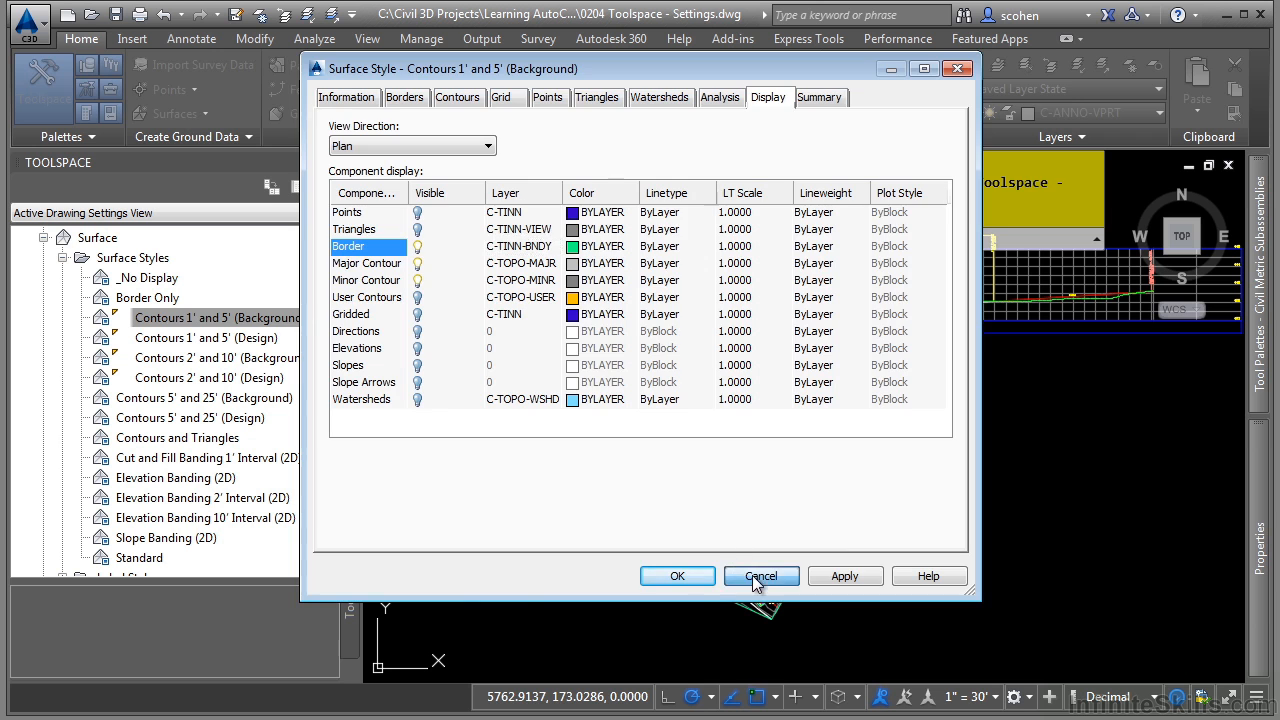
pyautogui.click(761, 576)
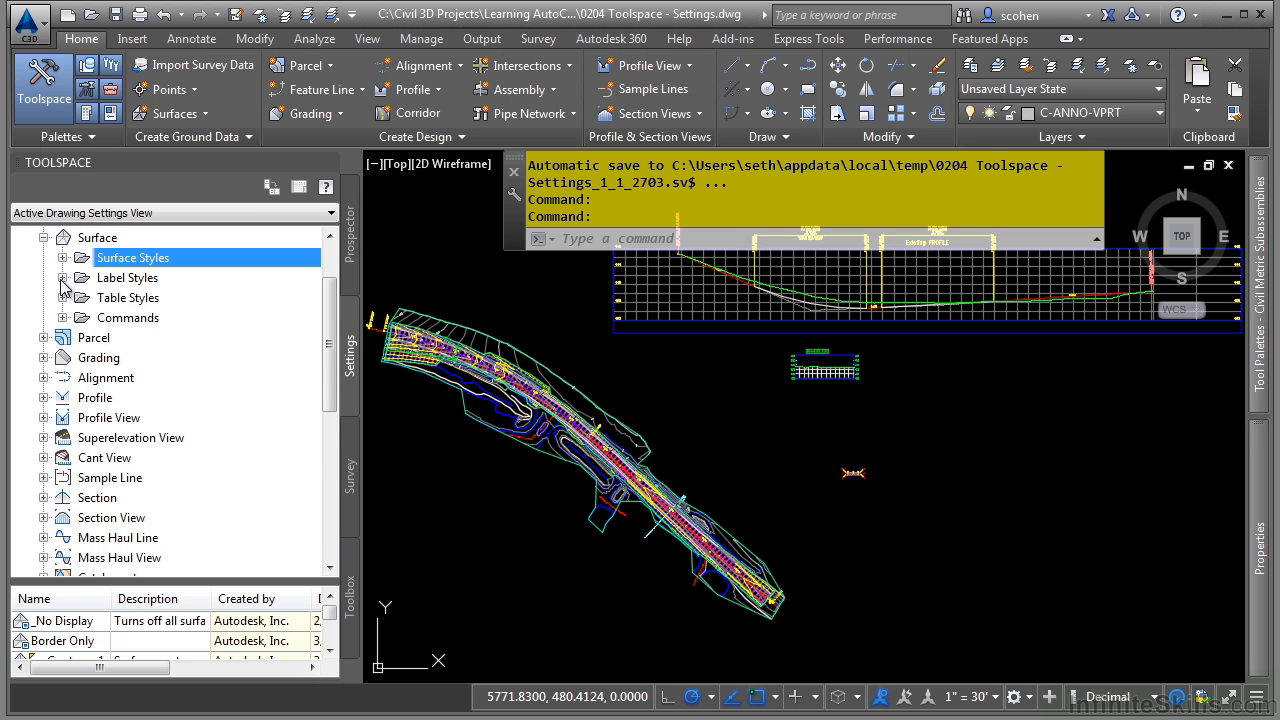
# Step: Expand Surface Label Styles > Contour and open Existing Major Labels for editing
pyautogui.click(62, 277)
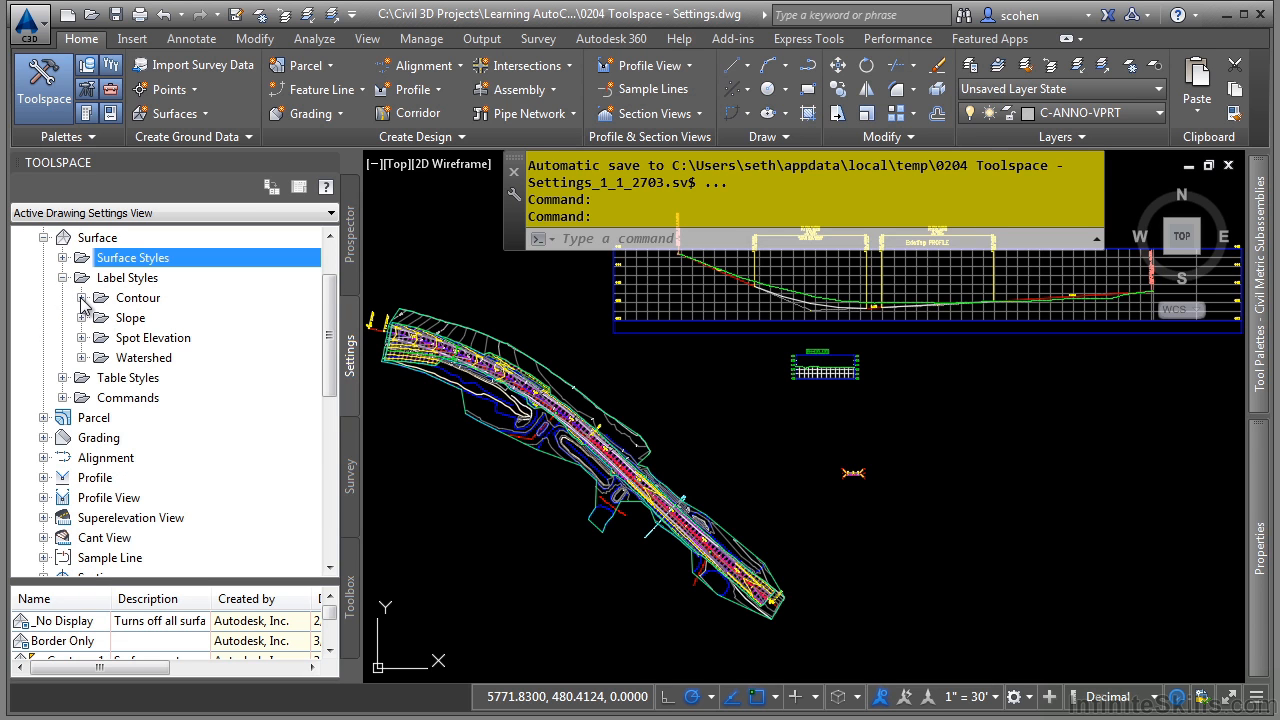
pyautogui.click(82, 297)
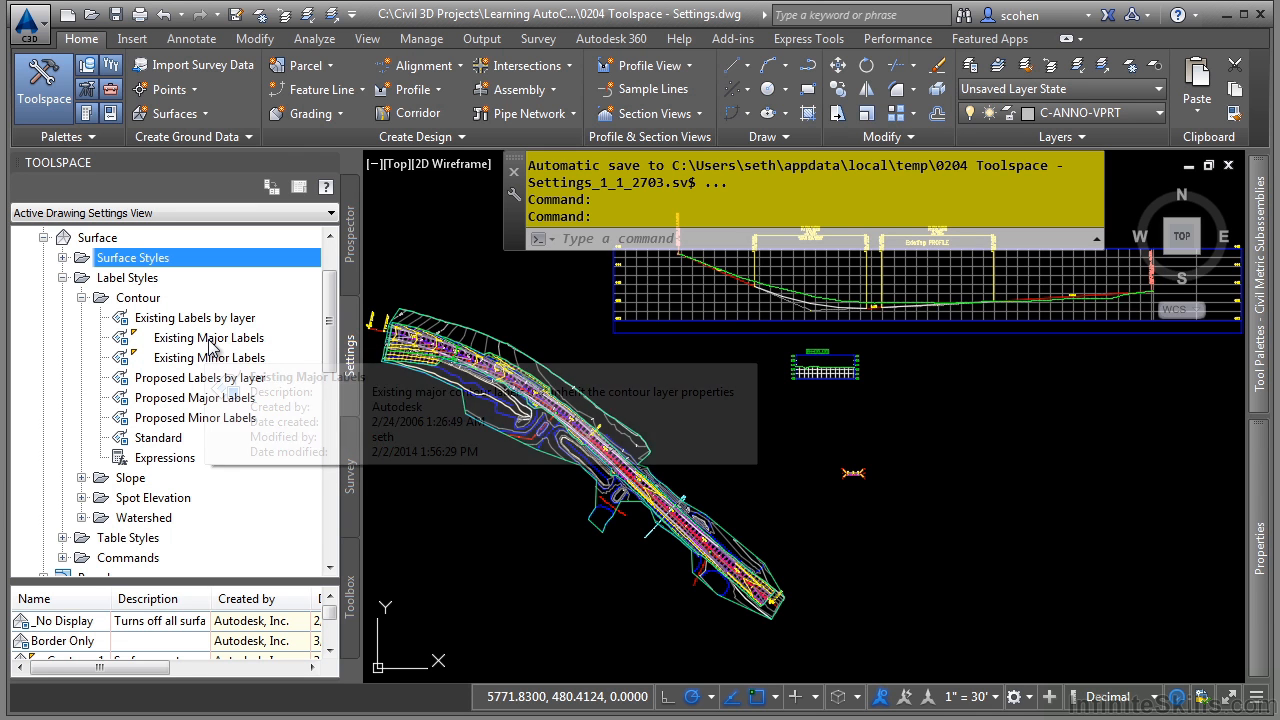
pyautogui.click(209, 337)
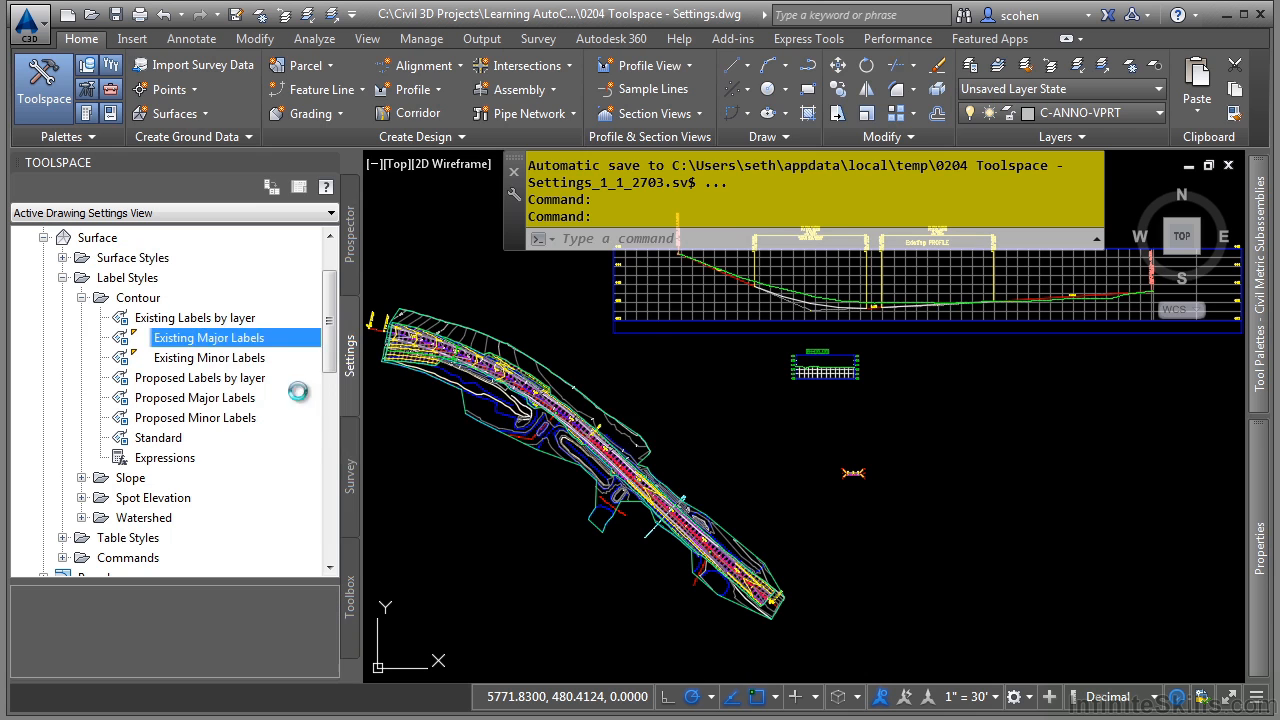
pyautogui.doubleClick(209, 337)
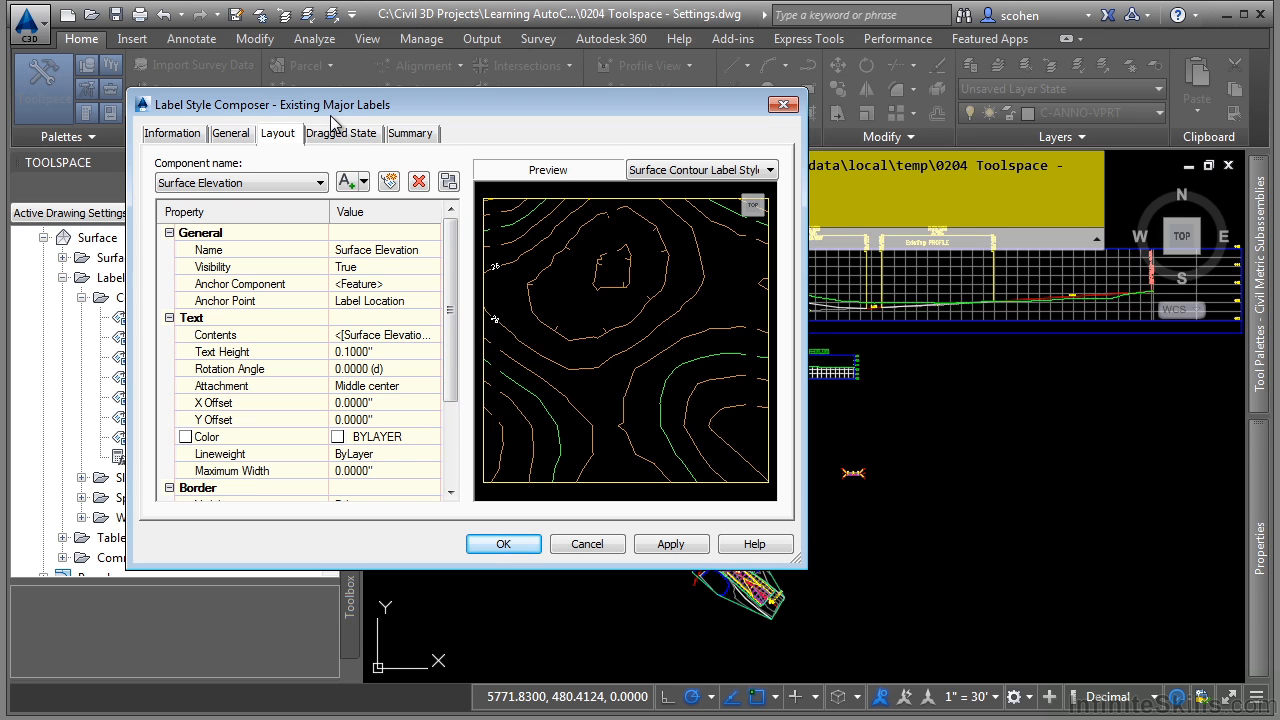
pyautogui.click(231, 133)
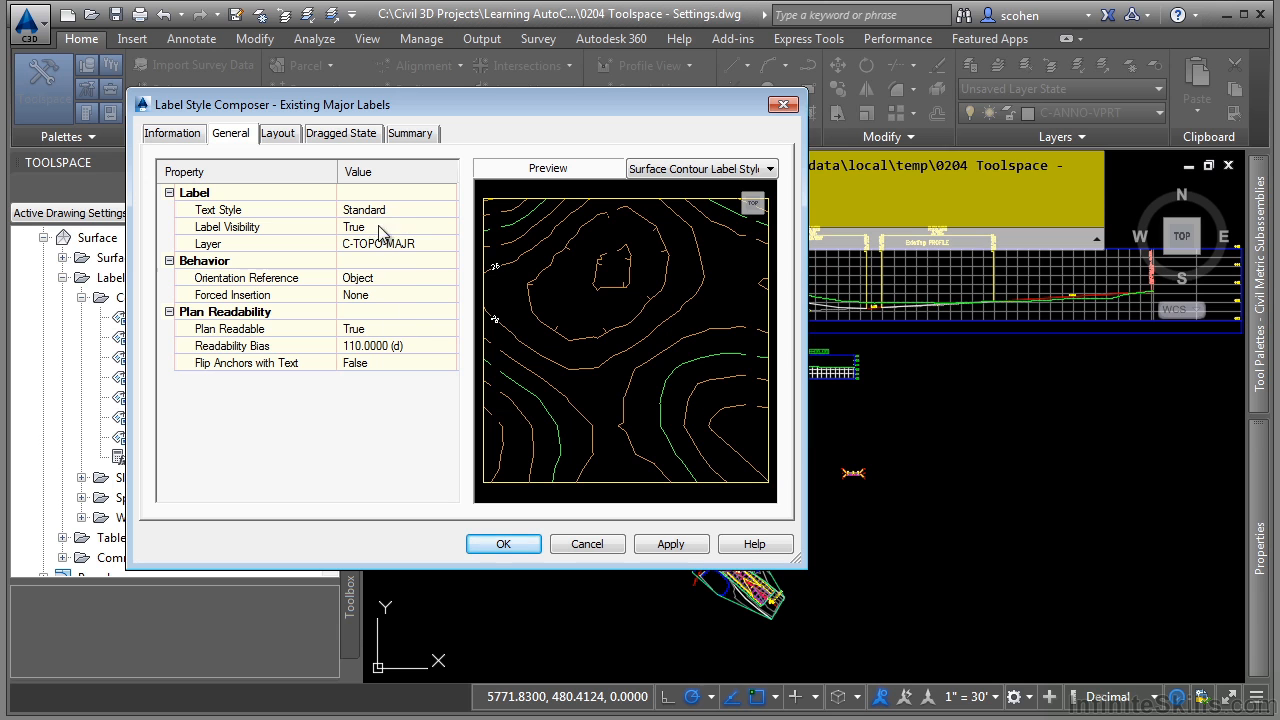
pyautogui.moveTo(283, 151)
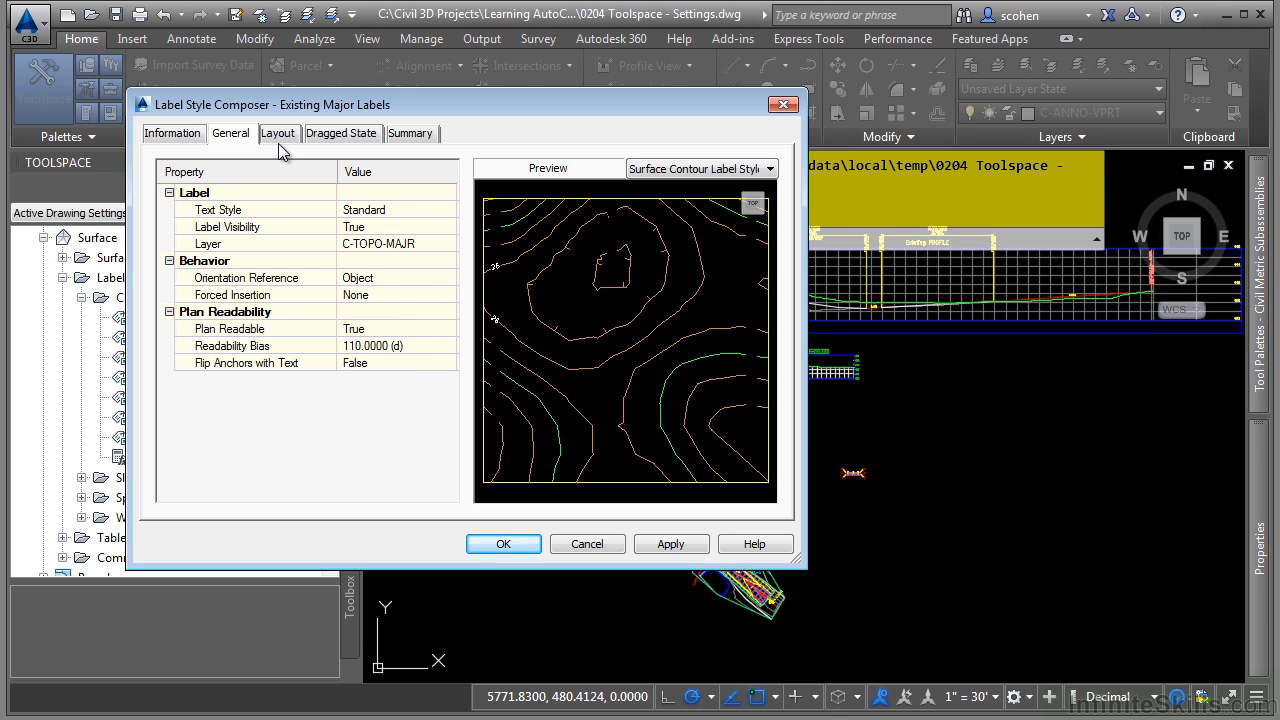
pyautogui.click(278, 133)
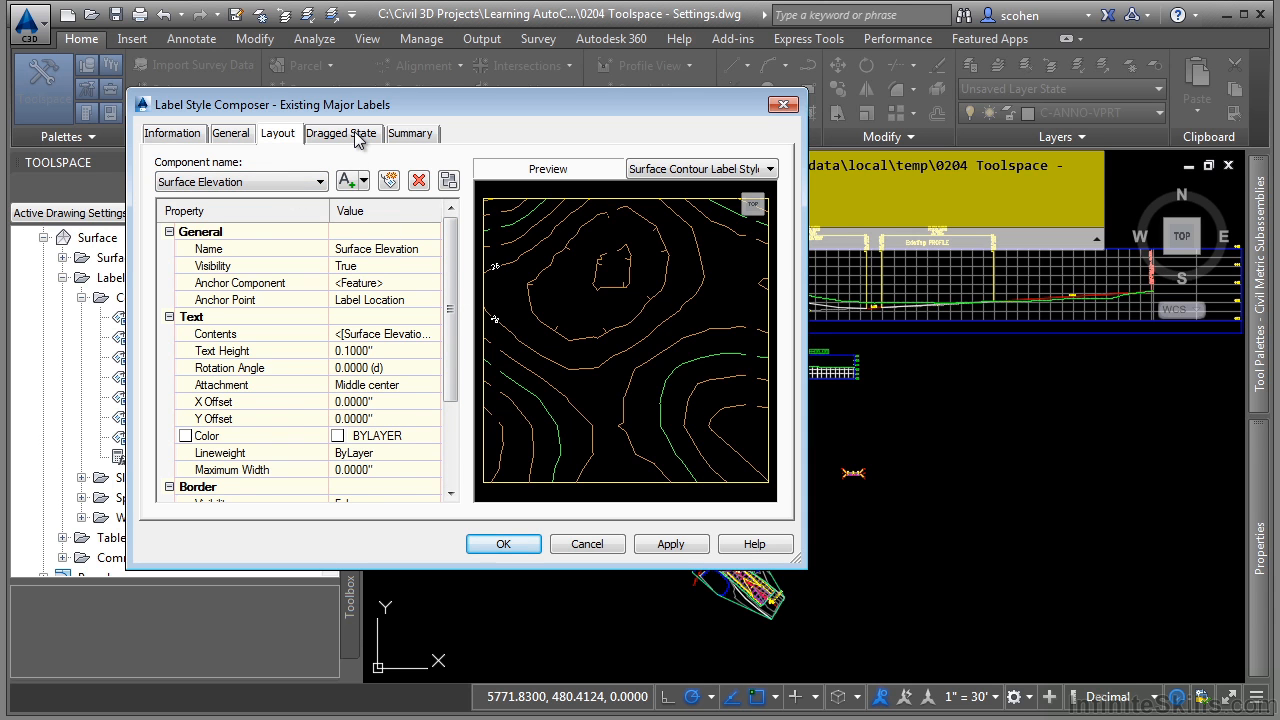
pyautogui.click(341, 133)
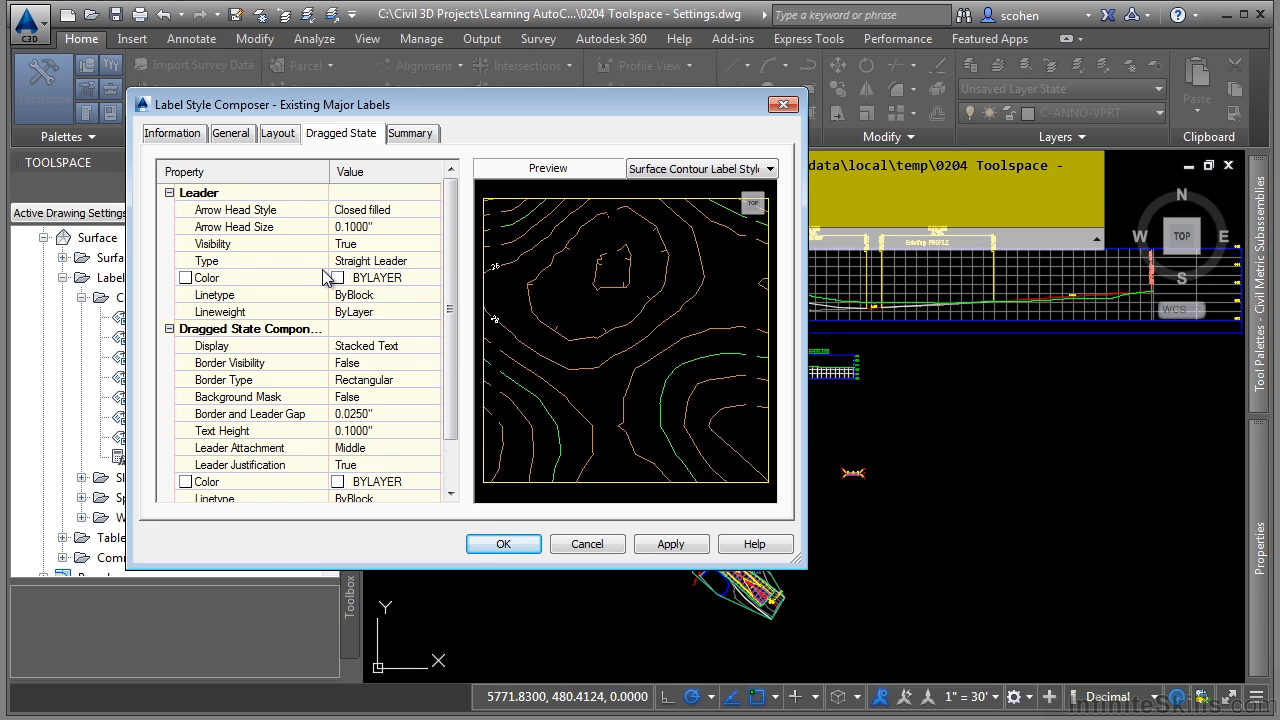
pyautogui.moveTo(345, 283)
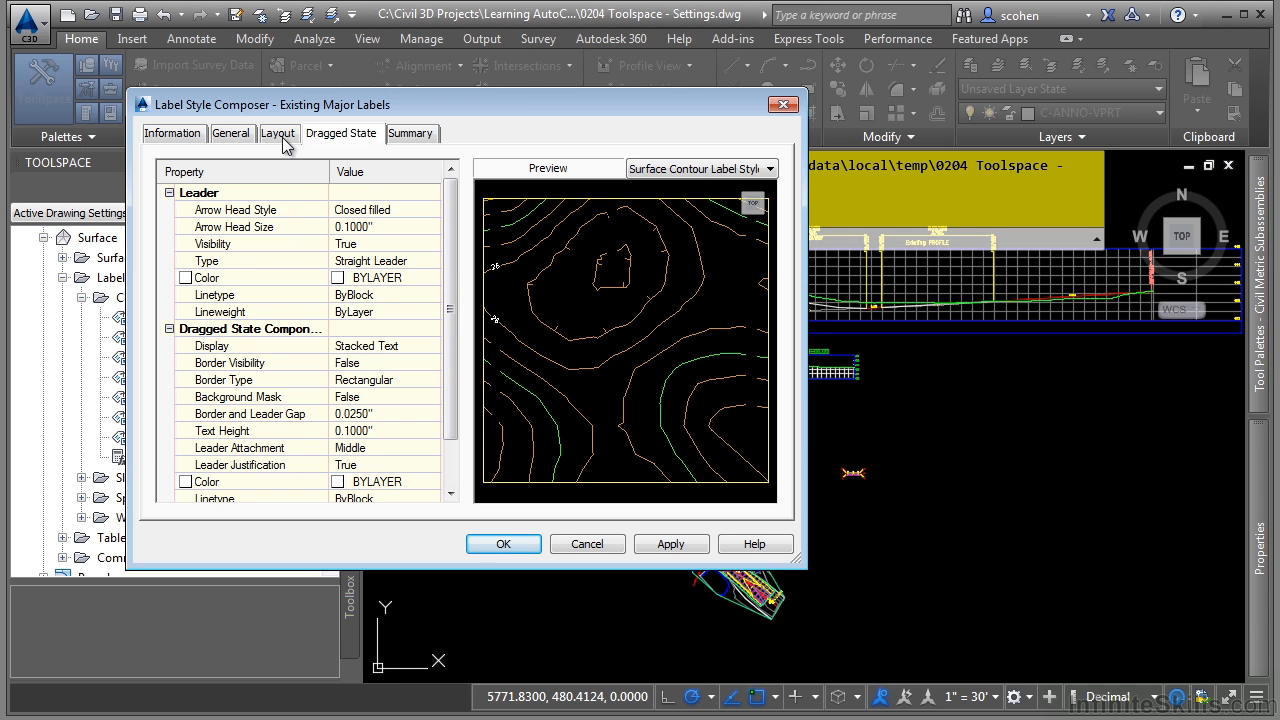
pyautogui.click(278, 133)
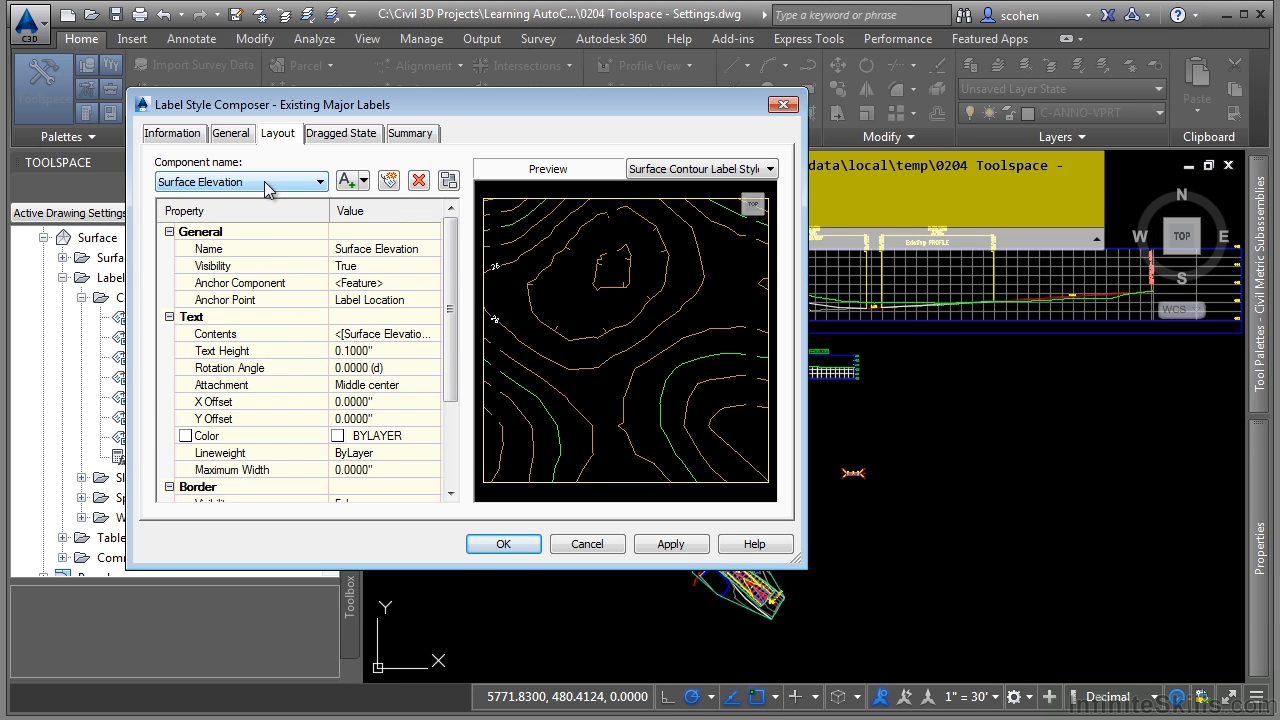
# Step: Prefix the label's surface elevation field with 'ELEVATION:' in the Text Component Editor
pyautogui.click(410, 333)
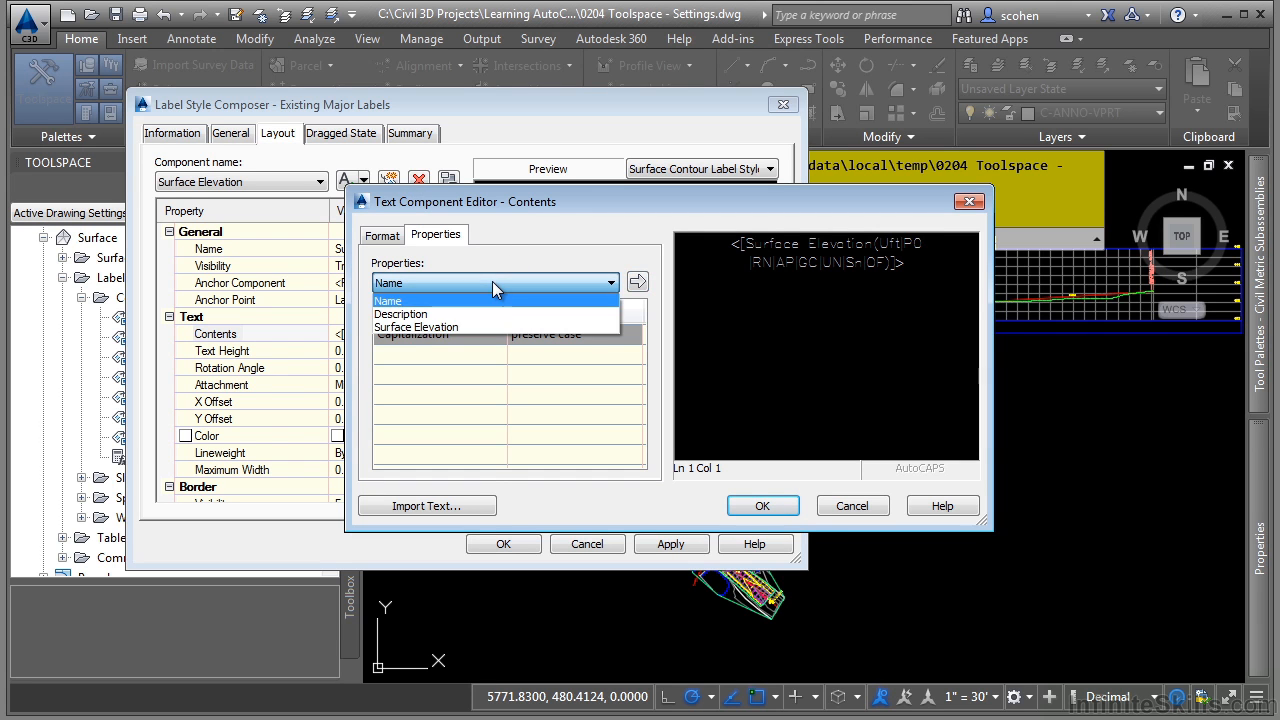
pyautogui.moveTo(565, 314)
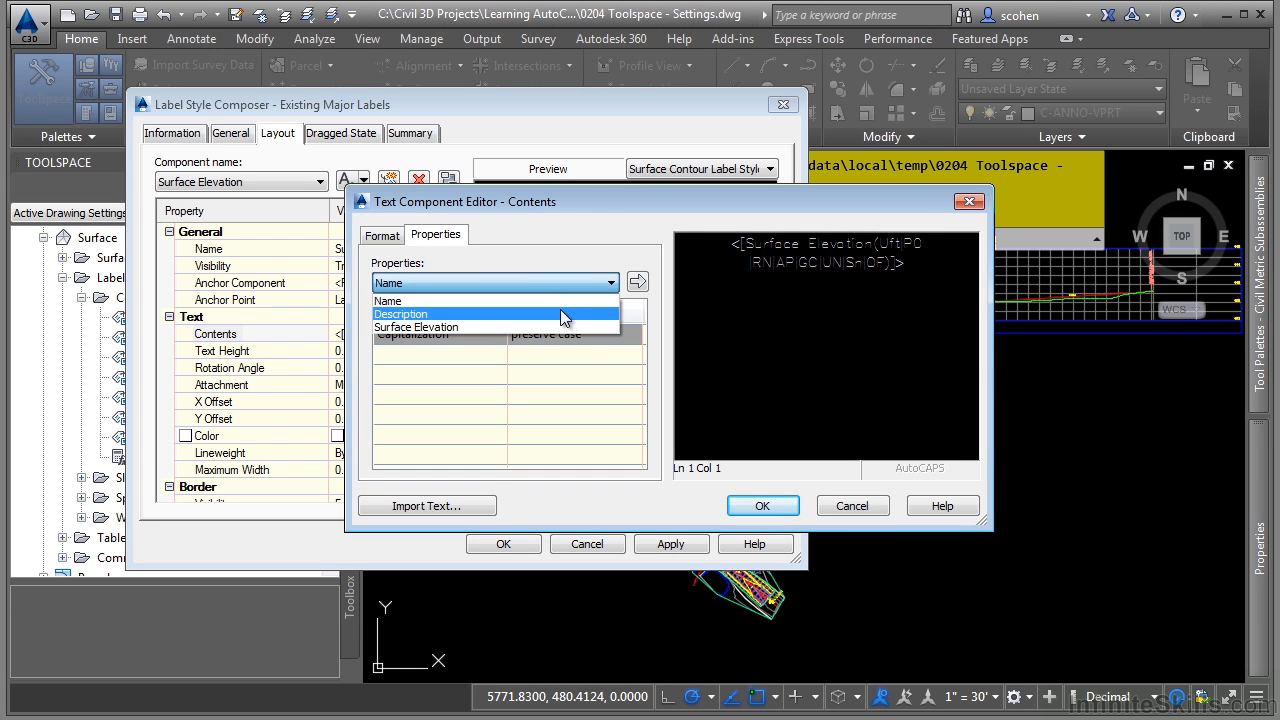
pyautogui.moveTo(516, 320)
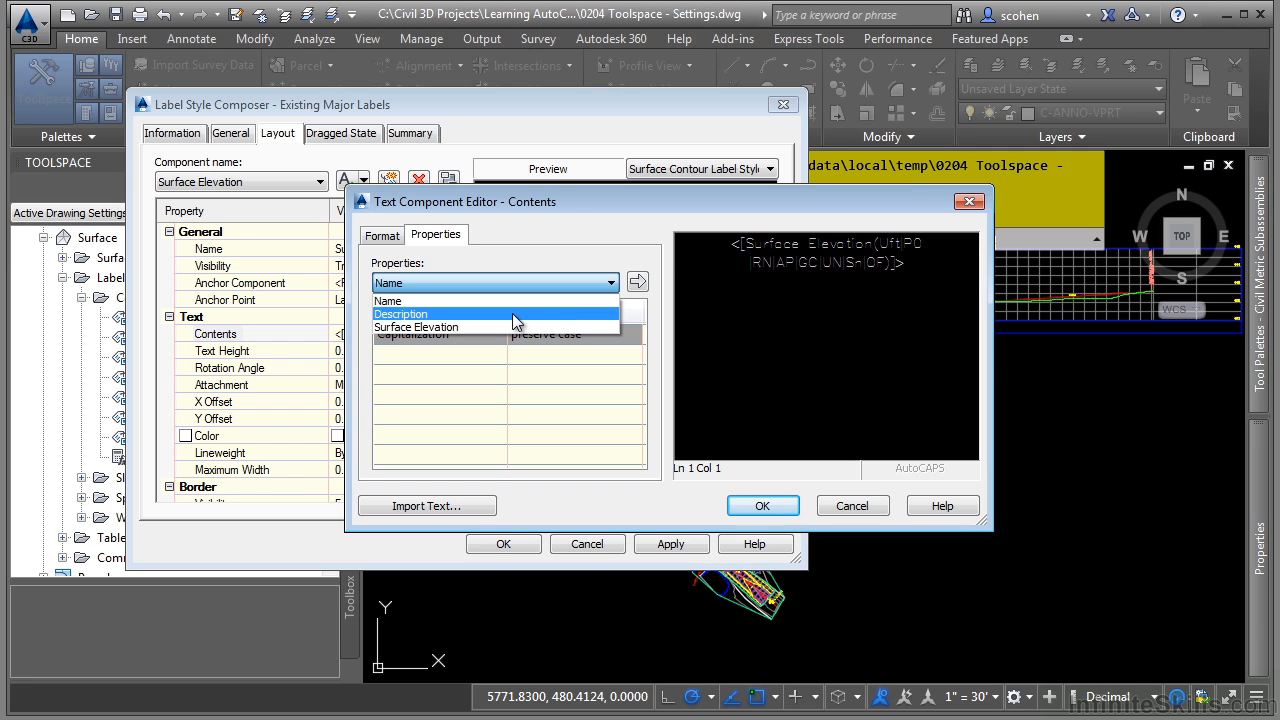
pyautogui.moveTo(480, 301)
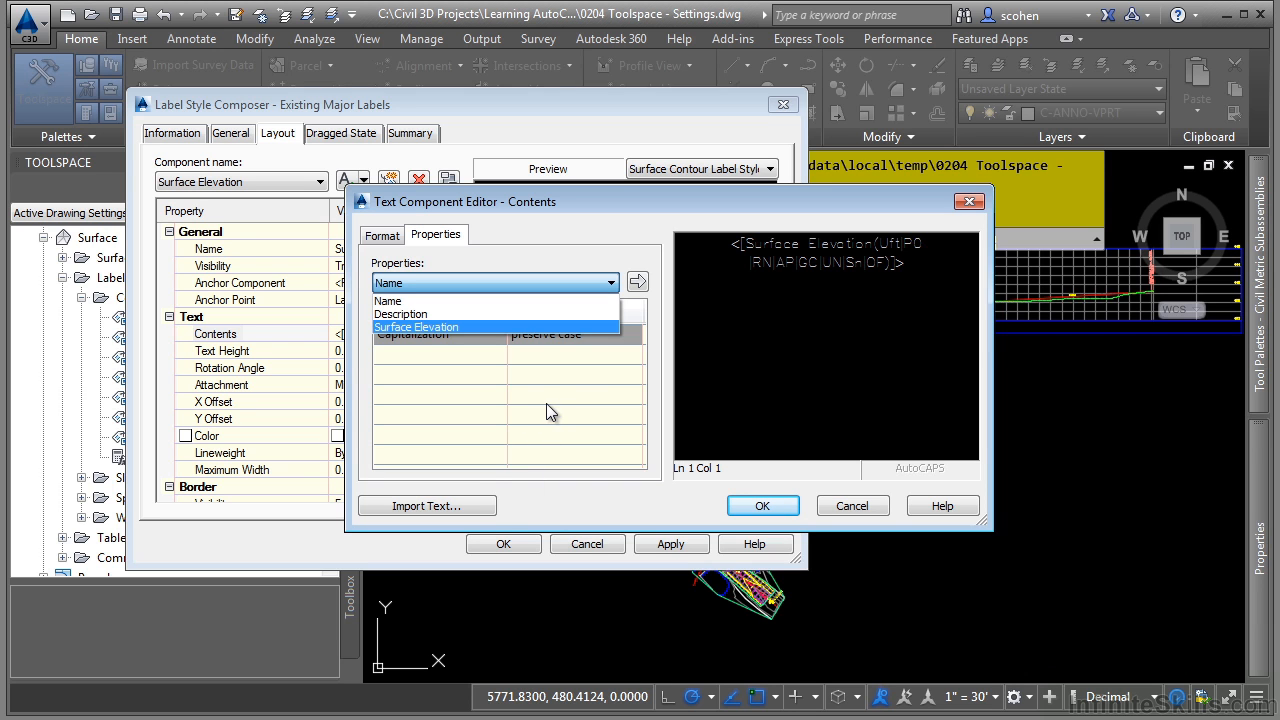
pyautogui.moveTo(558, 391)
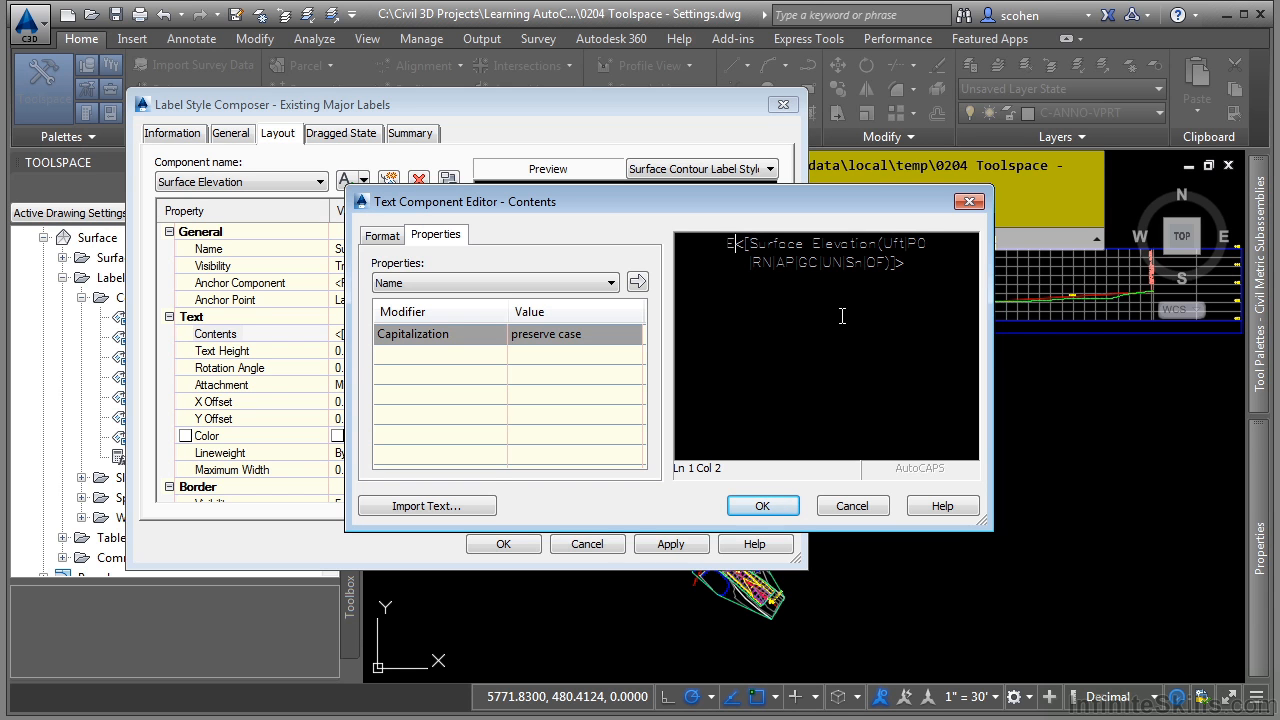
pyautogui.write('ELEVATION:')
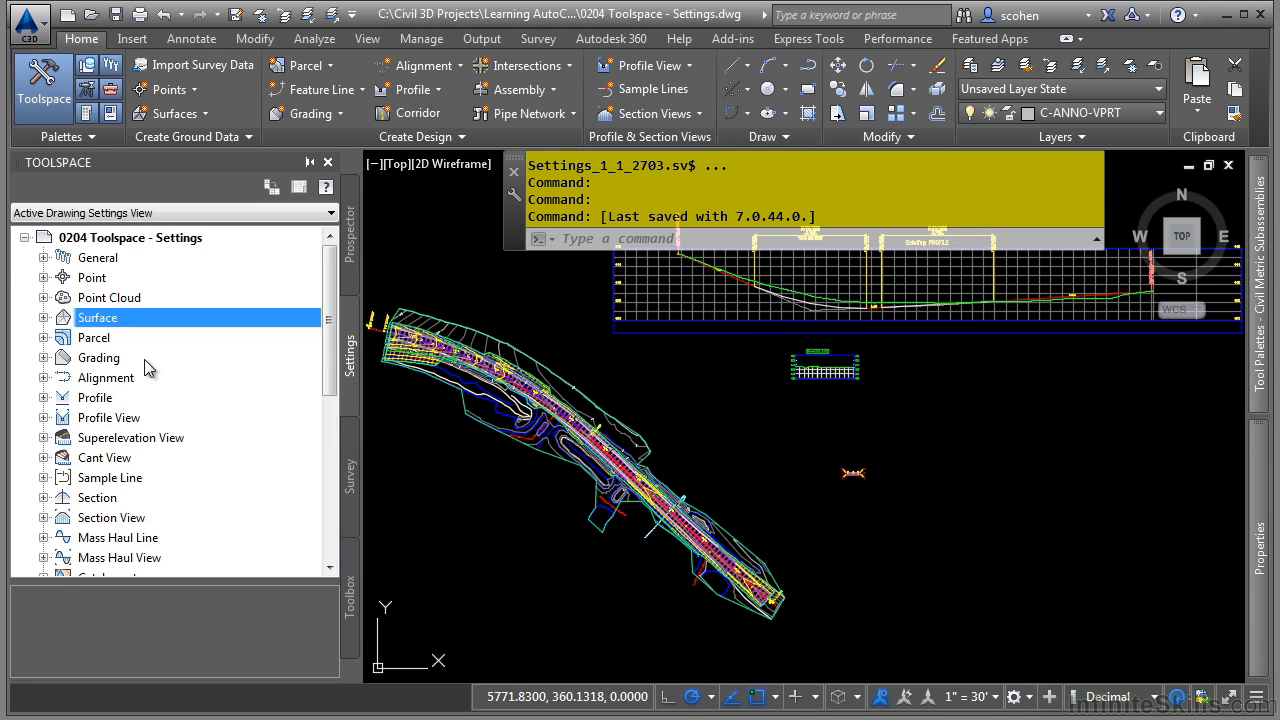
pyautogui.moveTo(99, 357)
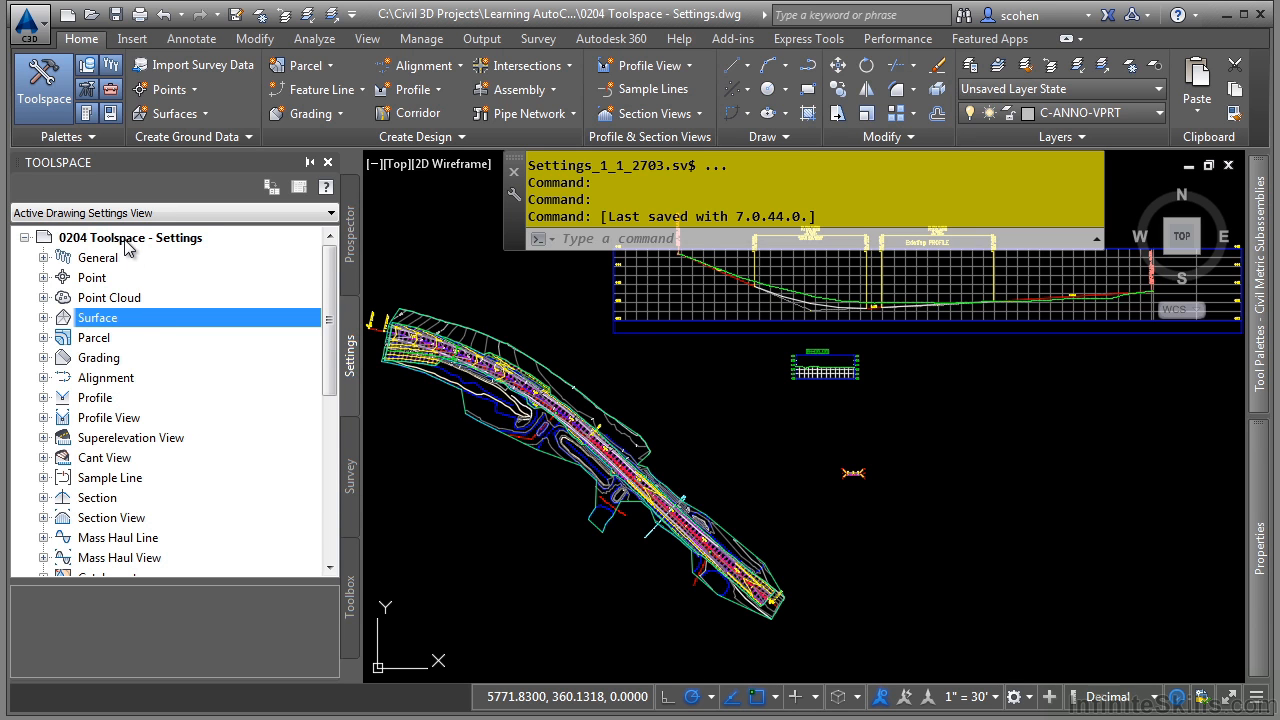
# Step: Show settings options for the drawing, the Surface feature and AddContourLabelingSingle
pyautogui.rightClick(130, 237)
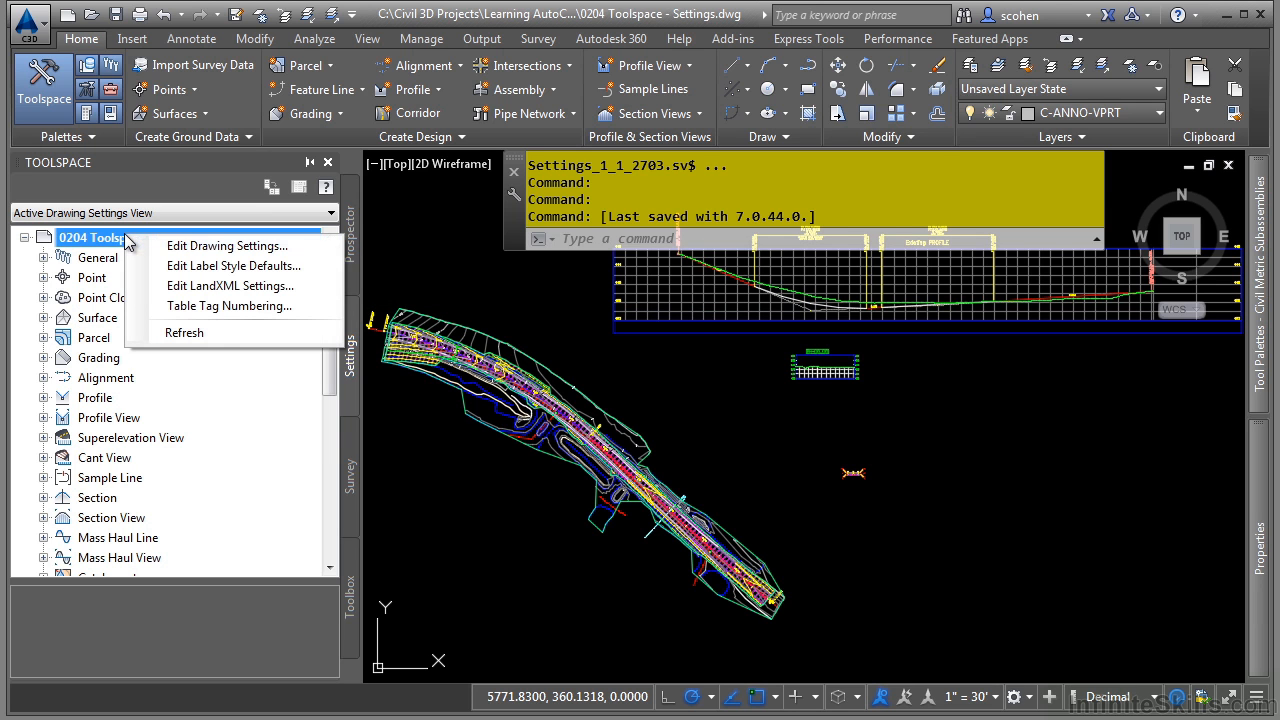
pyautogui.moveTo(227, 246)
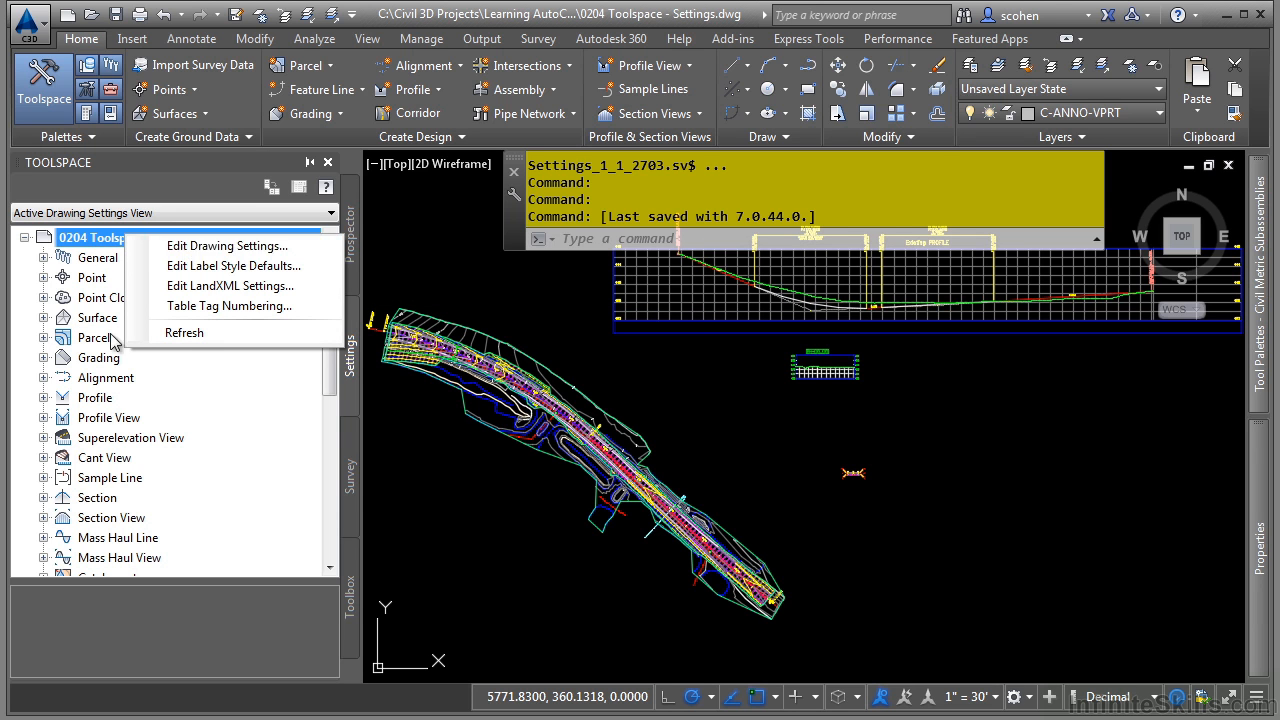
pyautogui.rightClick(96, 317)
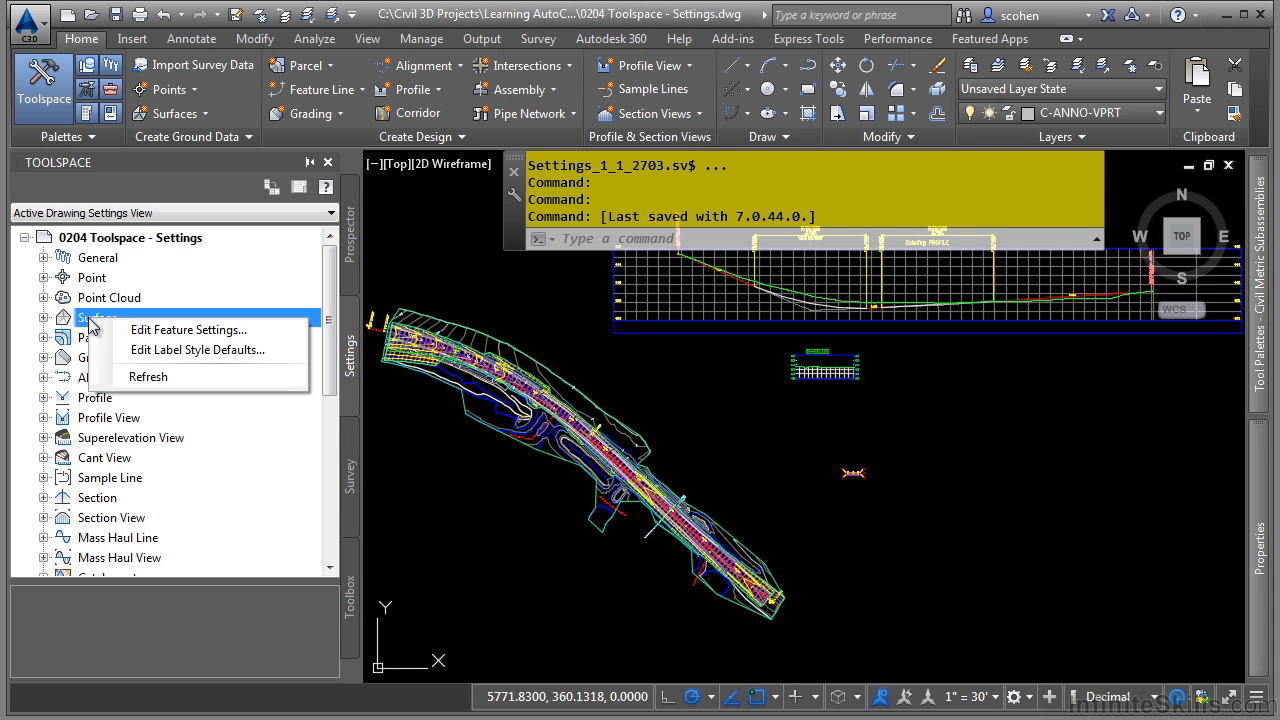
pyautogui.moveTo(200, 330)
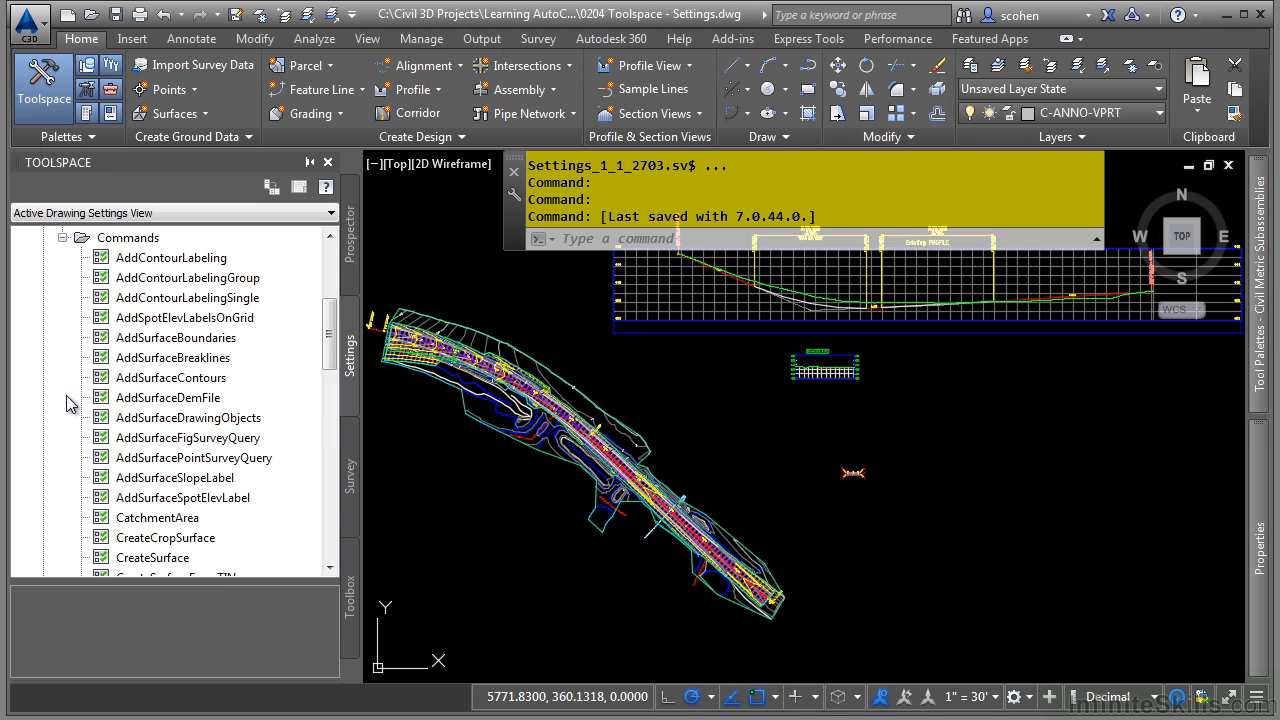
pyautogui.moveTo(188, 297)
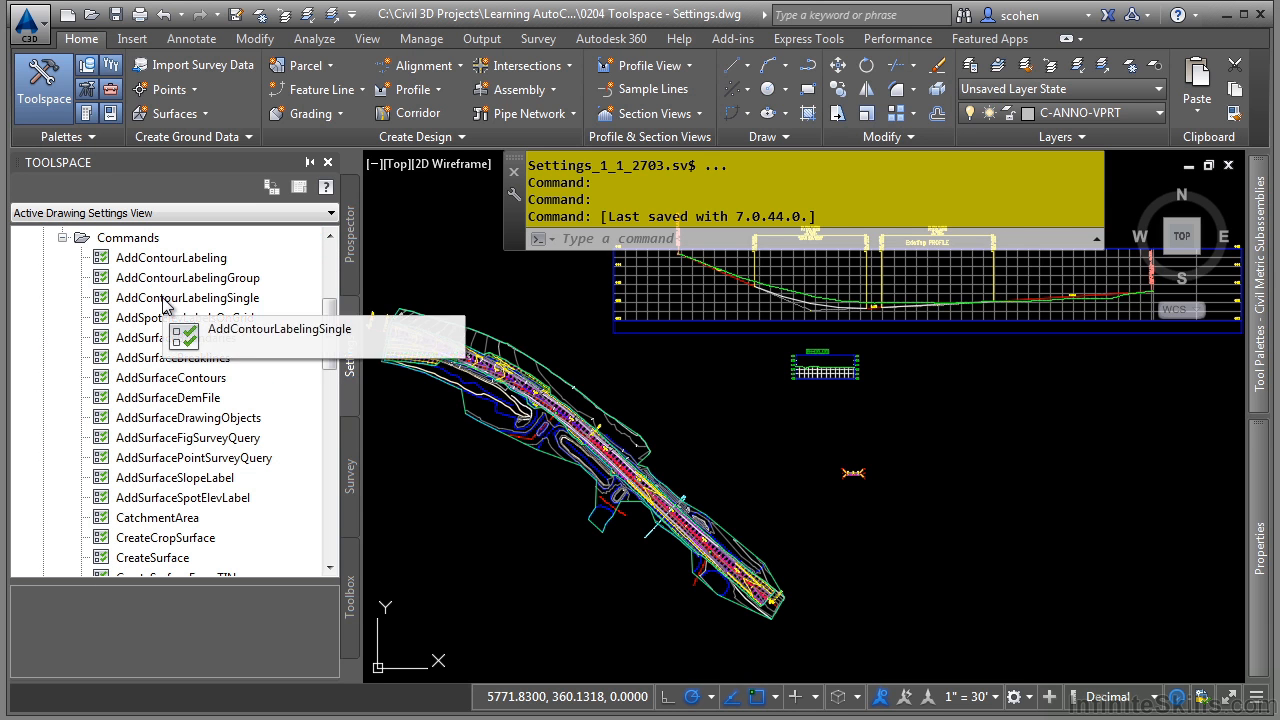
pyautogui.rightClick(188, 297)
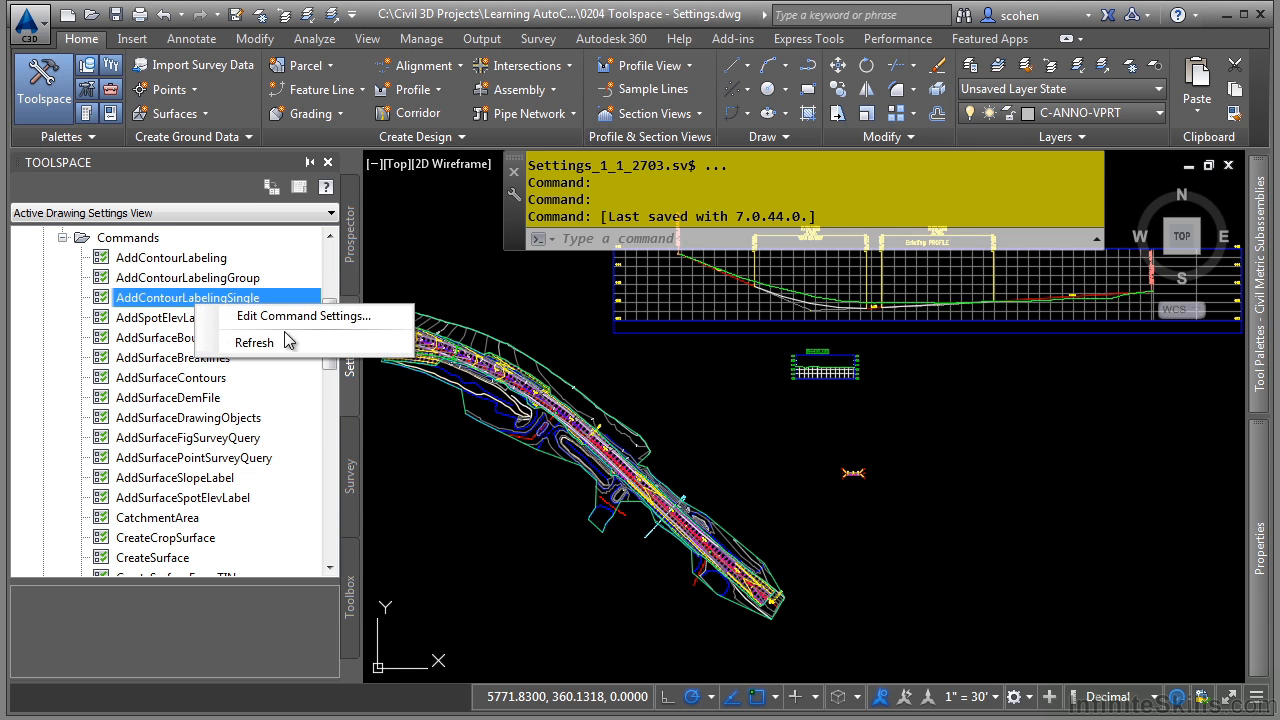
pyautogui.moveTo(310, 315)
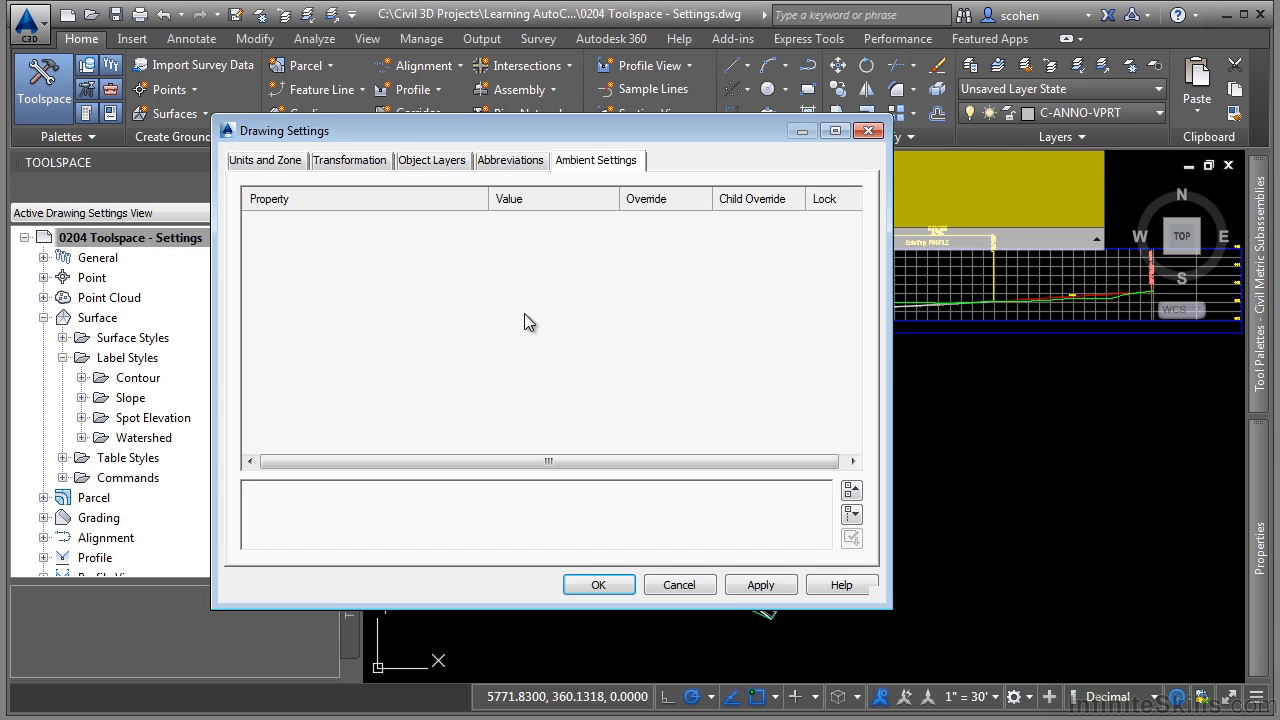
# Step: Browse the Units and Zone categories, then view the Transformation settings
pyautogui.click(265, 160)
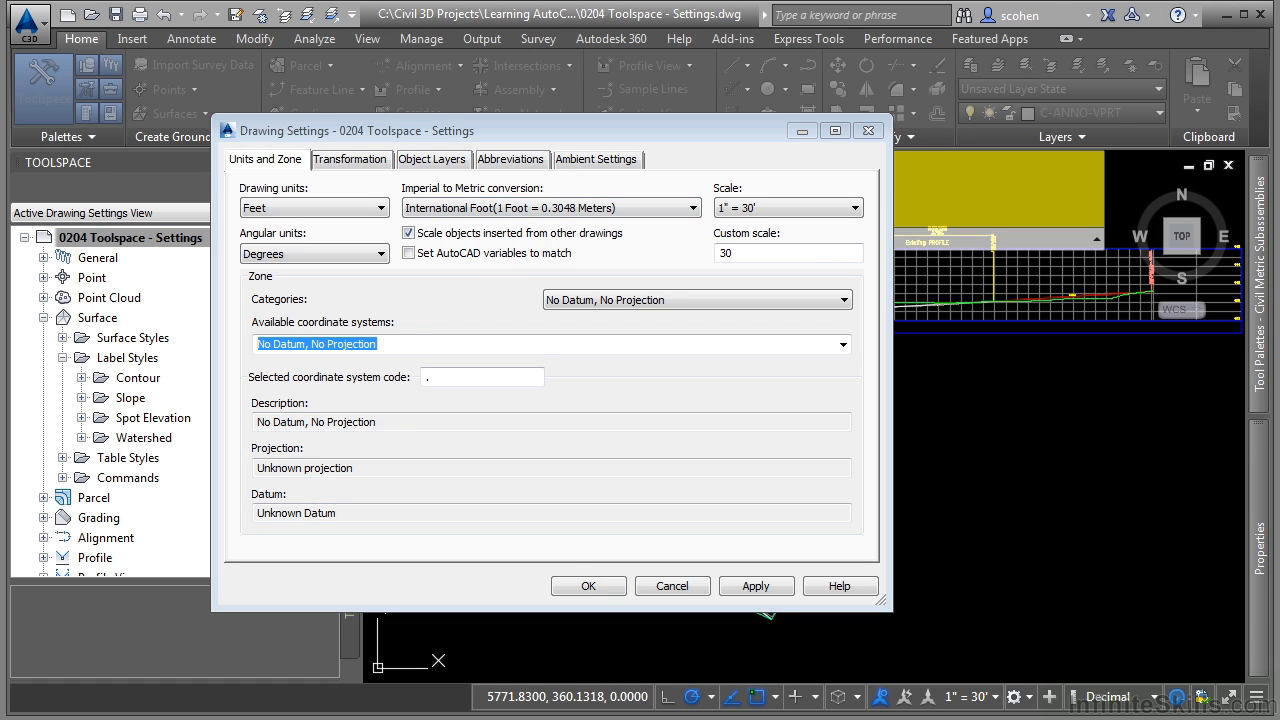
pyautogui.moveTo(393, 192)
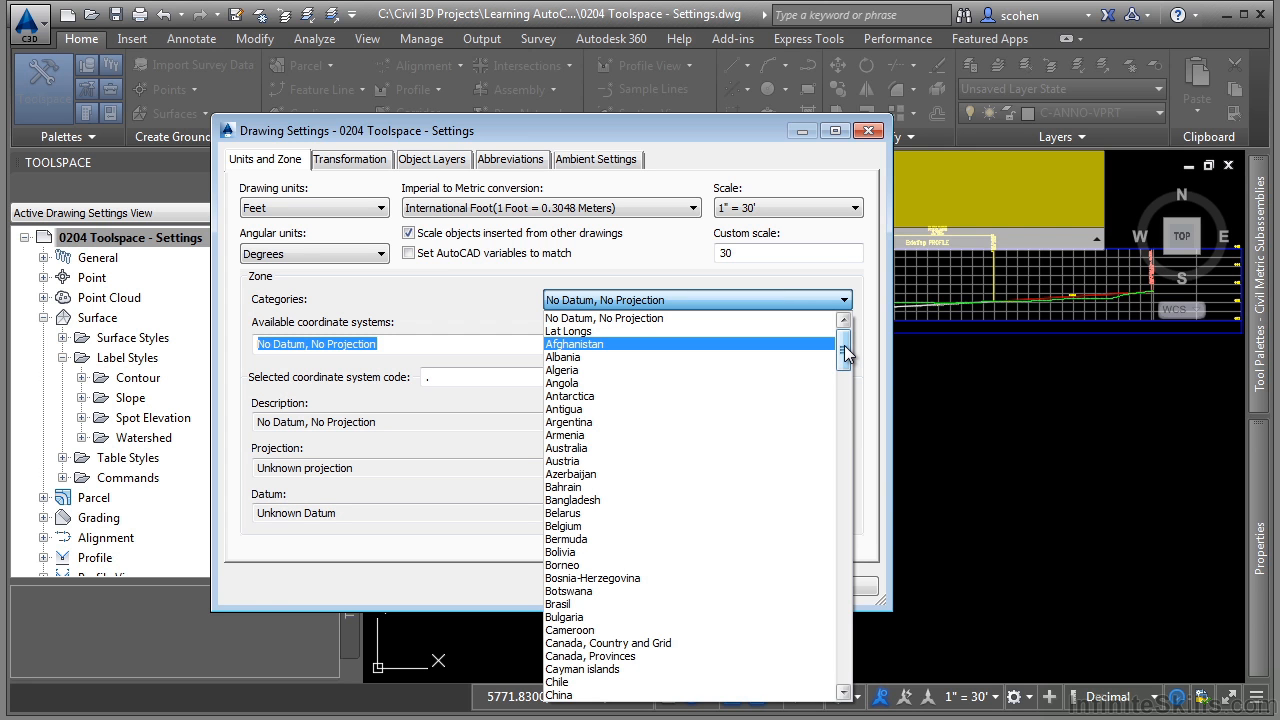
pyautogui.moveTo(848, 360)
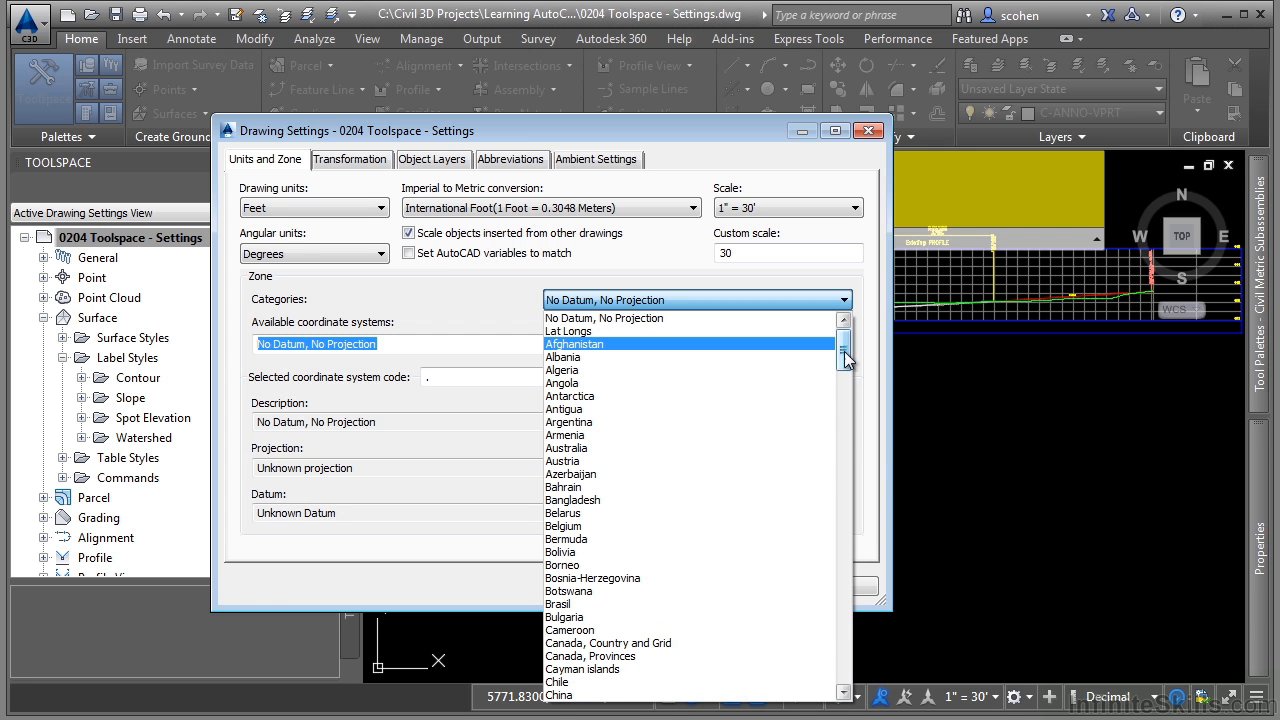
pyautogui.moveTo(845, 355); pyautogui.dragTo(845, 645)
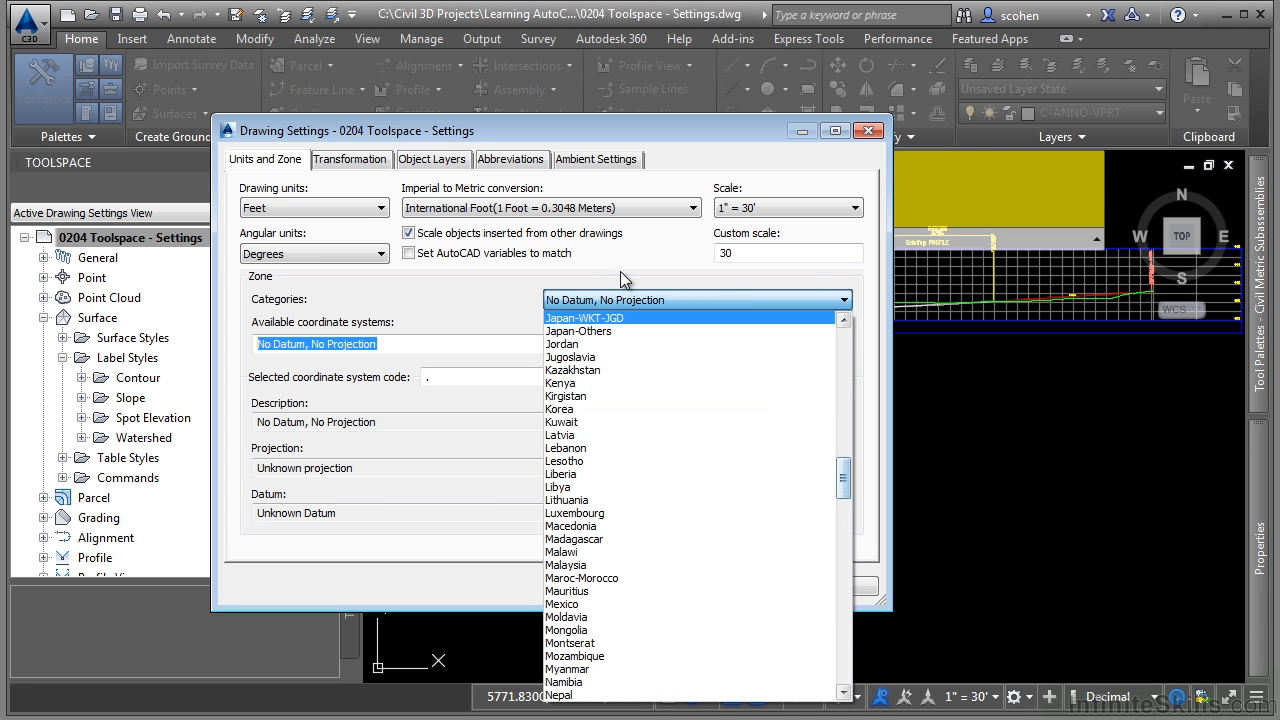
pyautogui.click(349, 159)
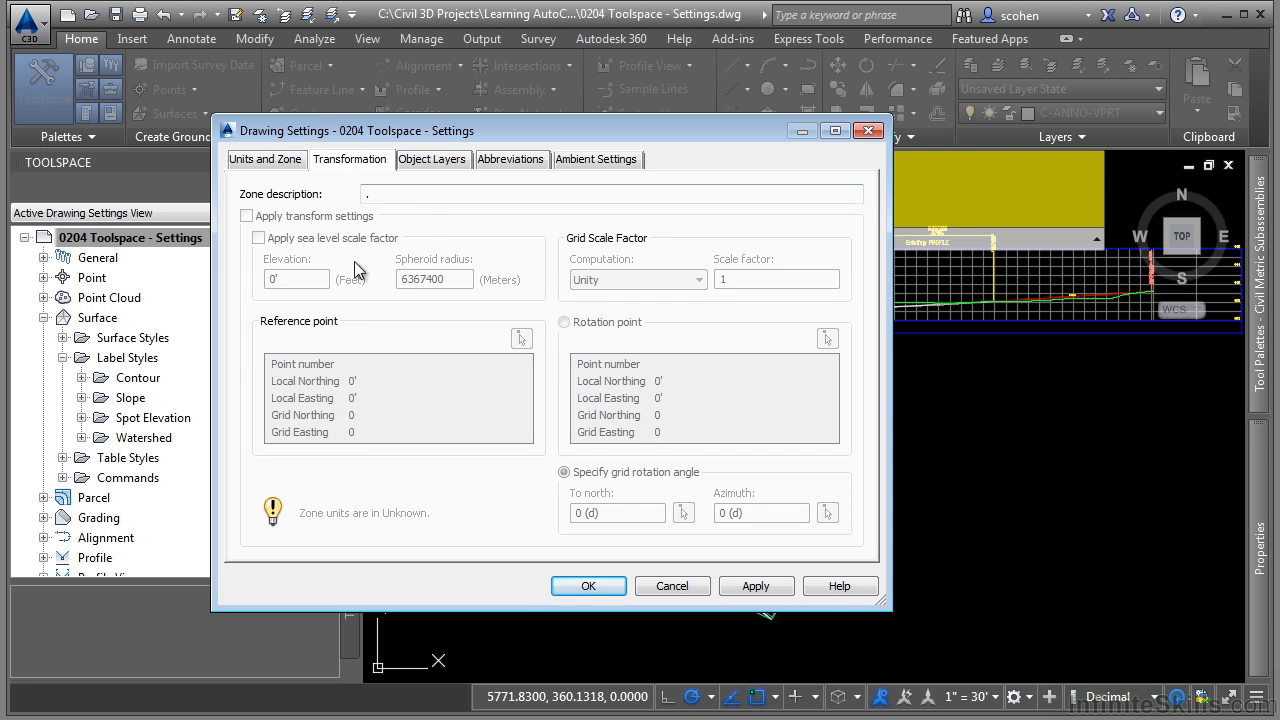
pyautogui.click(610, 193)
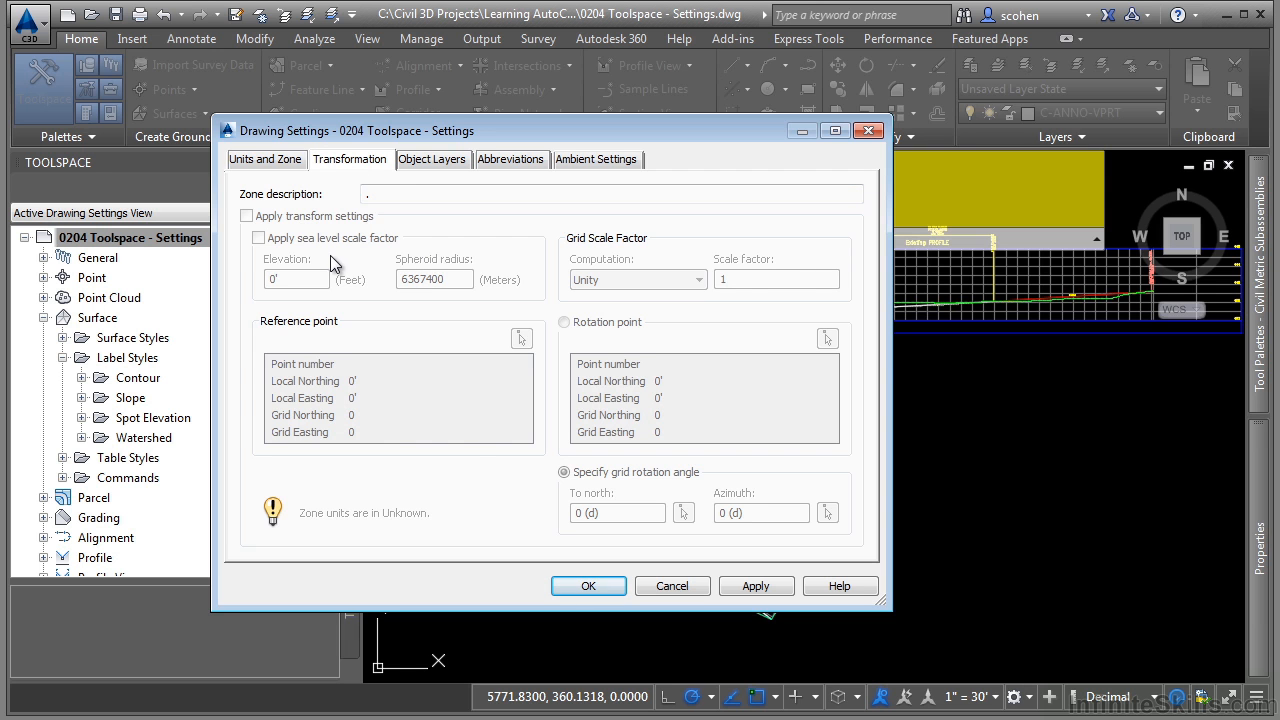
# Step: Review the Object Layers tab, e.g. C-ROAD for alignments with a suffix value
pyautogui.click(432, 159)
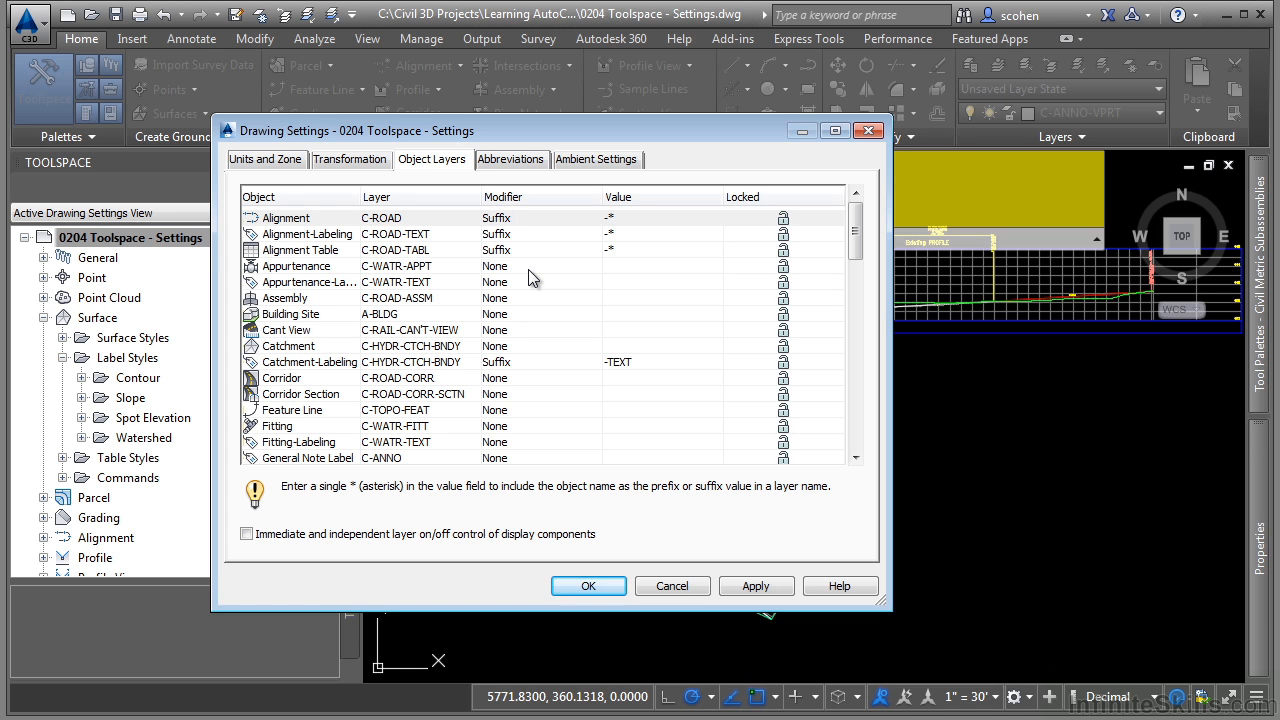
pyautogui.moveTo(498, 263)
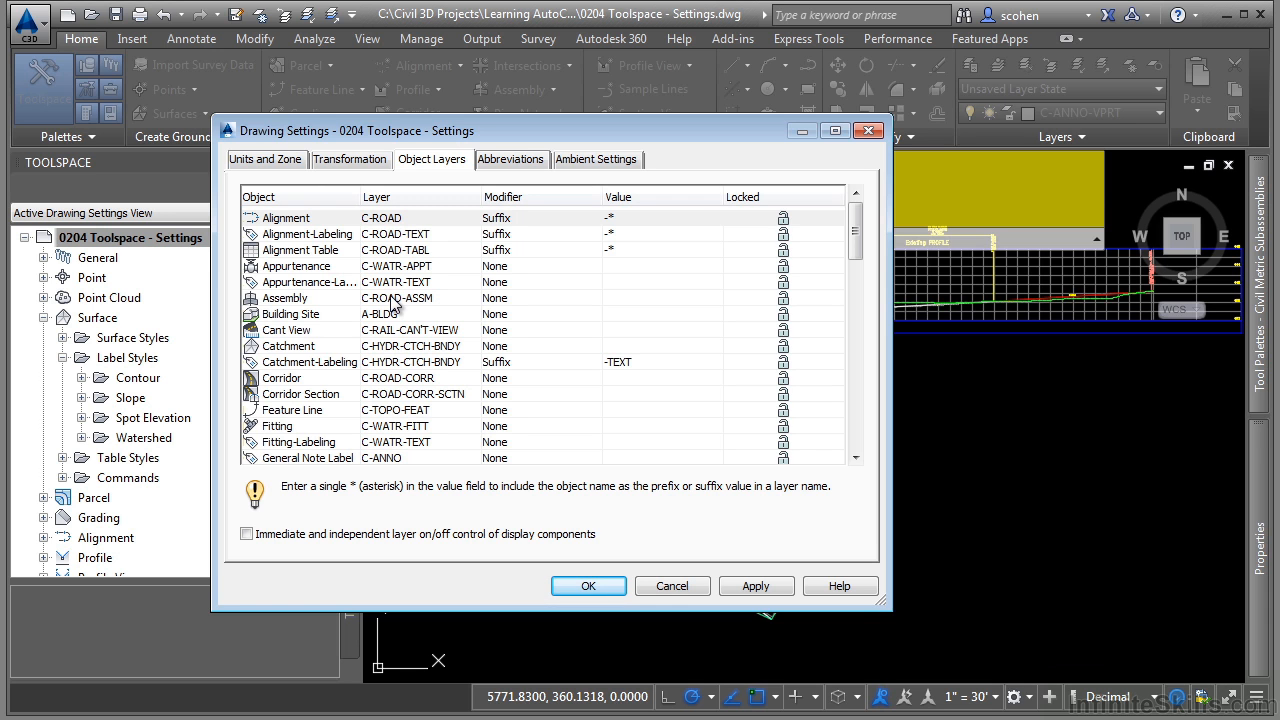
pyautogui.moveTo(344, 246)
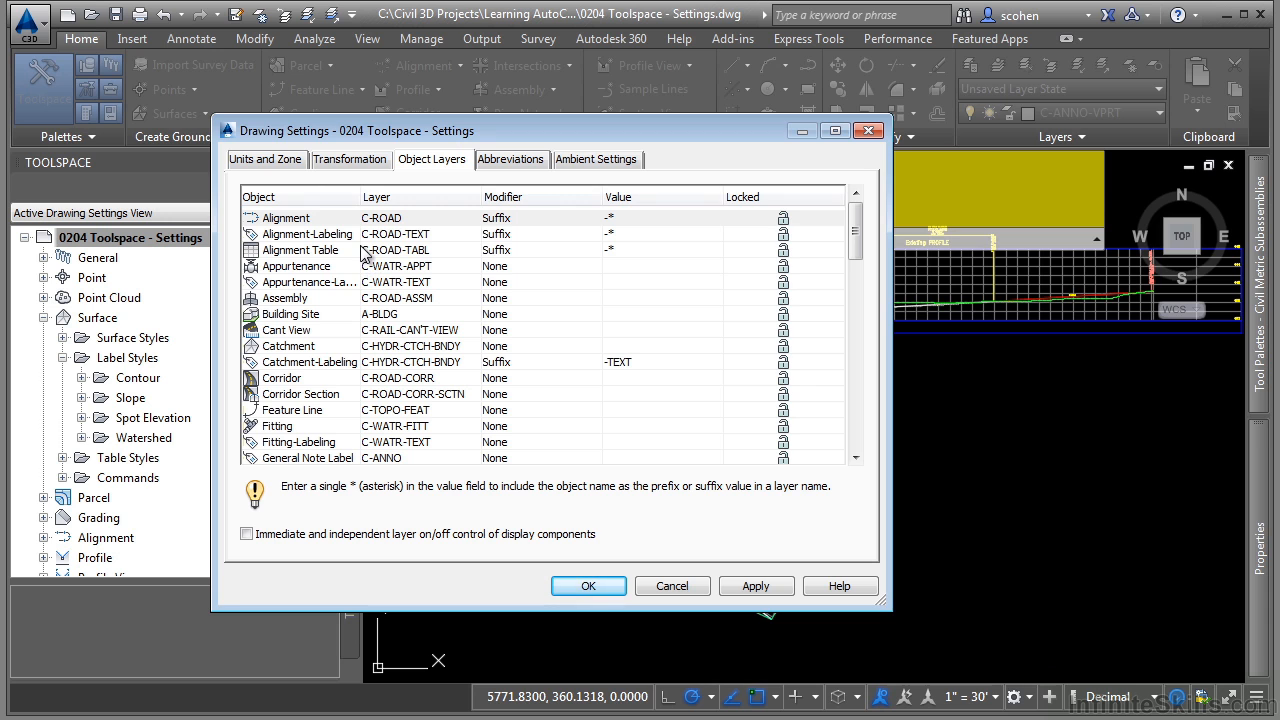
pyautogui.moveTo(346, 280)
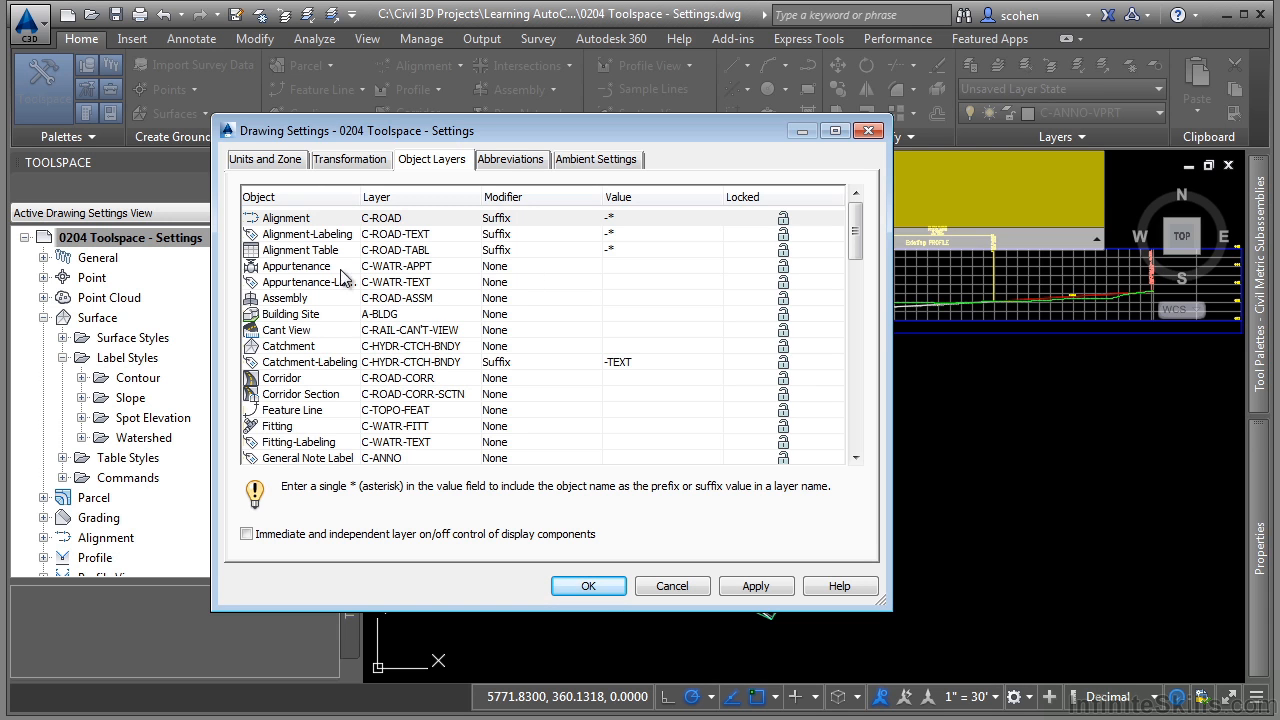
pyautogui.moveTo(446, 266)
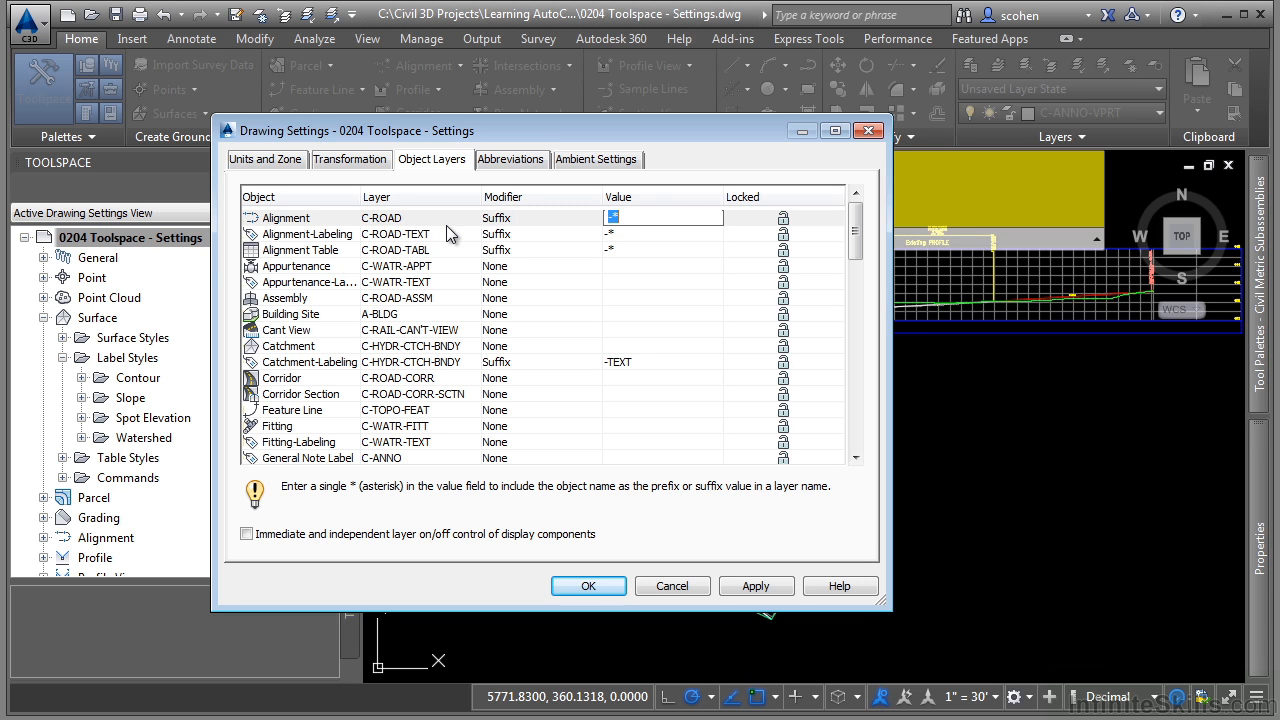
pyautogui.moveTo(425, 228)
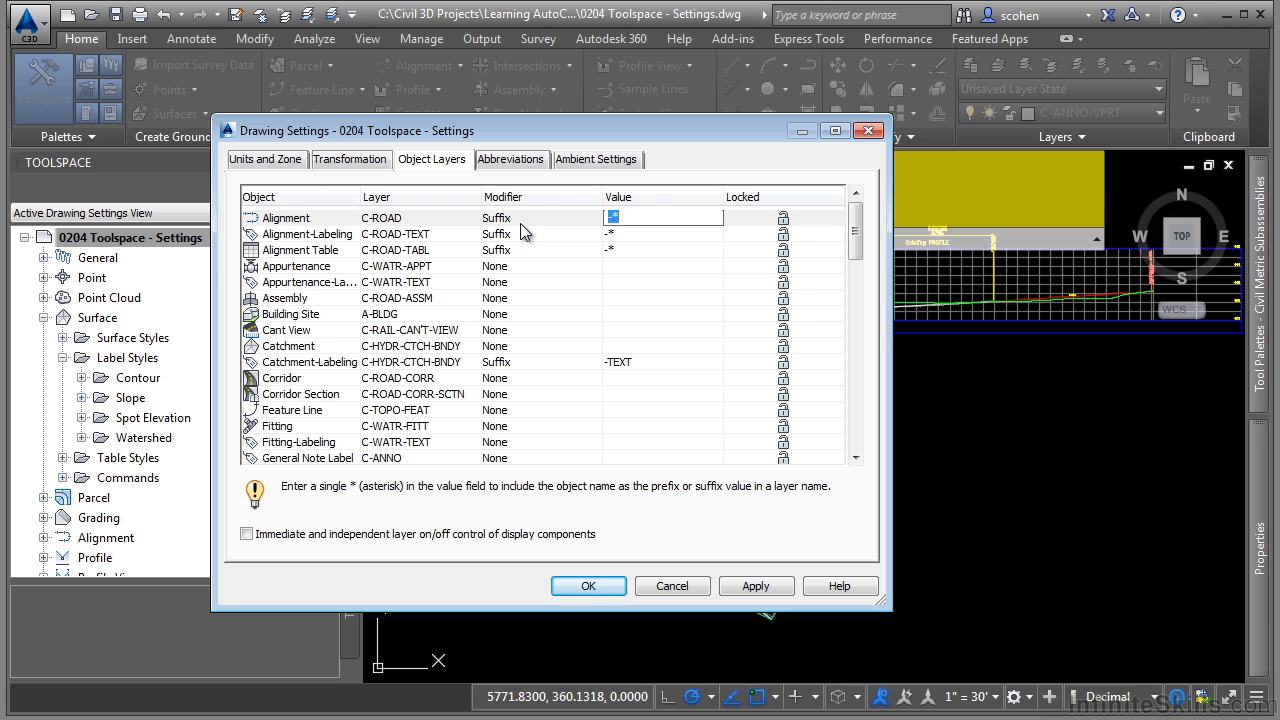
pyautogui.moveTo(387, 218)
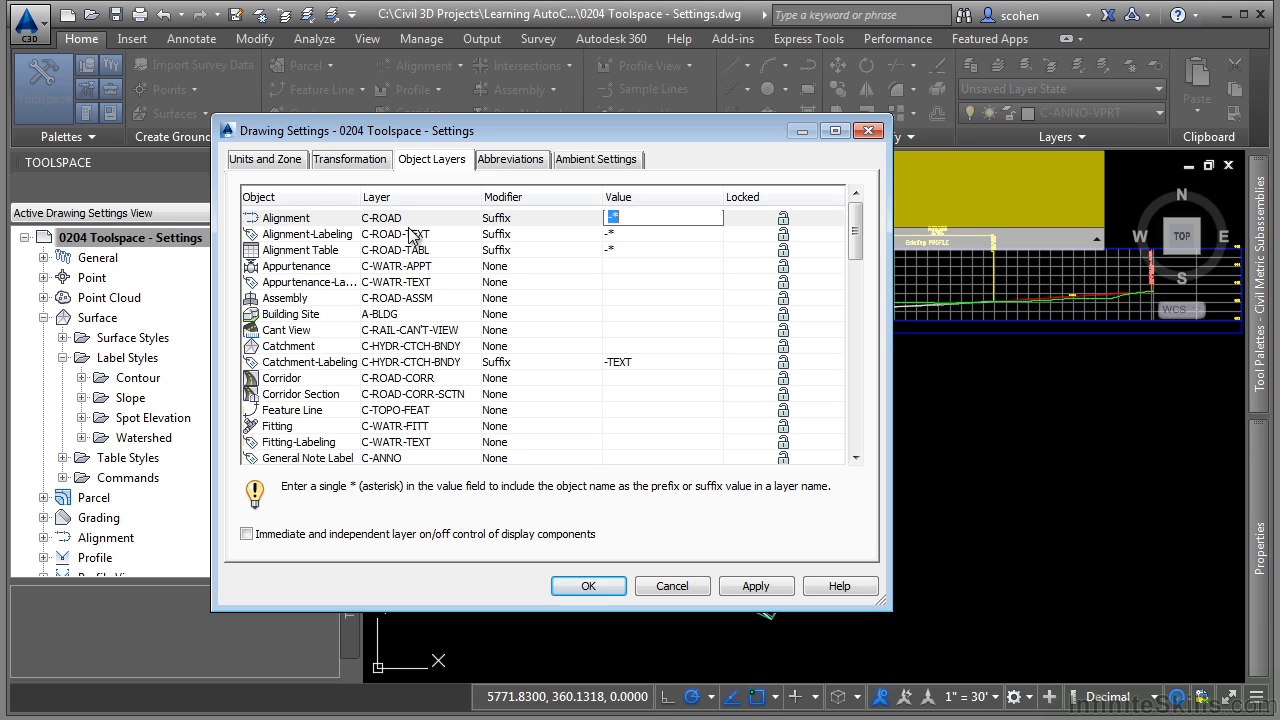
# Step: Review abbreviations and ambient Distance settings, then cancel Drawing Settings unchanged
pyautogui.click(510, 159)
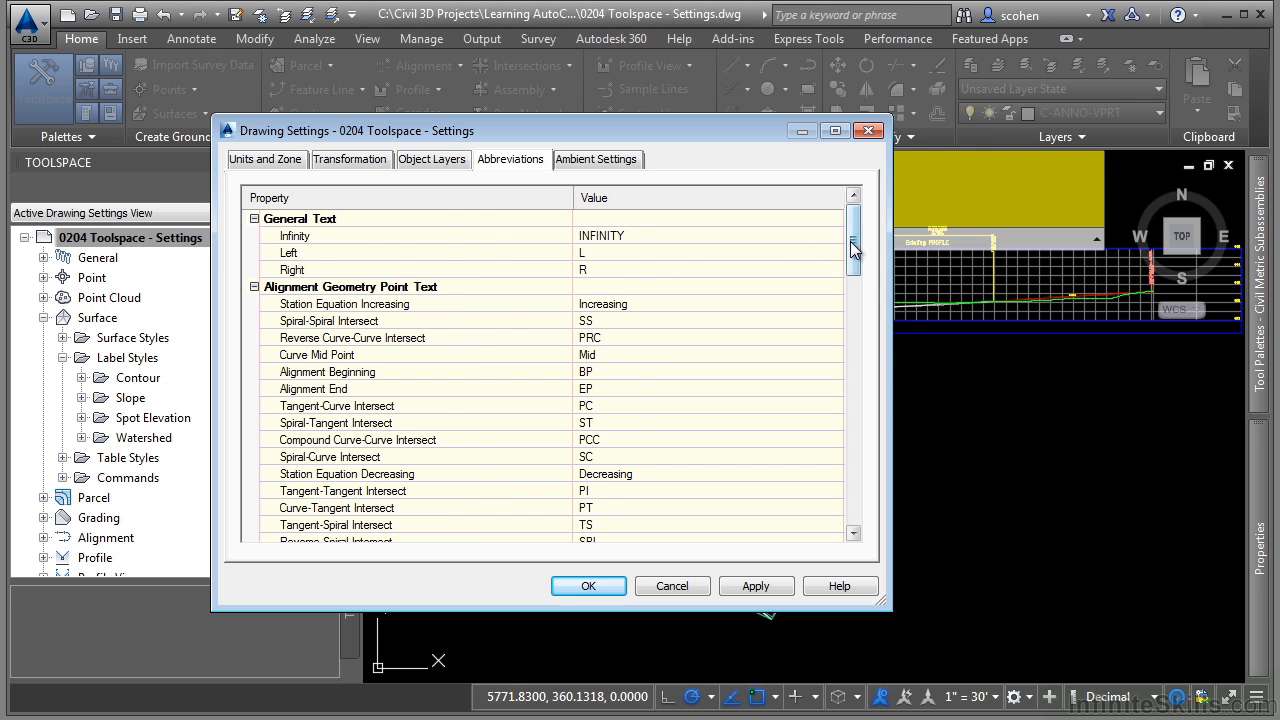
pyautogui.scroll(-3)
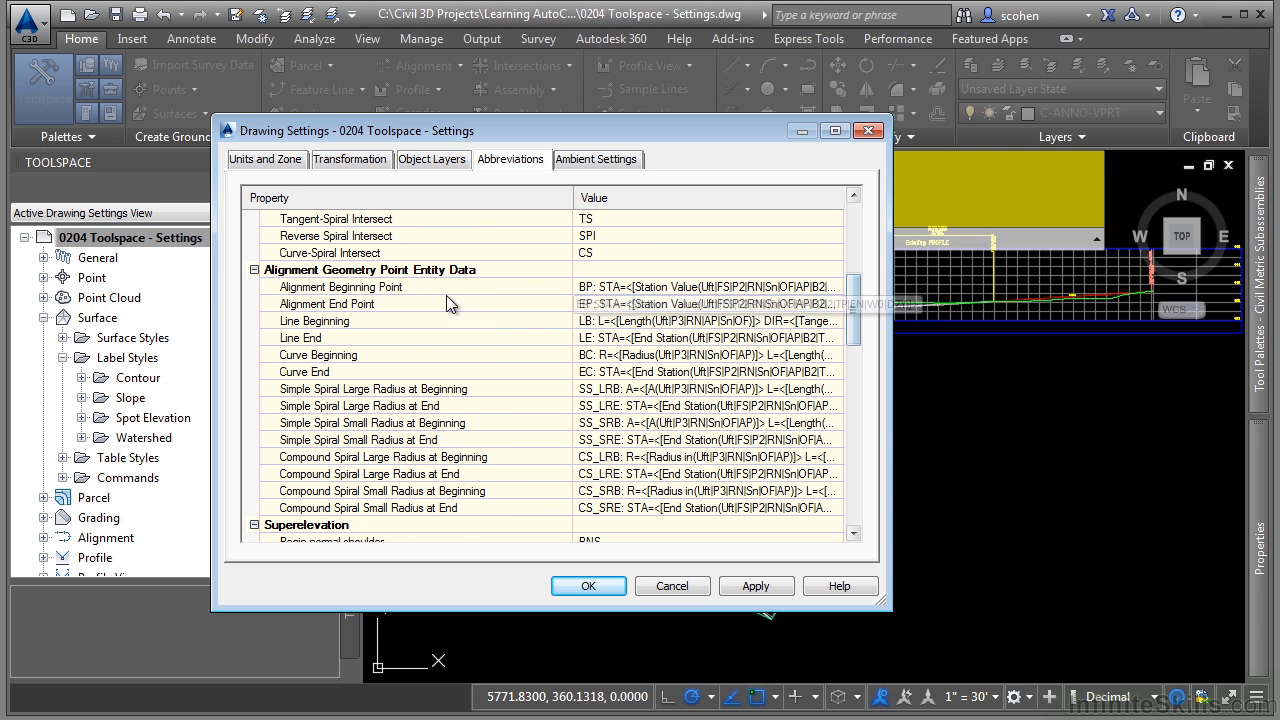
pyautogui.click(710, 303)
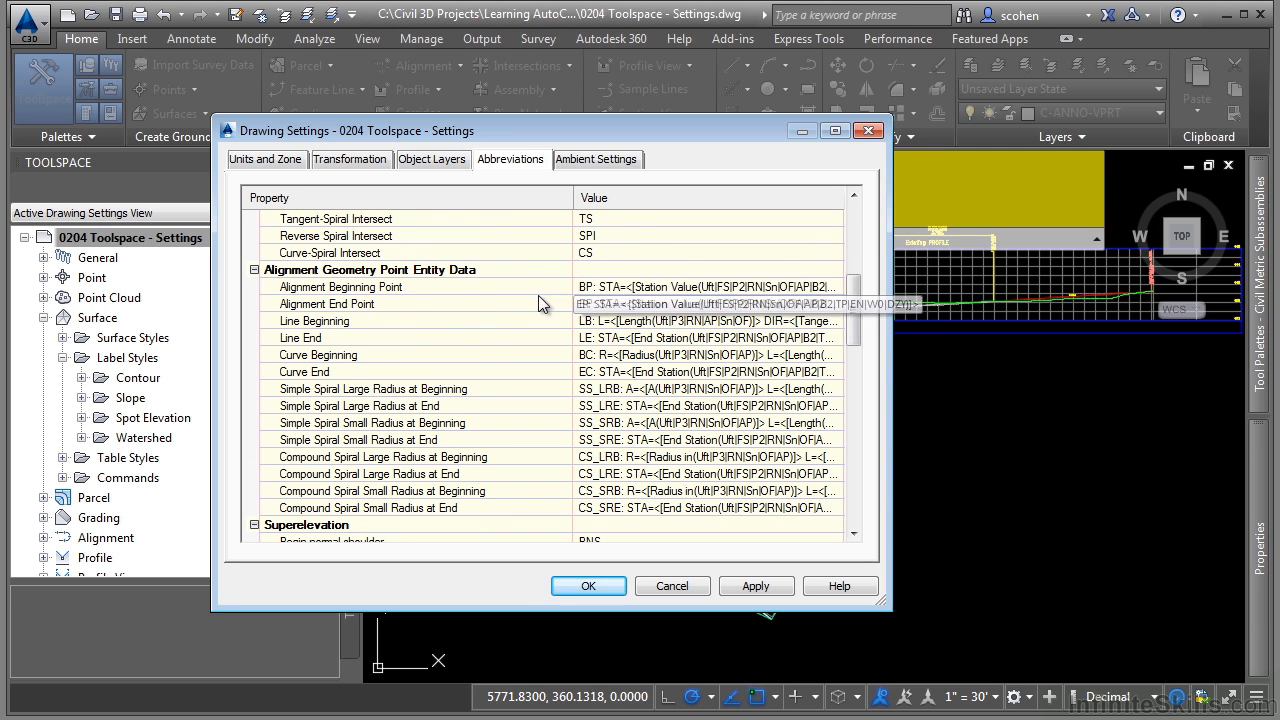
pyautogui.click(700, 304)
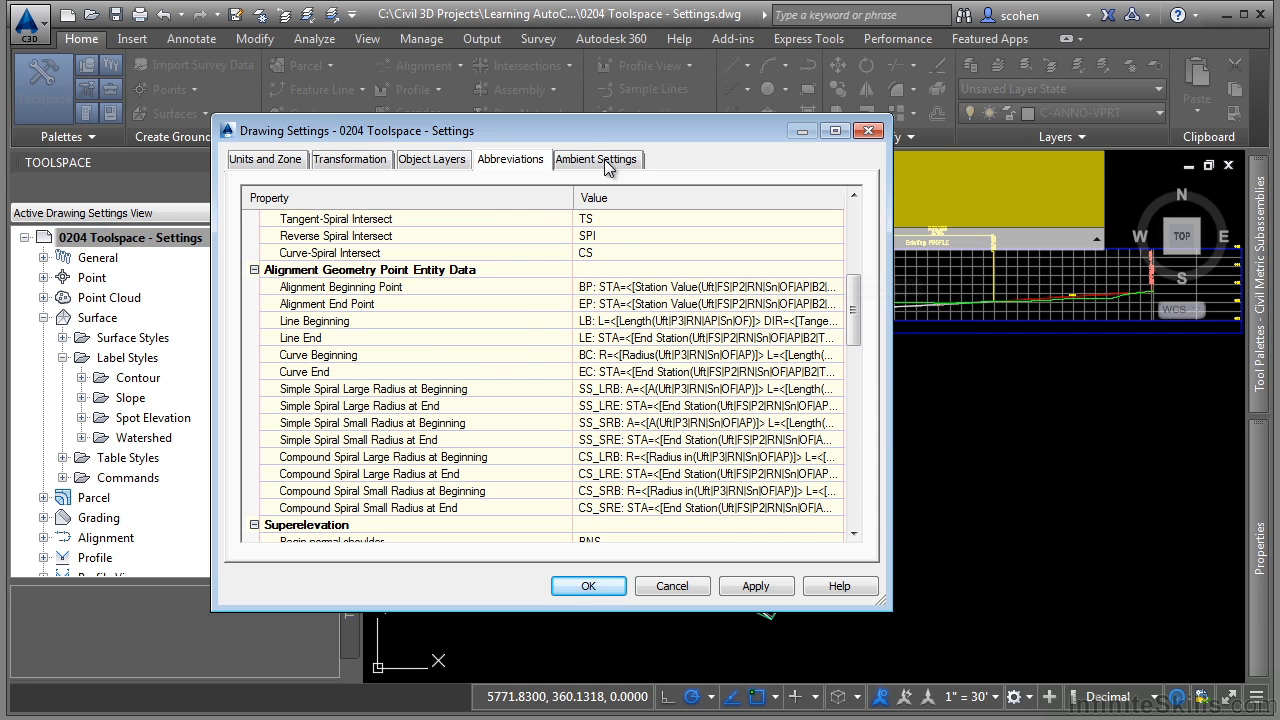
pyautogui.click(596, 159)
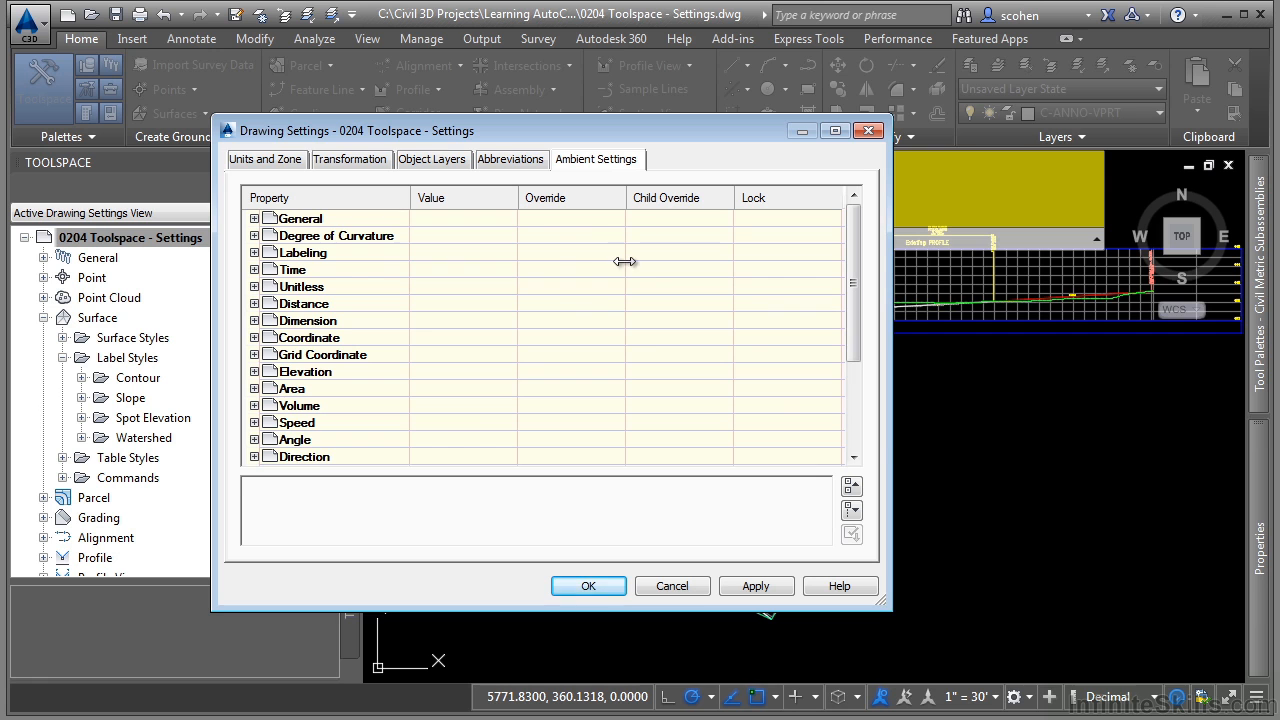
pyautogui.moveTo(262, 315)
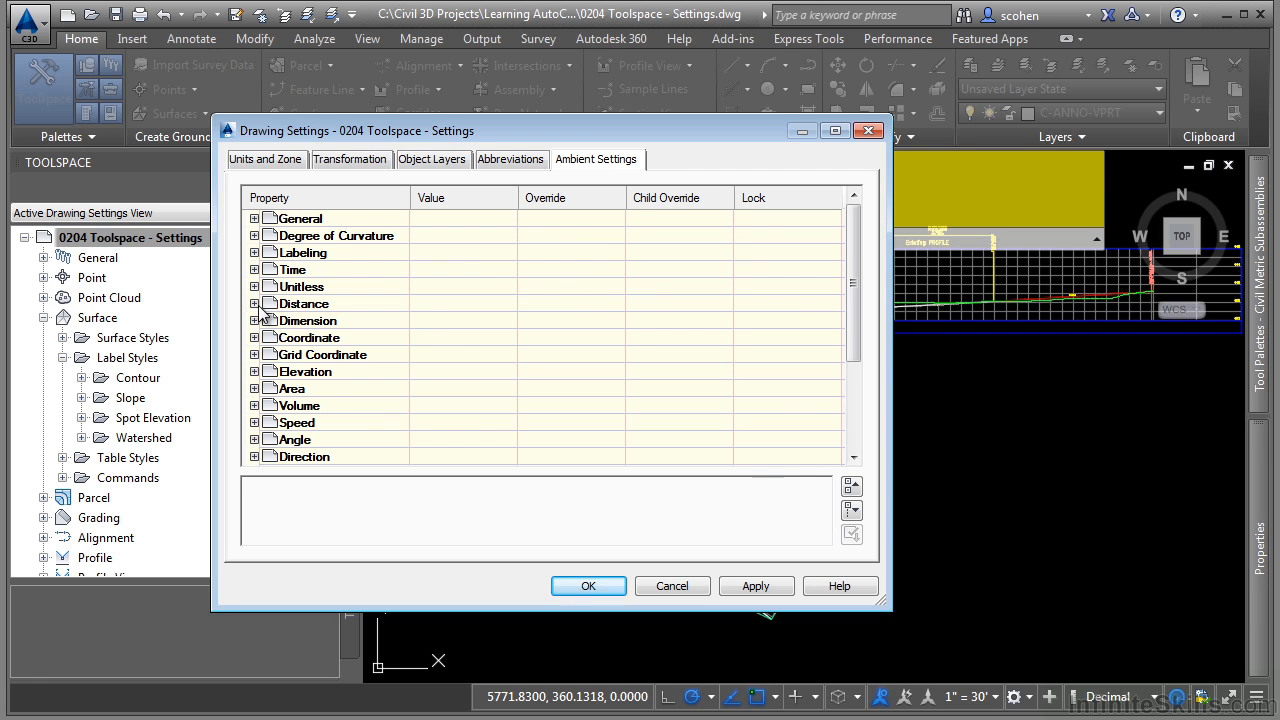
pyautogui.click(255, 303)
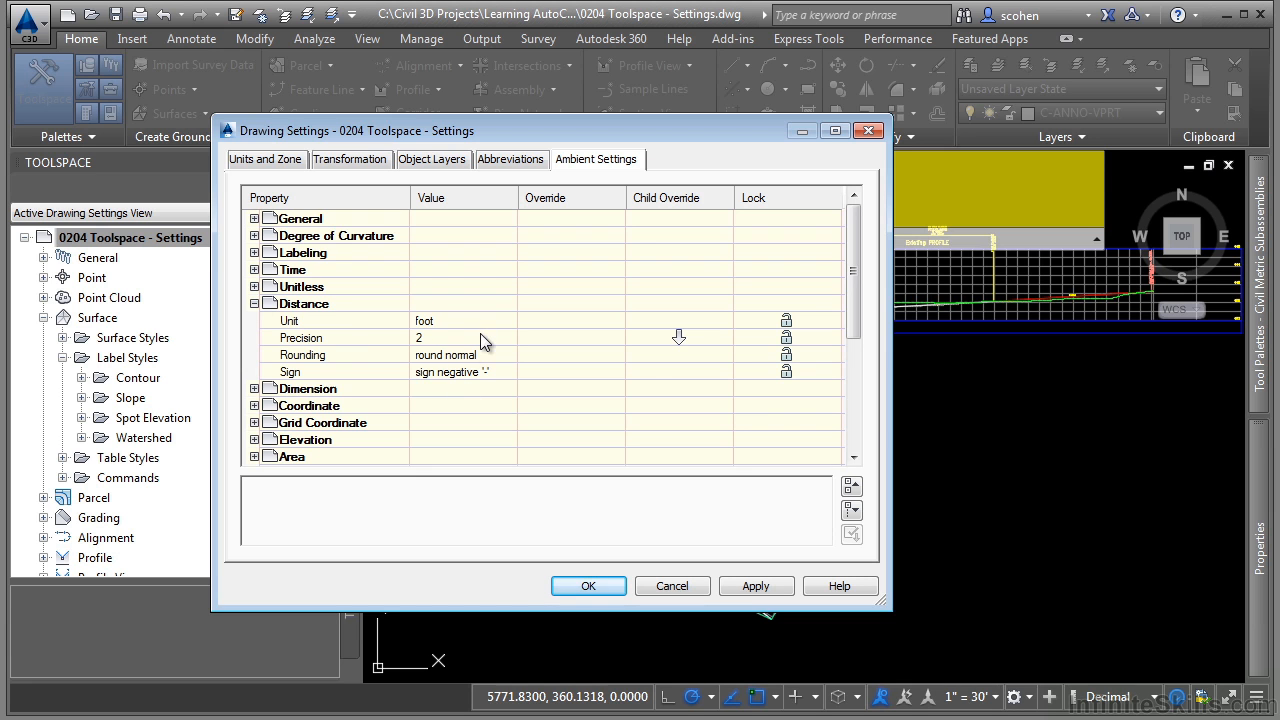
pyautogui.moveTo(683, 348)
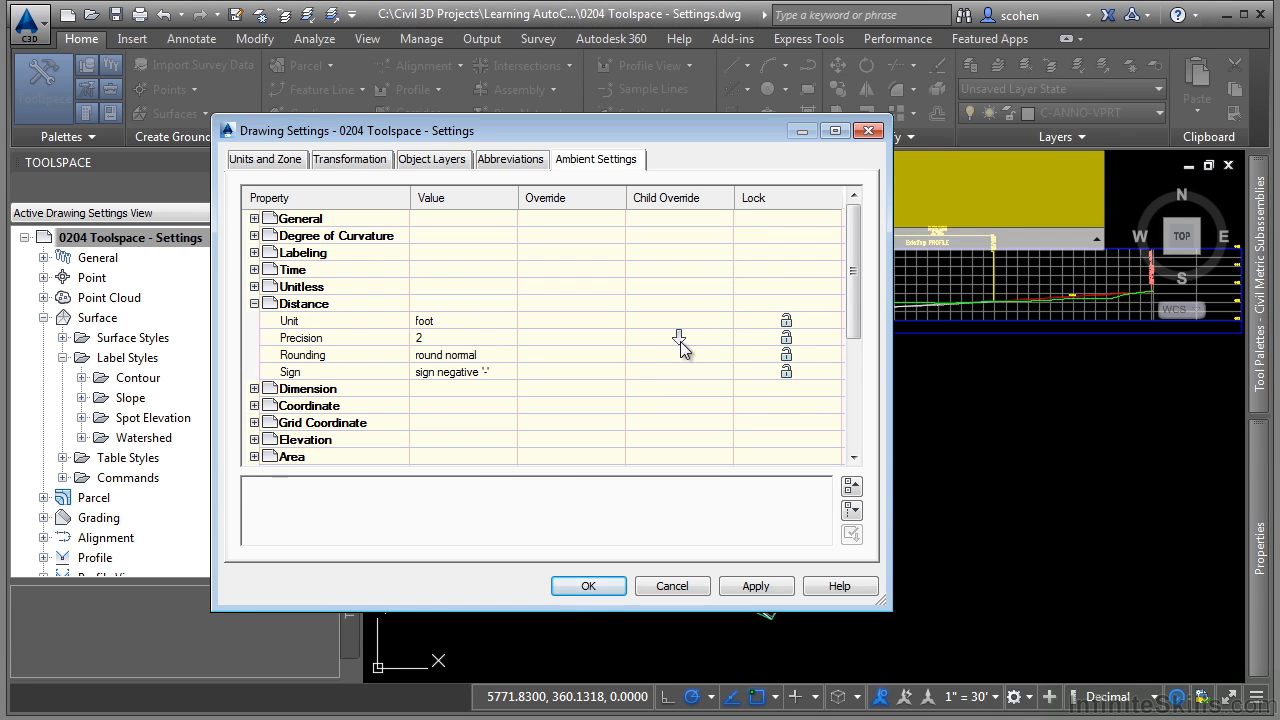
pyautogui.moveTo(670, 453)
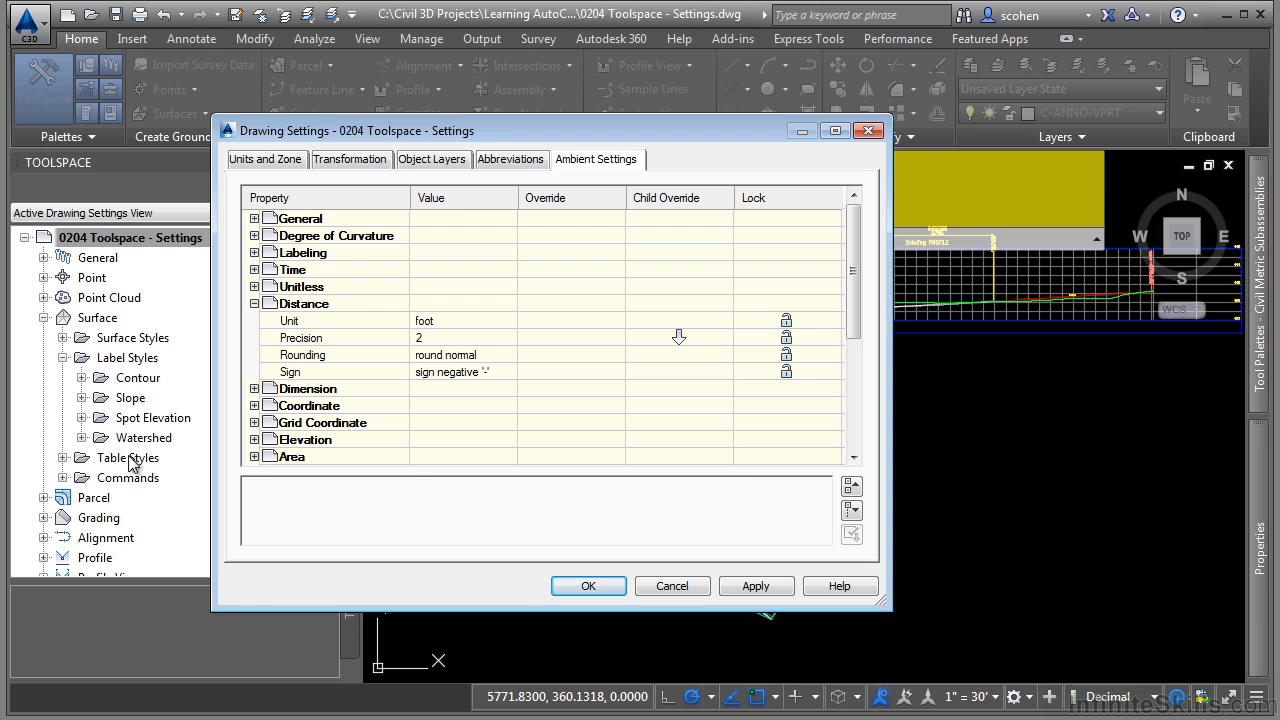
pyautogui.moveTo(700, 280)
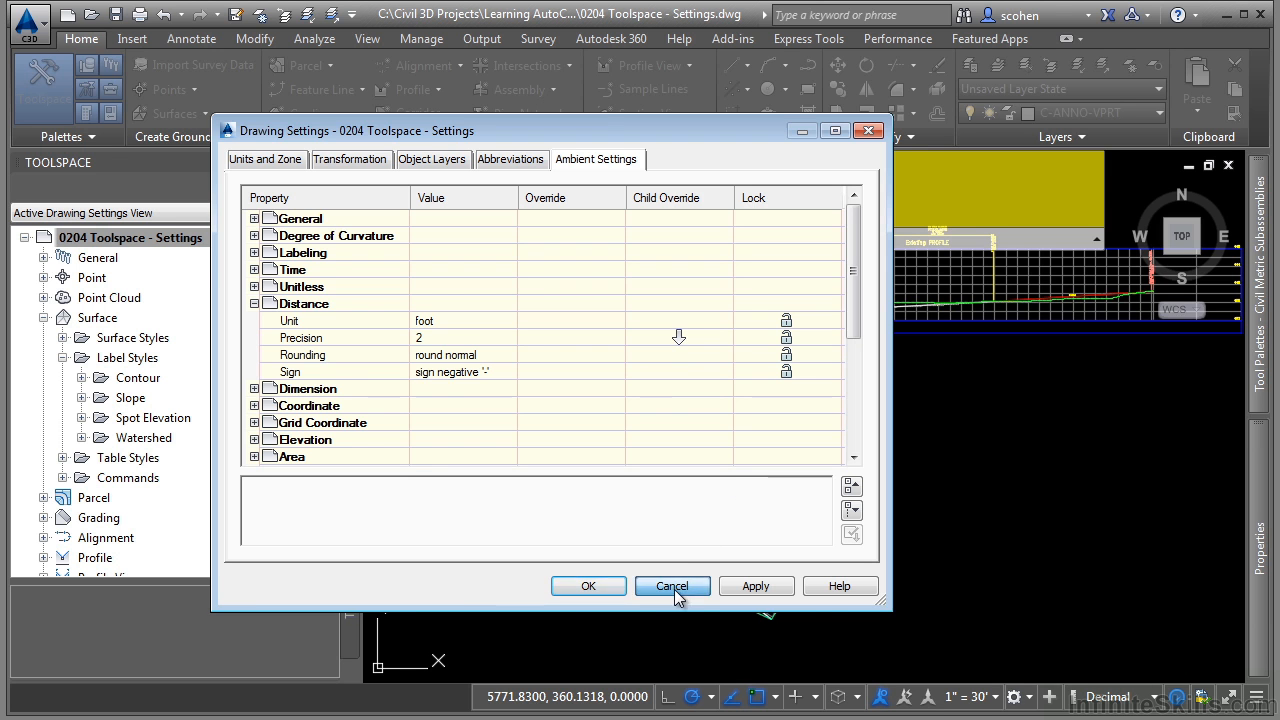
pyautogui.click(672, 586)
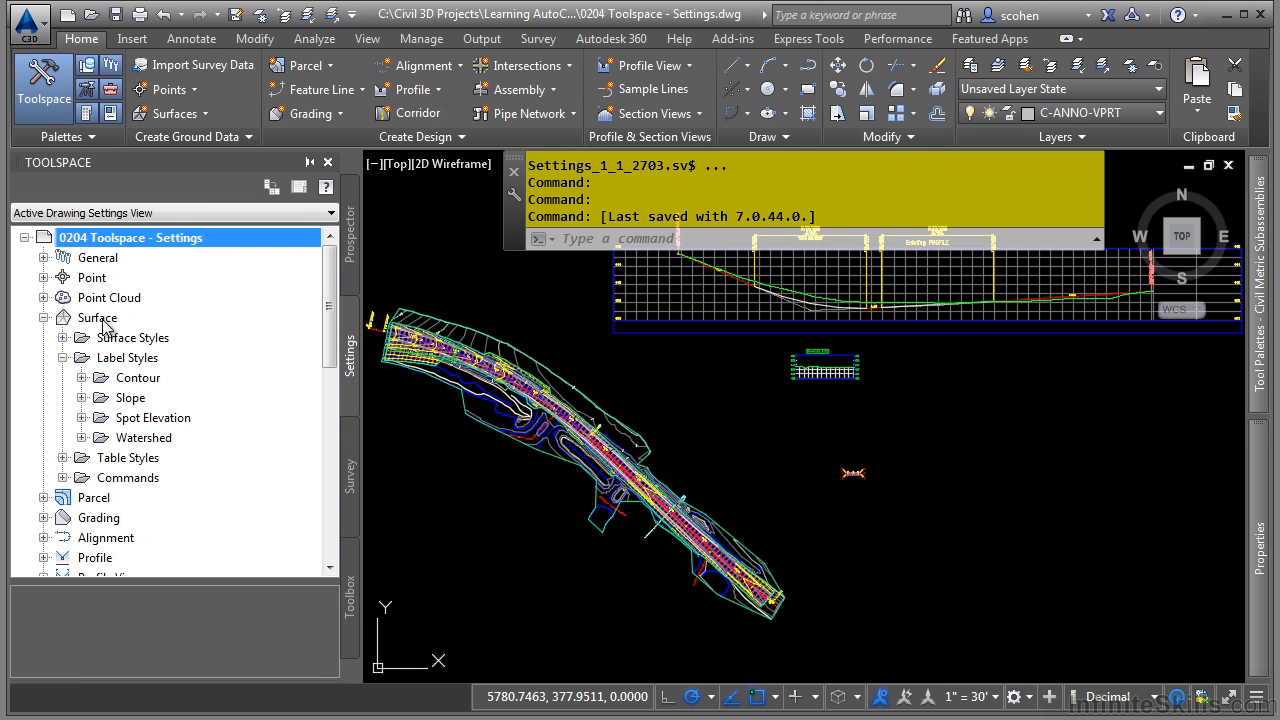
# Step: Open the Surface feature settings, review Default Styles, and cancel without changes
pyautogui.rightClick(97, 317)
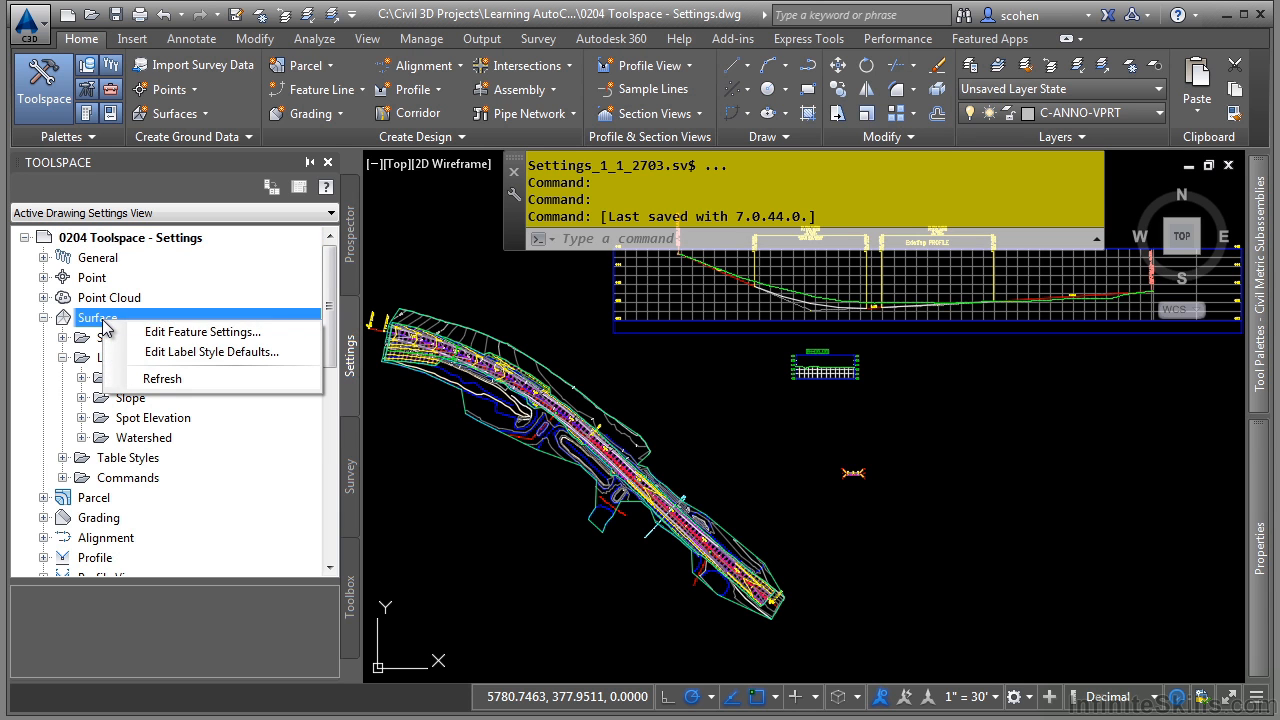
pyautogui.click(203, 331)
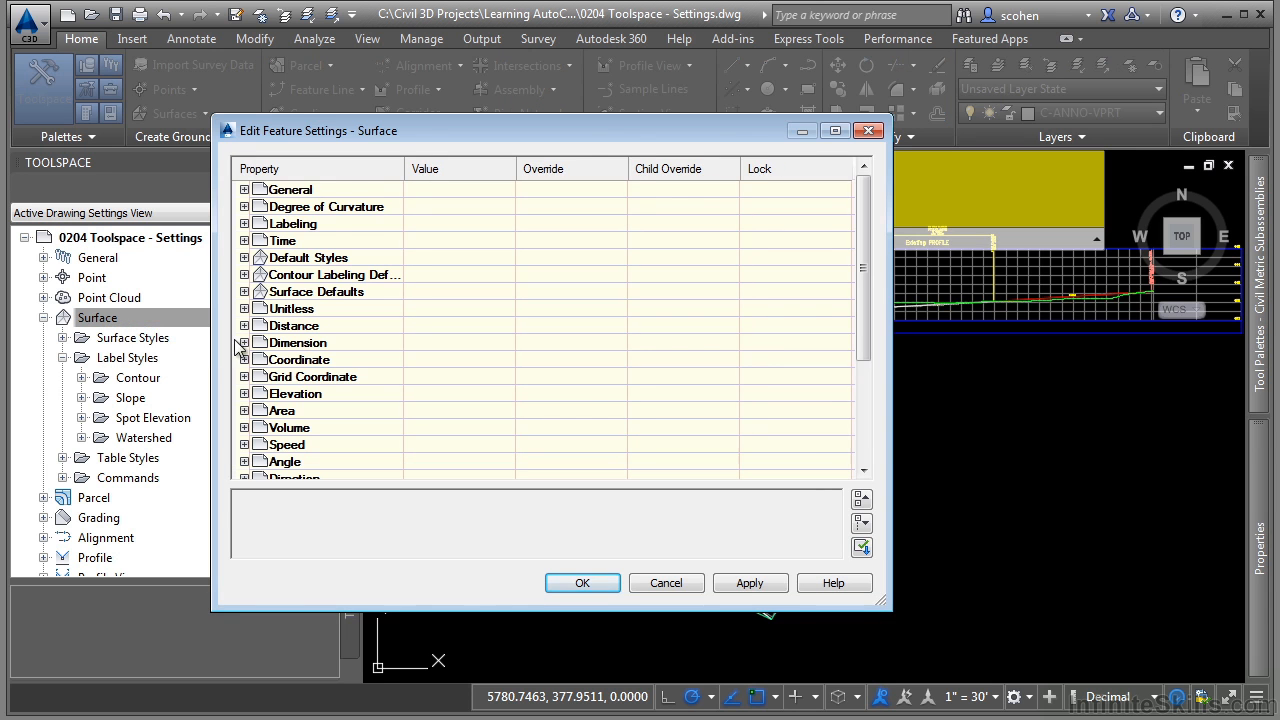
pyautogui.moveTo(273, 276)
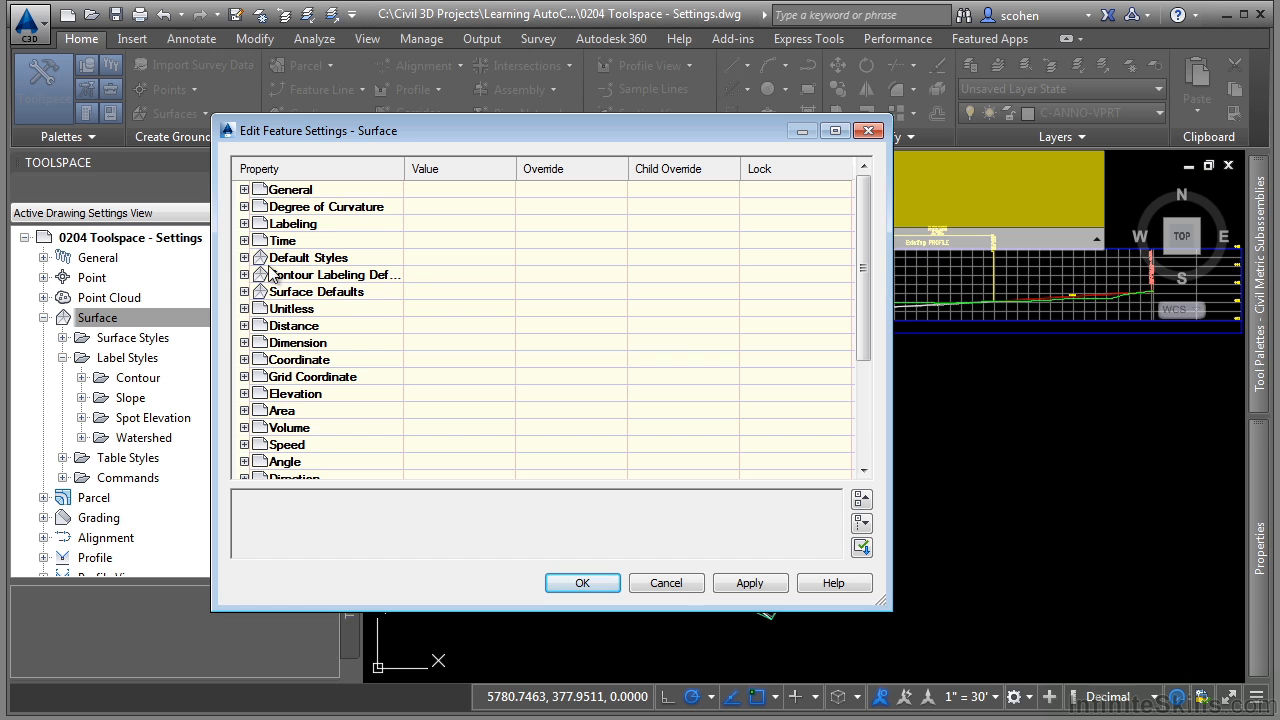
pyautogui.click(244, 257)
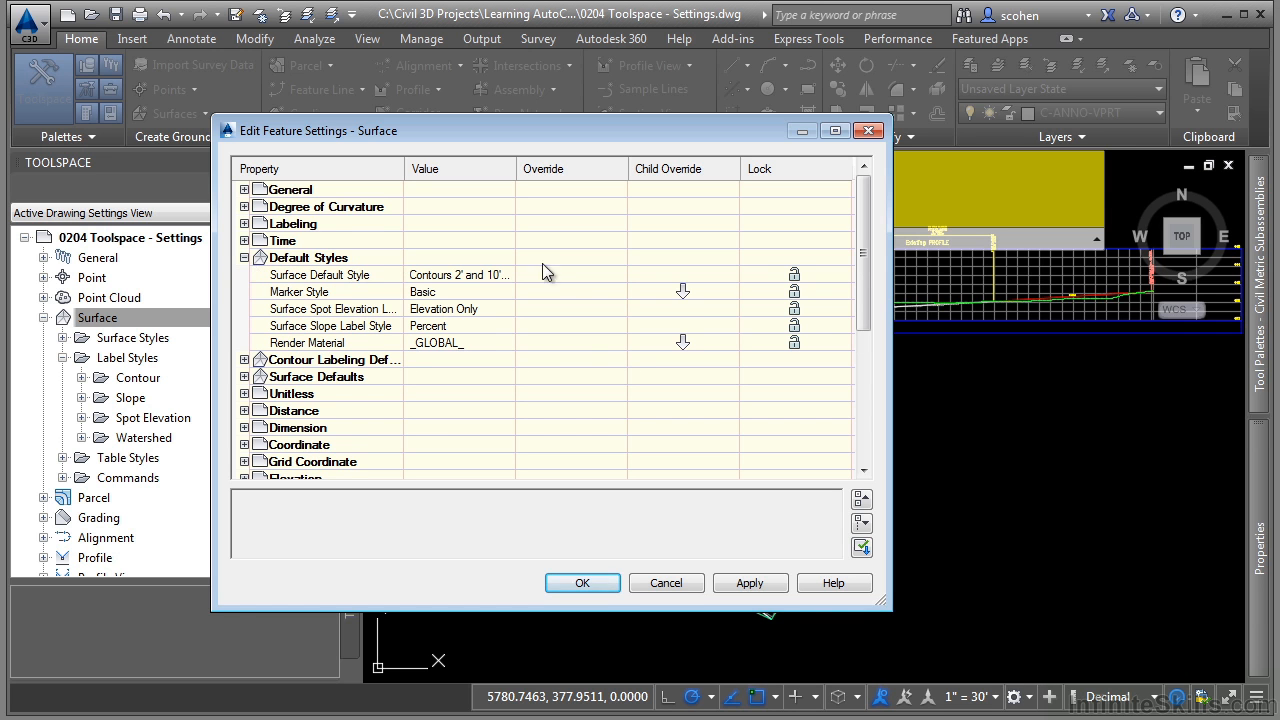
pyautogui.moveTo(667, 312)
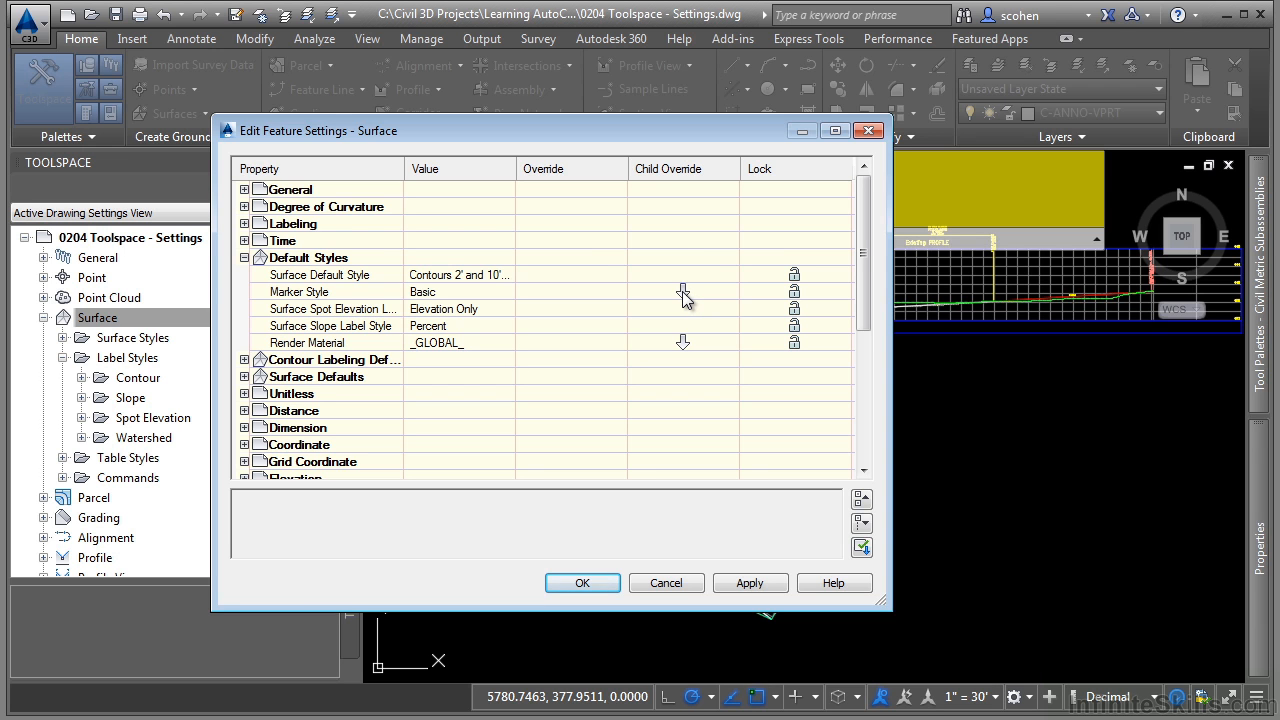
pyautogui.moveTo(318, 305)
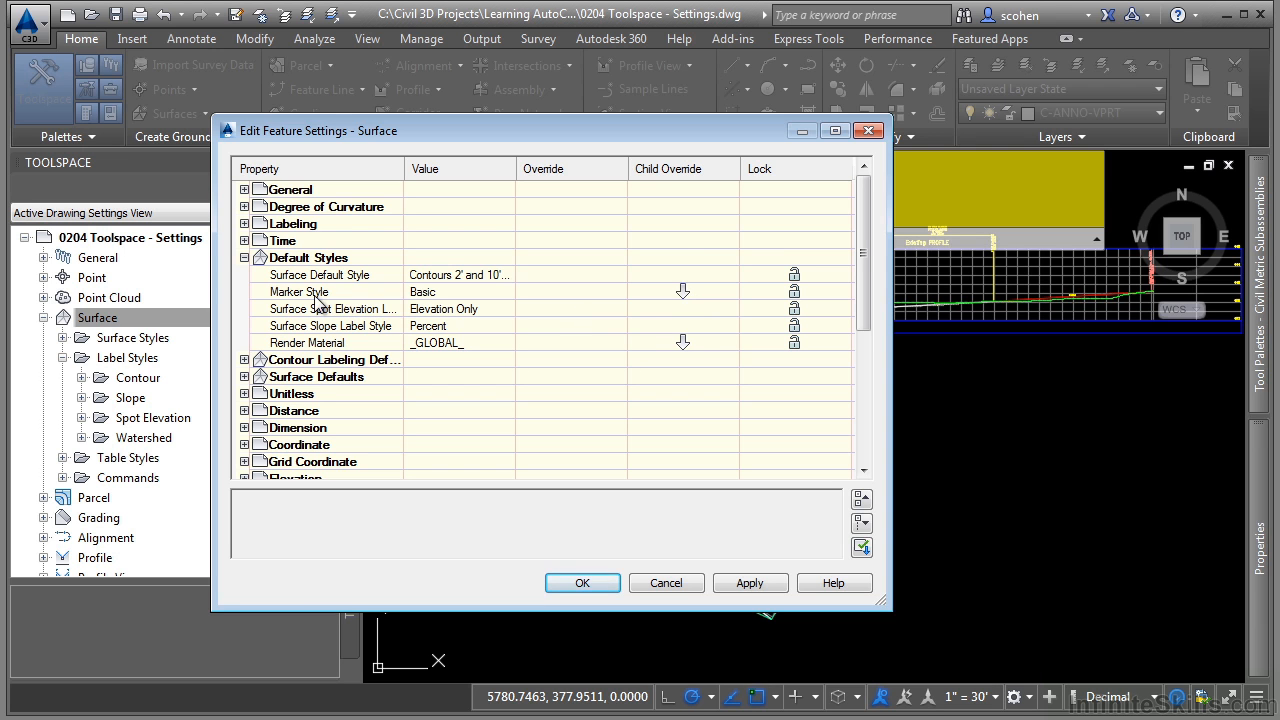
pyautogui.click(244, 257)
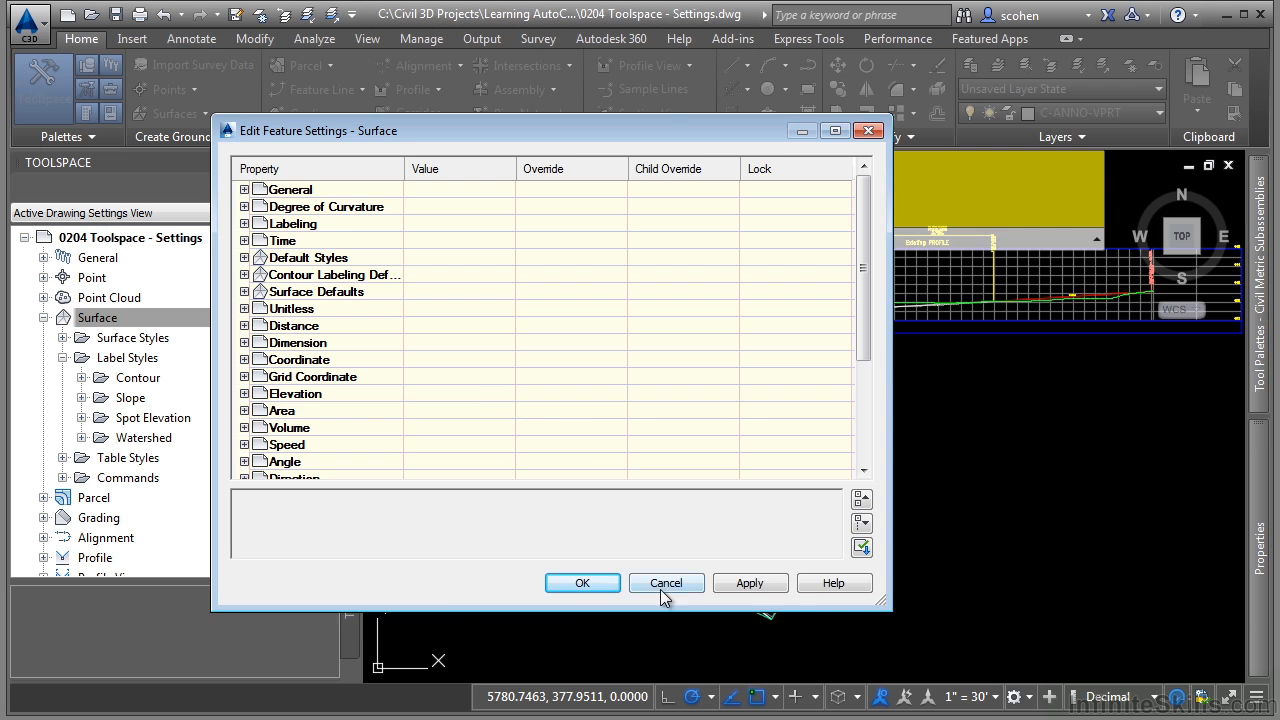
pyautogui.click(666, 583)
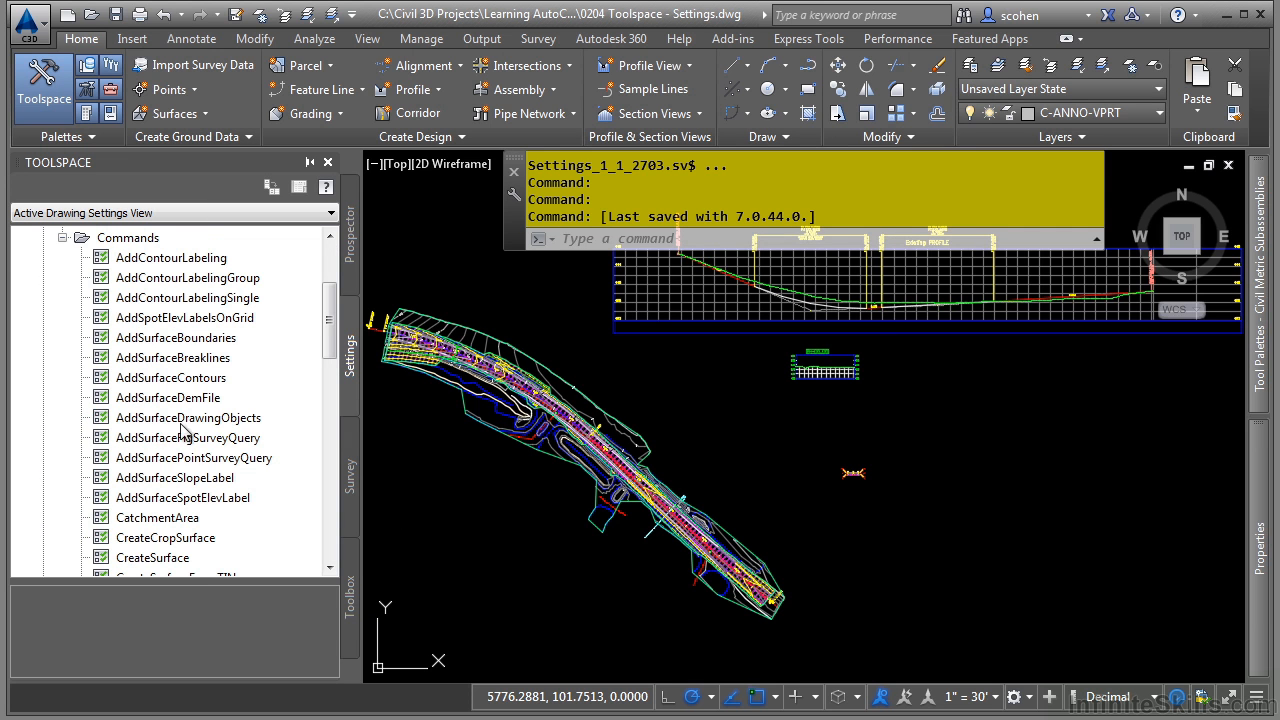
# Step: Open the CreateSurface command settings and expand Default Styles and Surface Creation
pyautogui.scroll(-3)
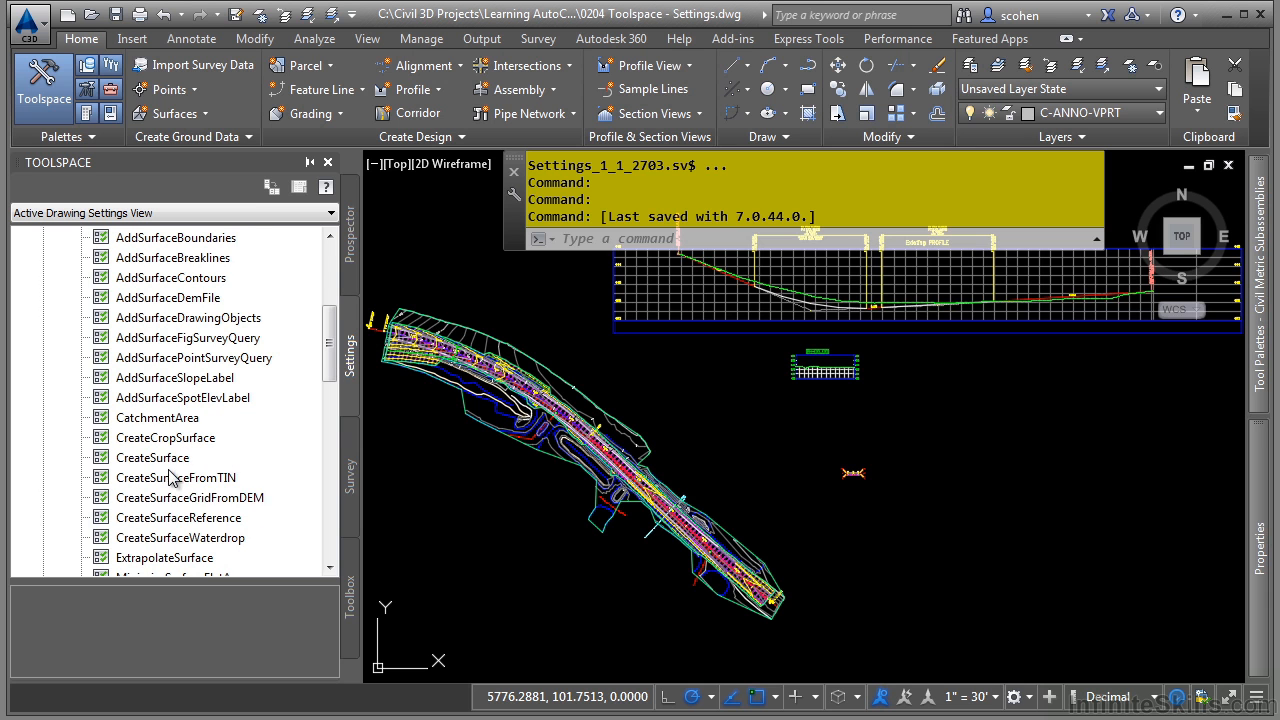
pyautogui.doubleClick(152, 457)
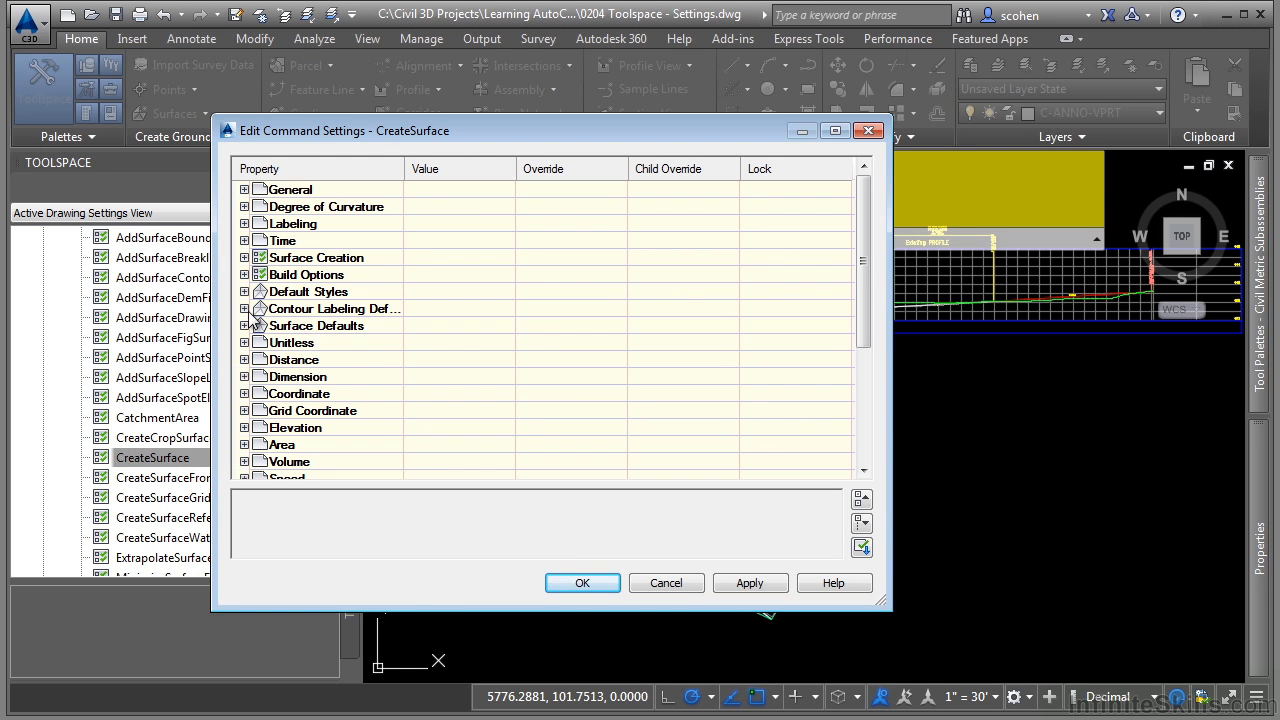
pyautogui.click(244, 291)
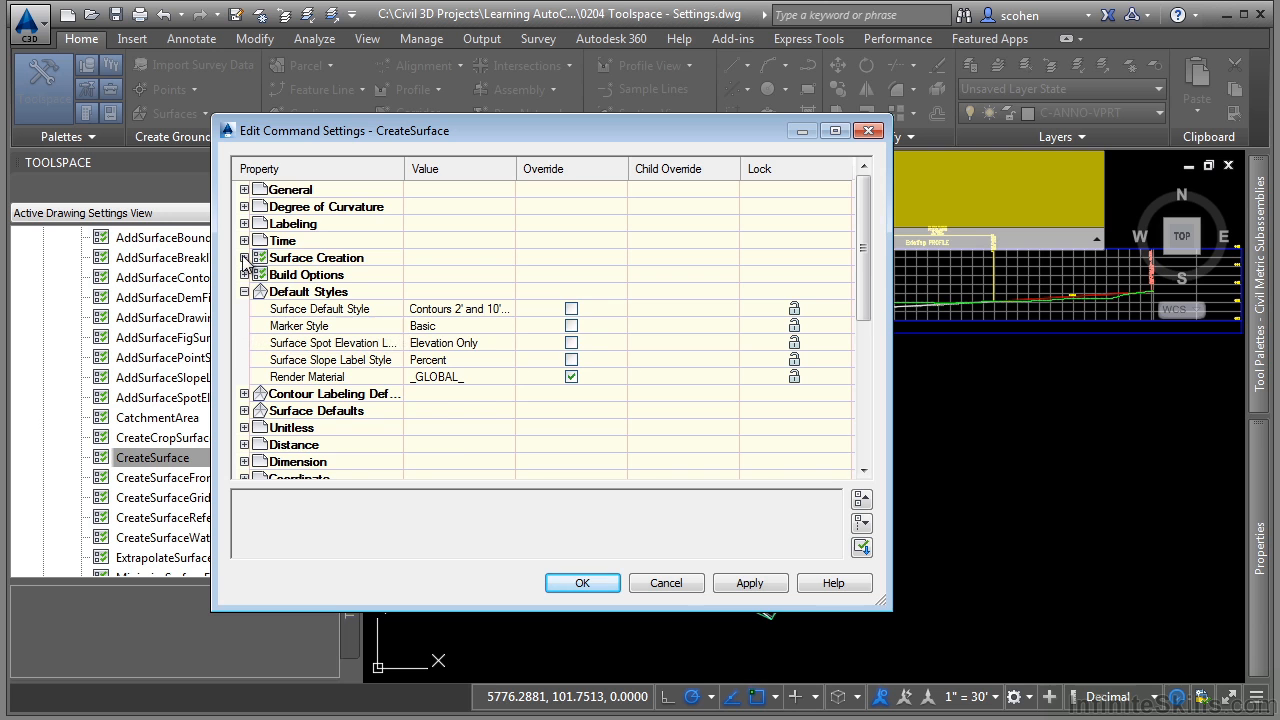
pyautogui.click(244, 257)
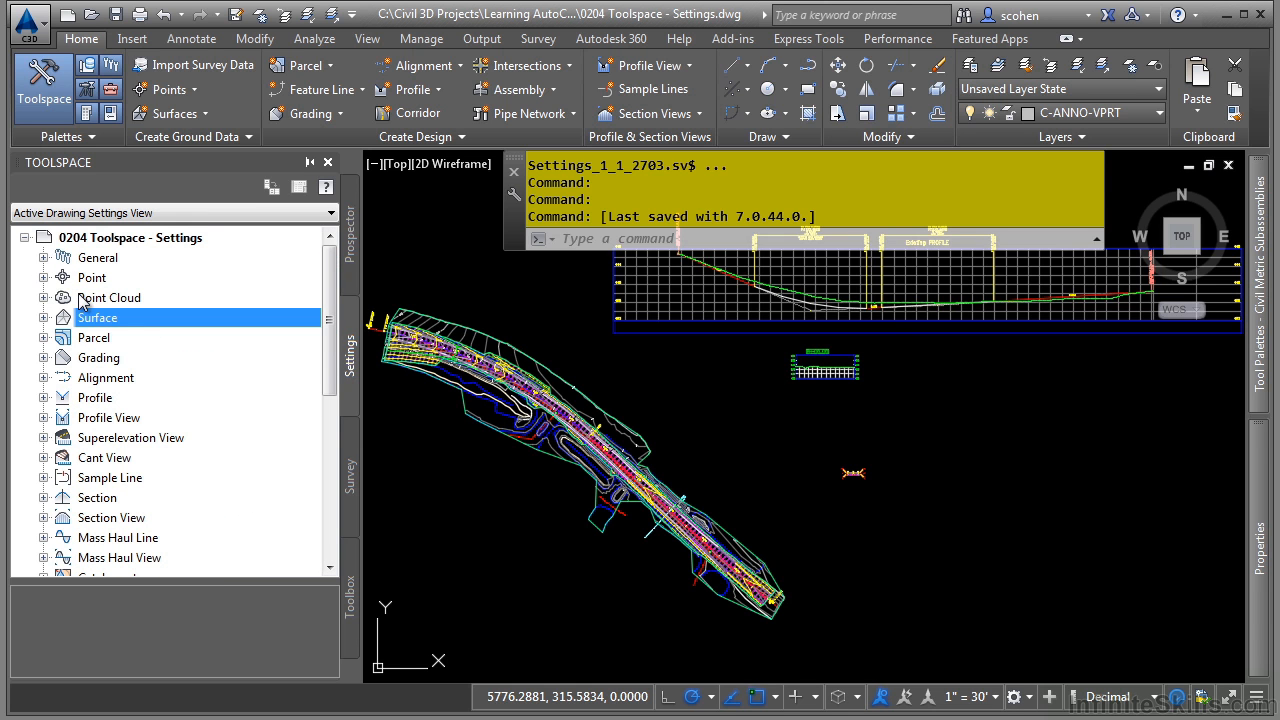
pyautogui.moveTo(109, 297)
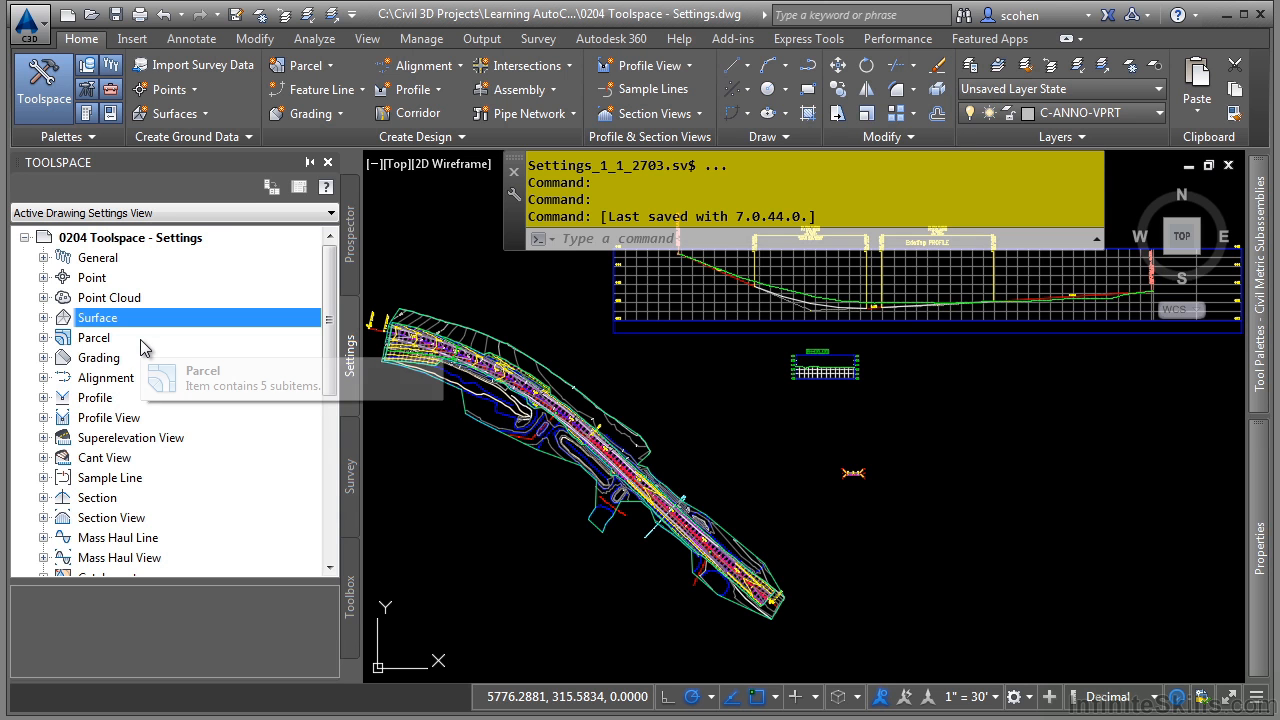
pyautogui.moveTo(145, 337)
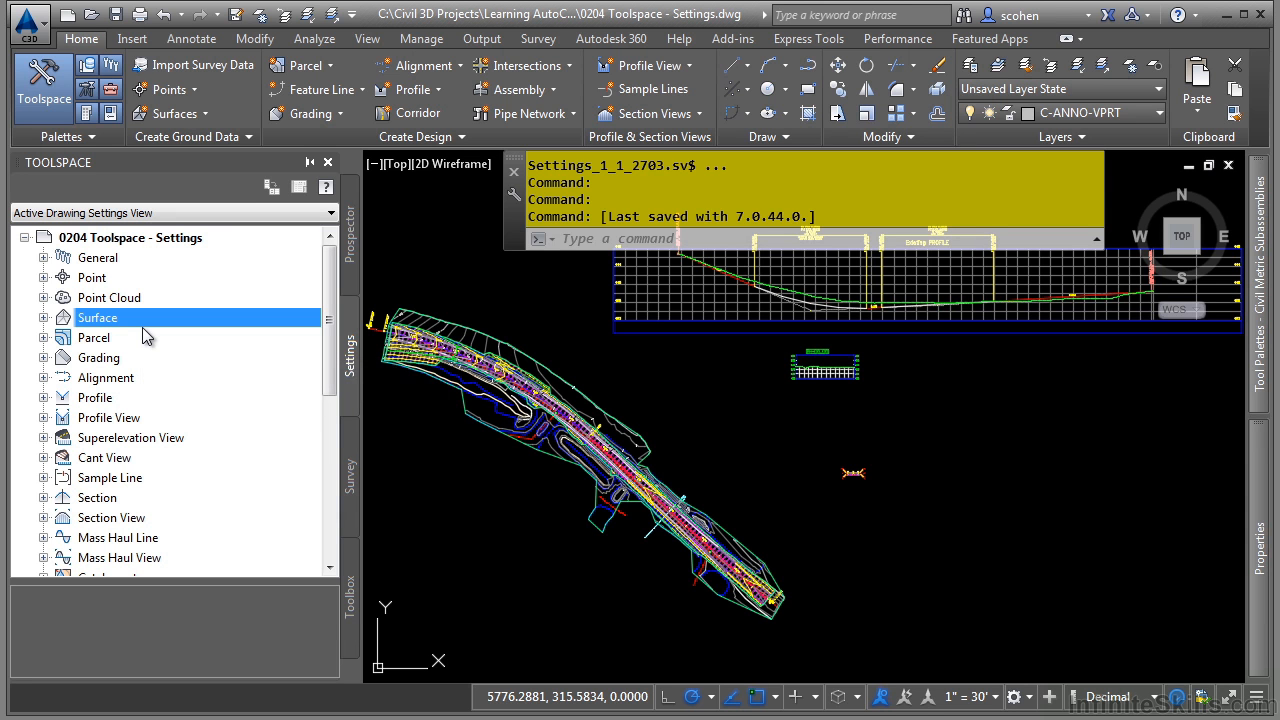
pyautogui.moveTo(160, 290)
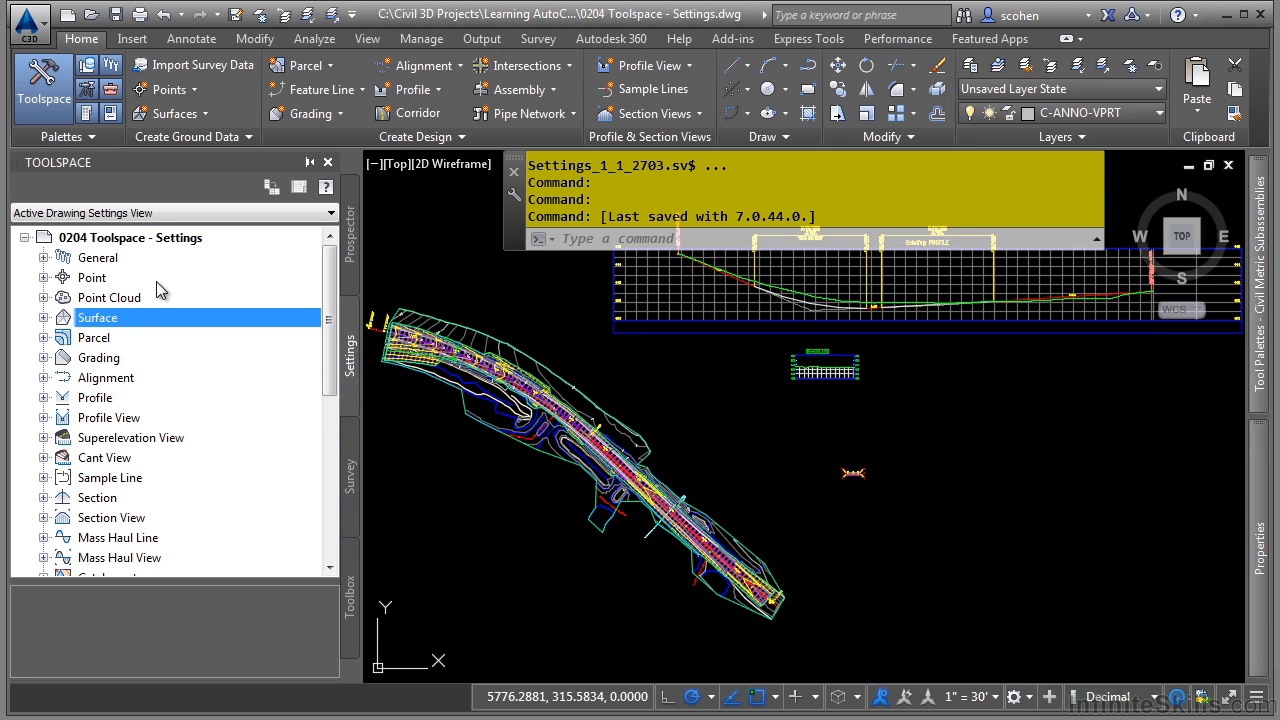
pyautogui.moveTo(175, 247)
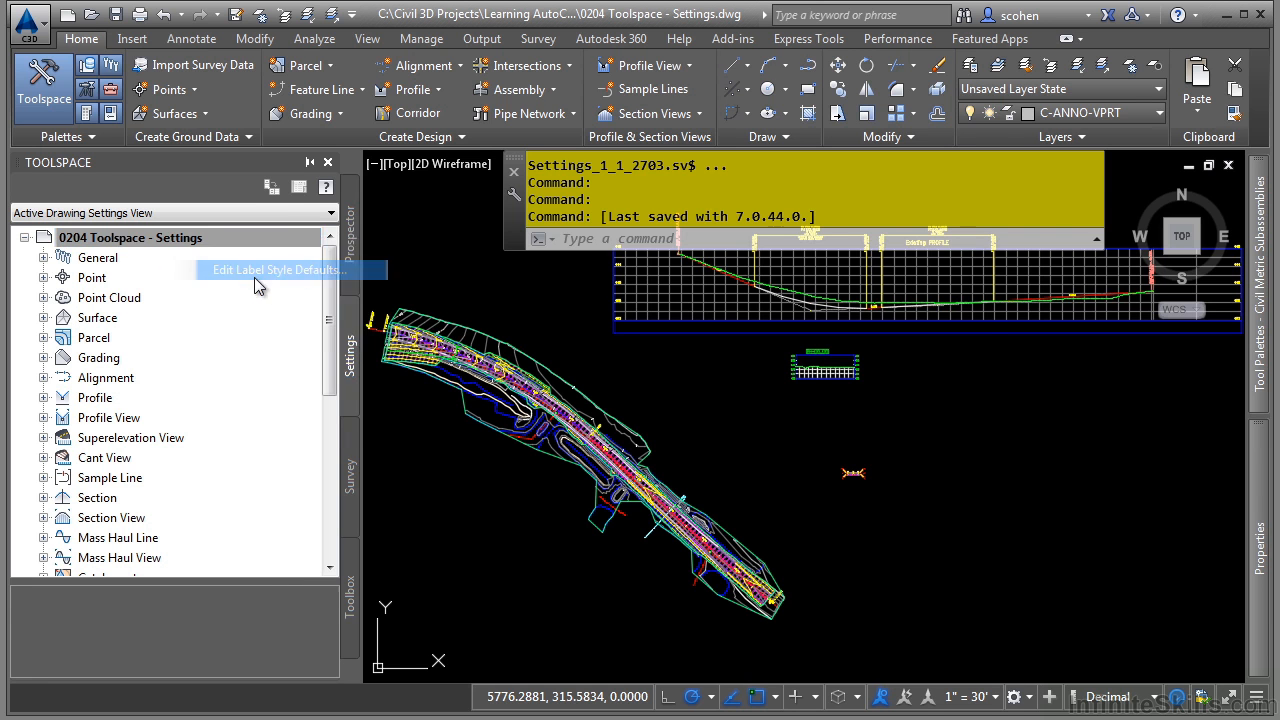
# Step: Set the drawing's default label text style to SHR instead of Standard
pyautogui.click(278, 269)
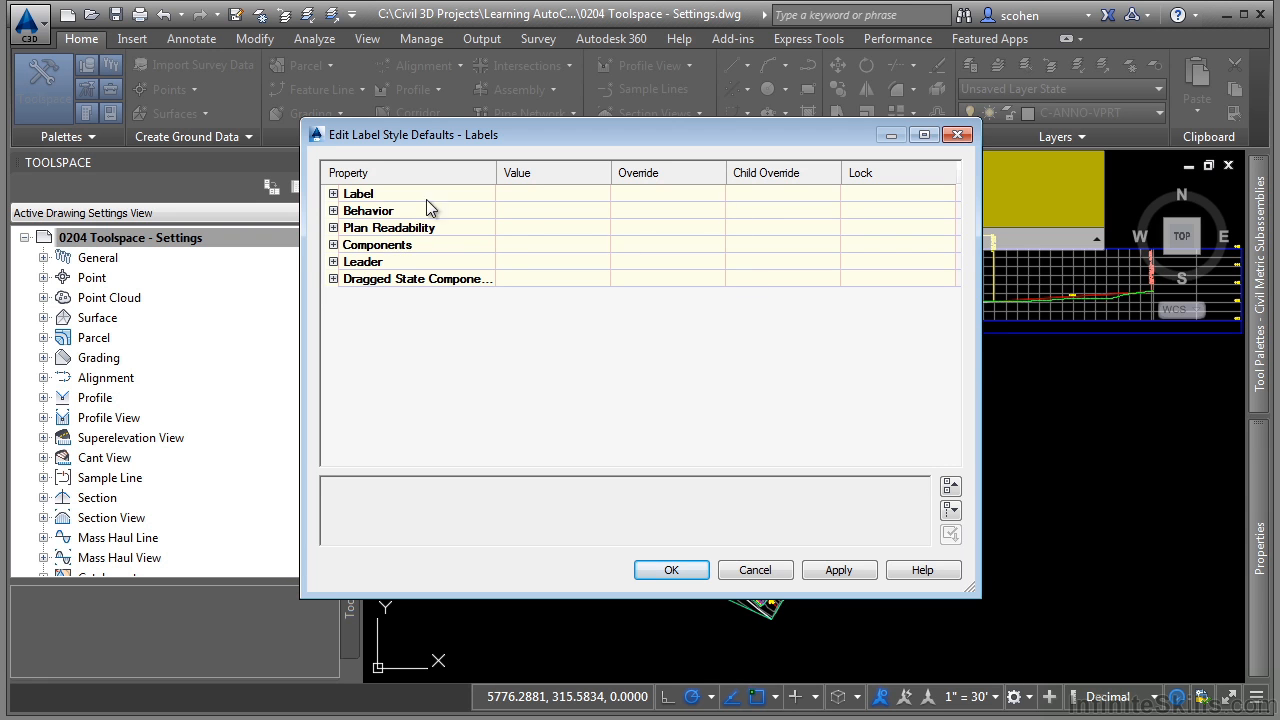
pyautogui.click(333, 193)
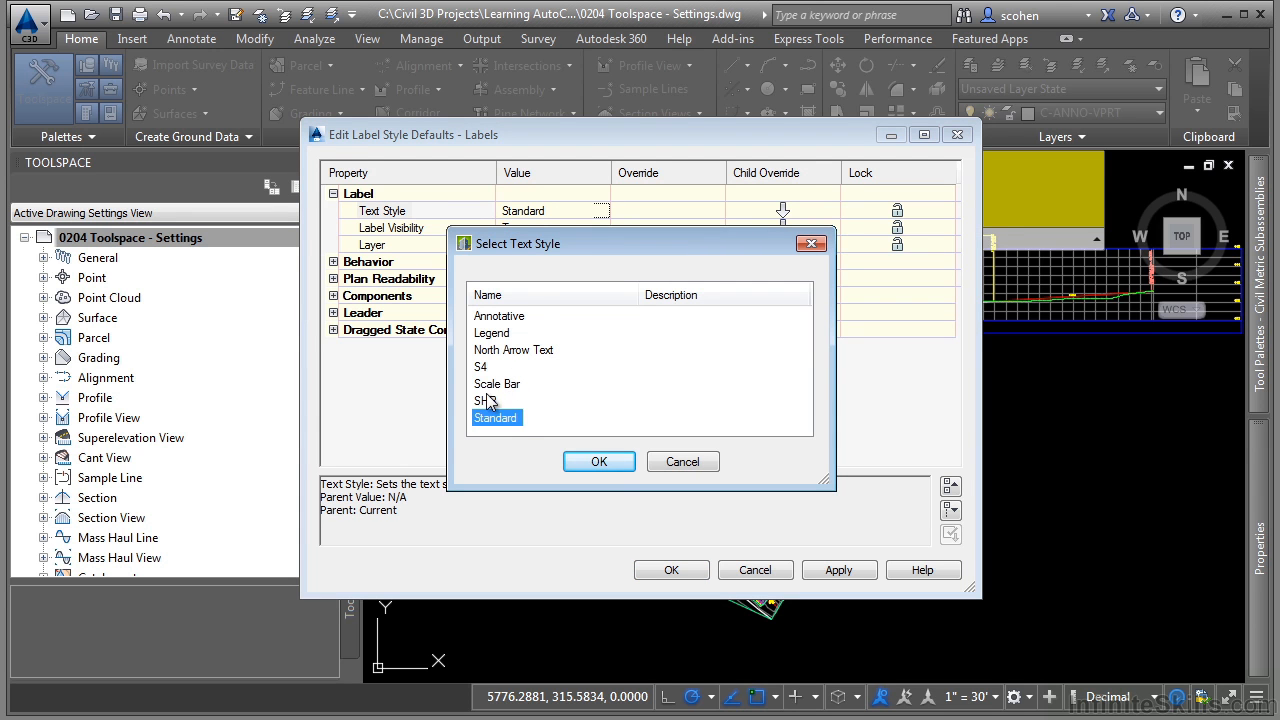
pyautogui.click(598, 461)
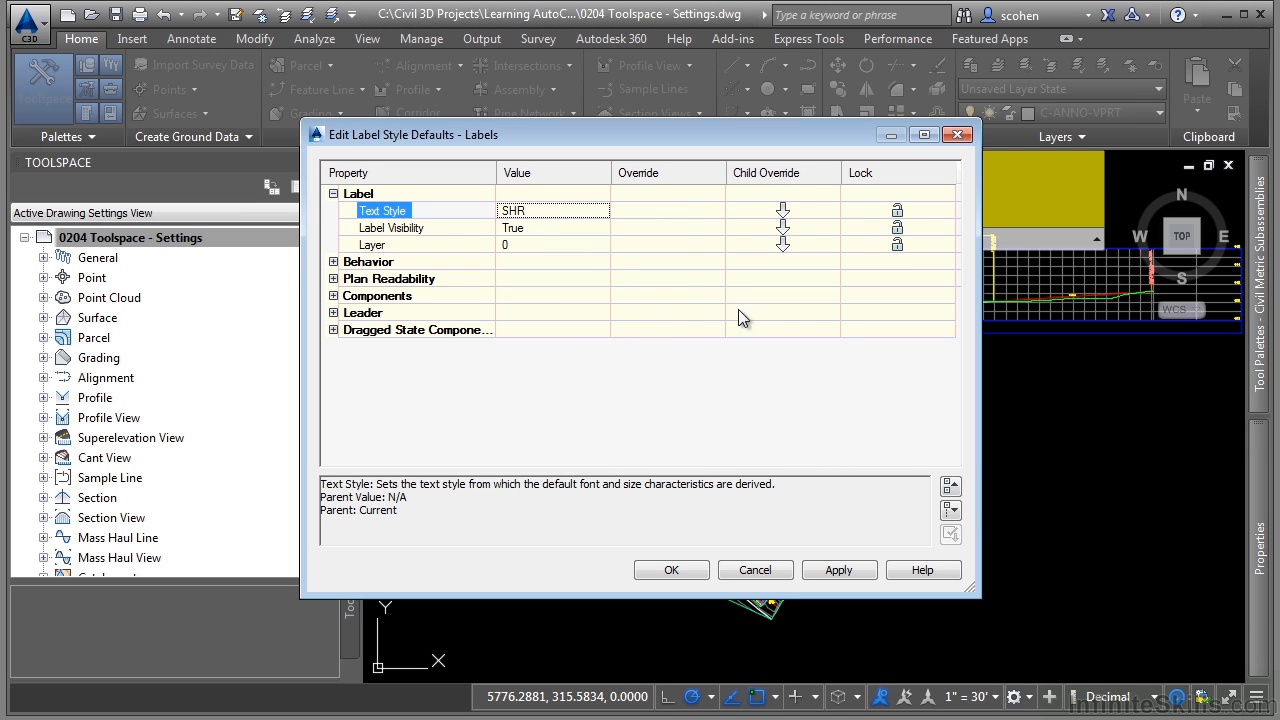
pyautogui.moveTo(785, 221)
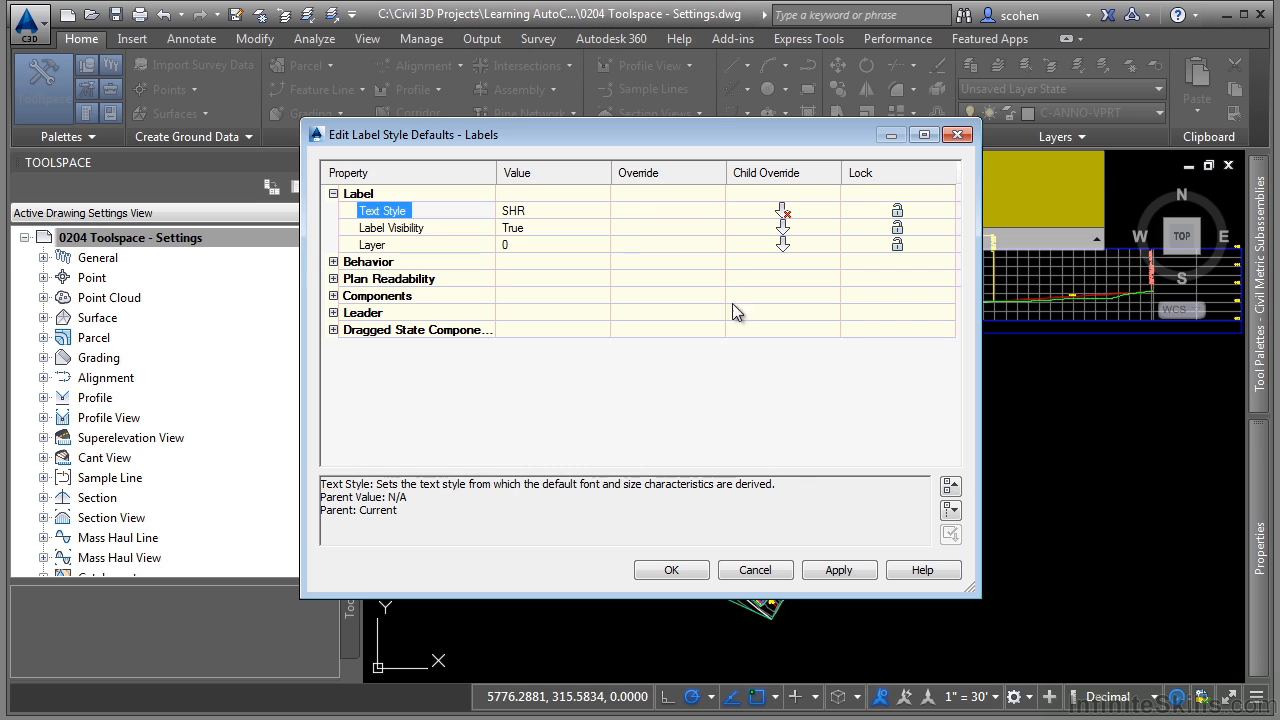
pyautogui.moveTo(518, 334)
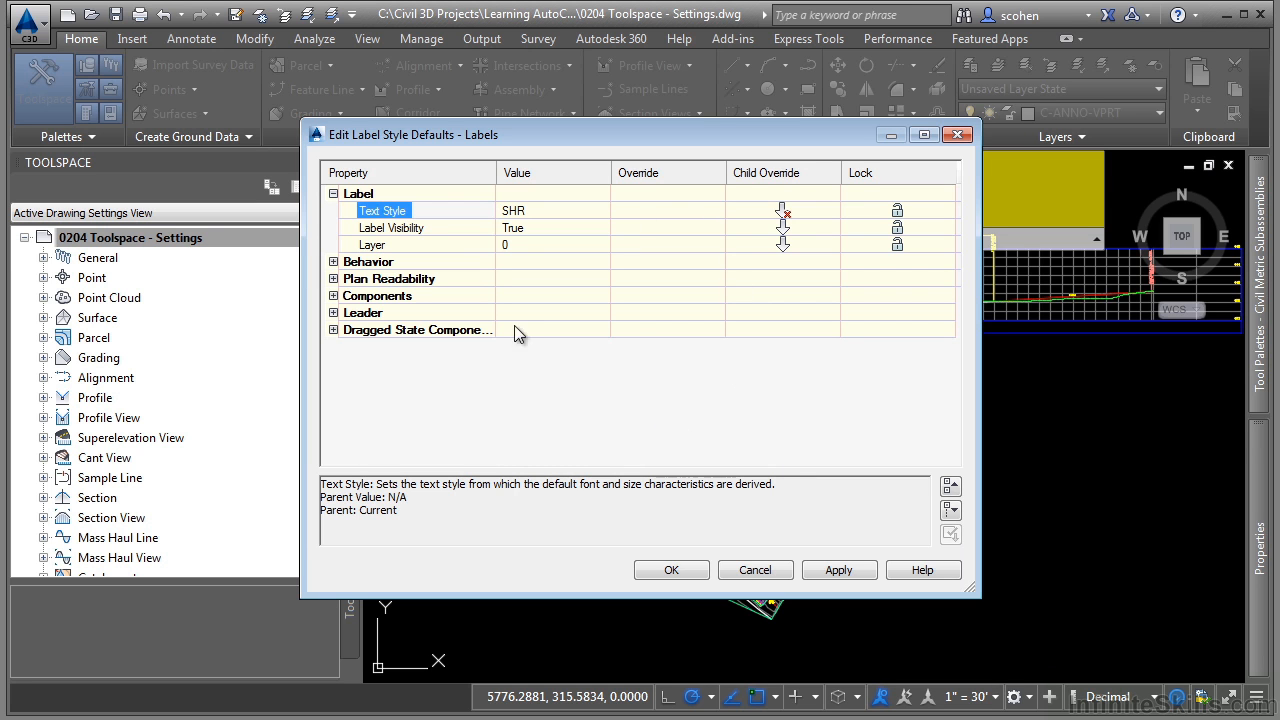
pyautogui.moveTo(547, 286)
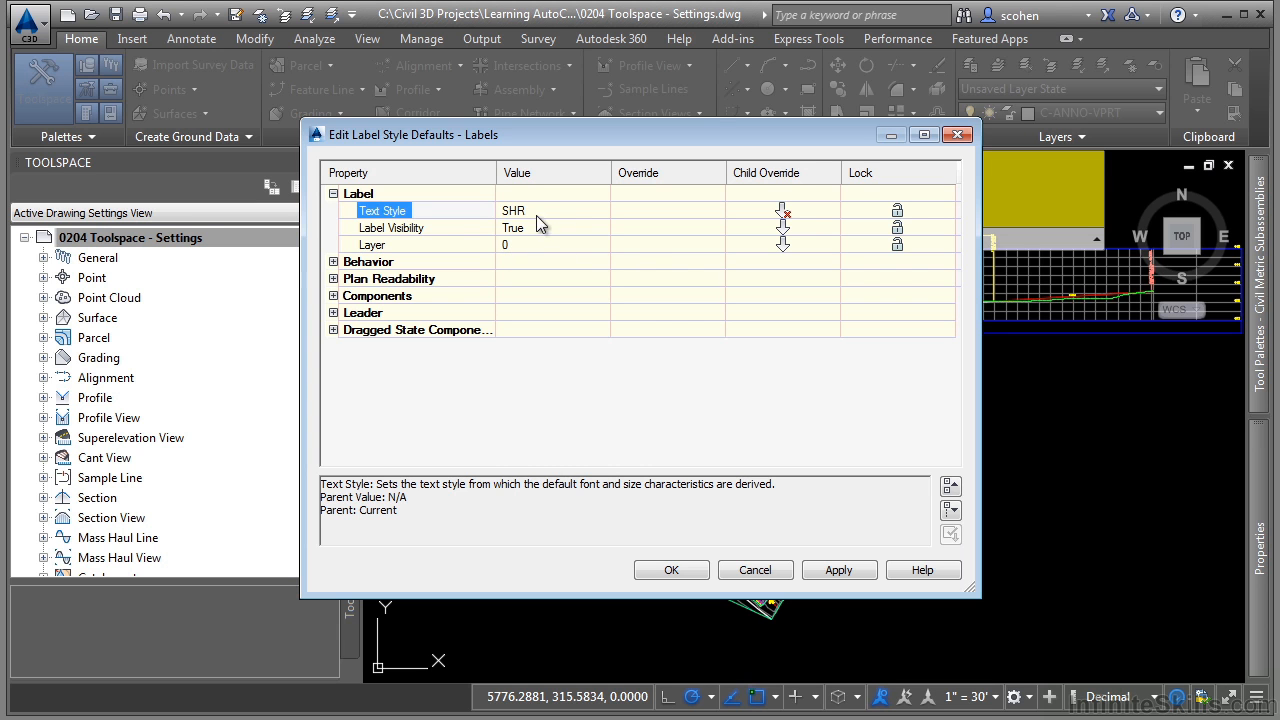
pyautogui.moveTo(610, 251)
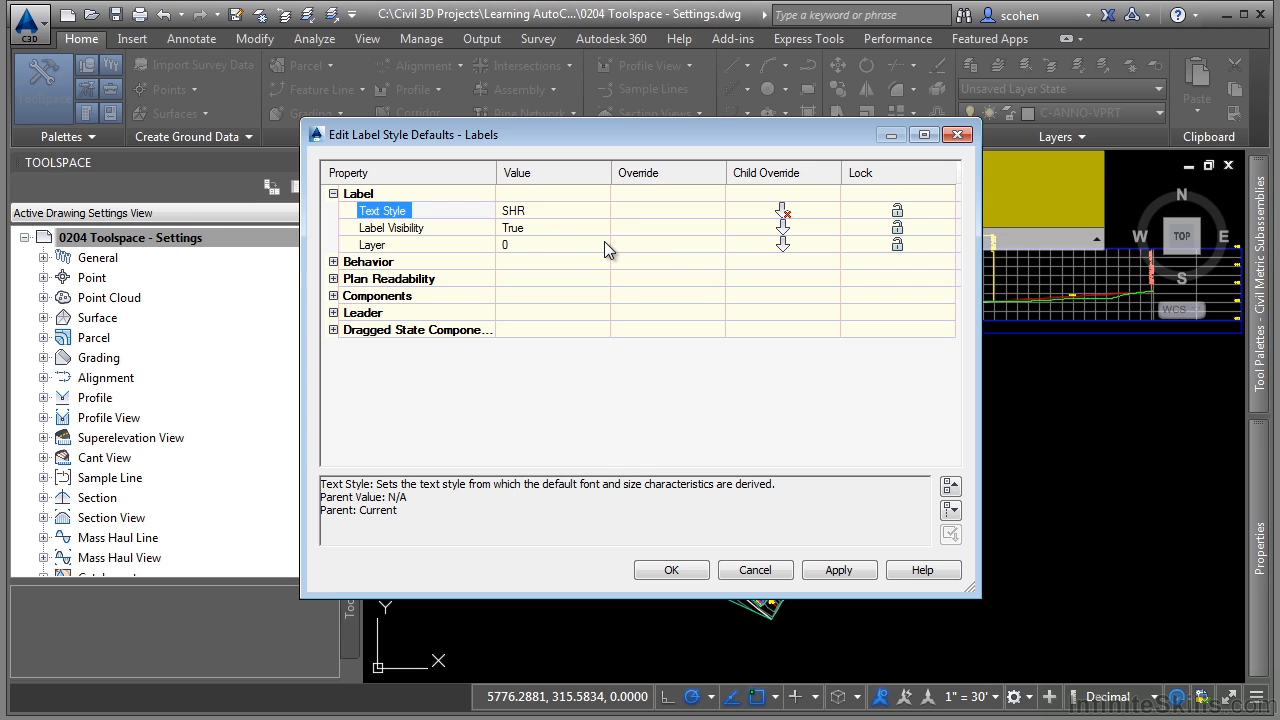
pyautogui.moveTo(590, 257)
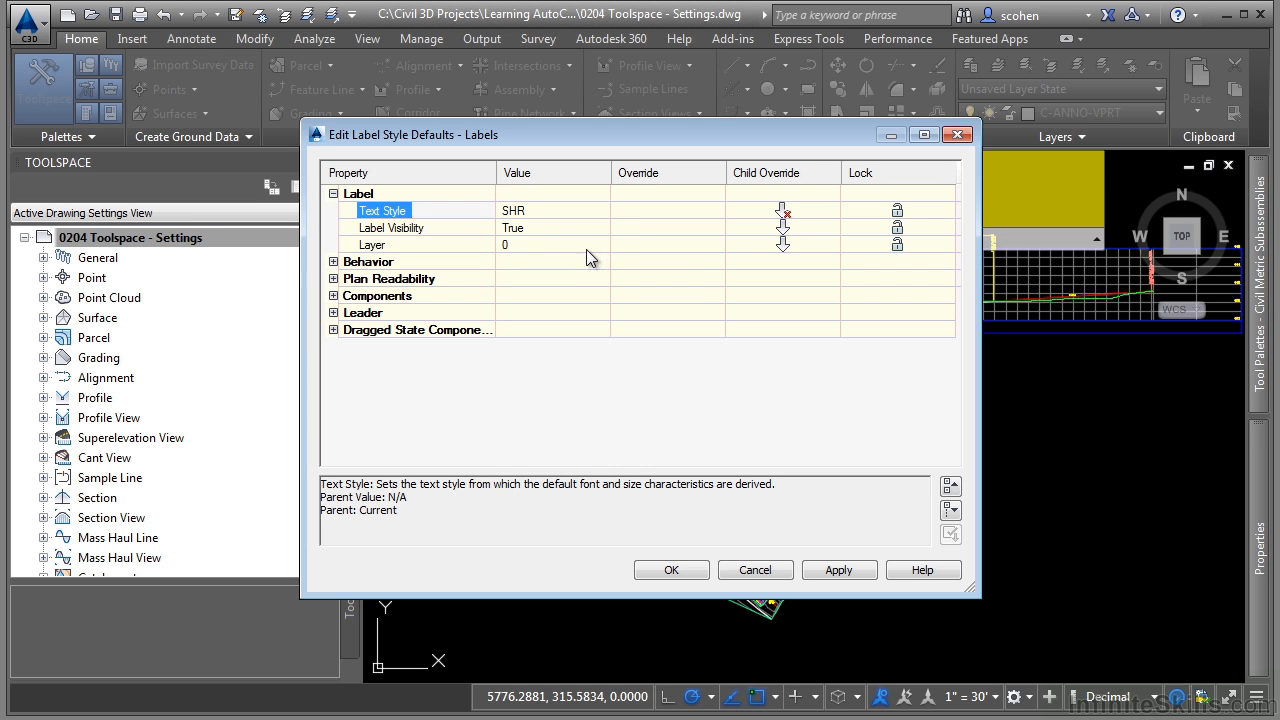
pyautogui.moveTo(710, 425)
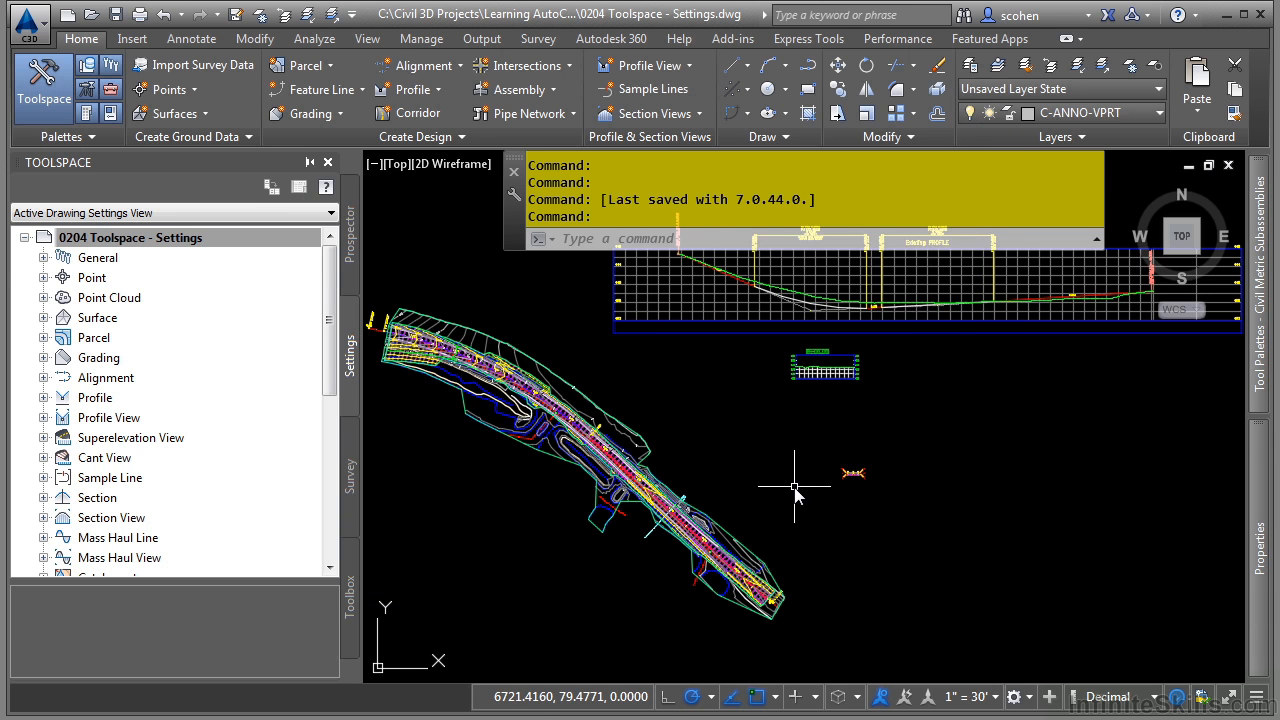
pyautogui.moveTo(795, 490)
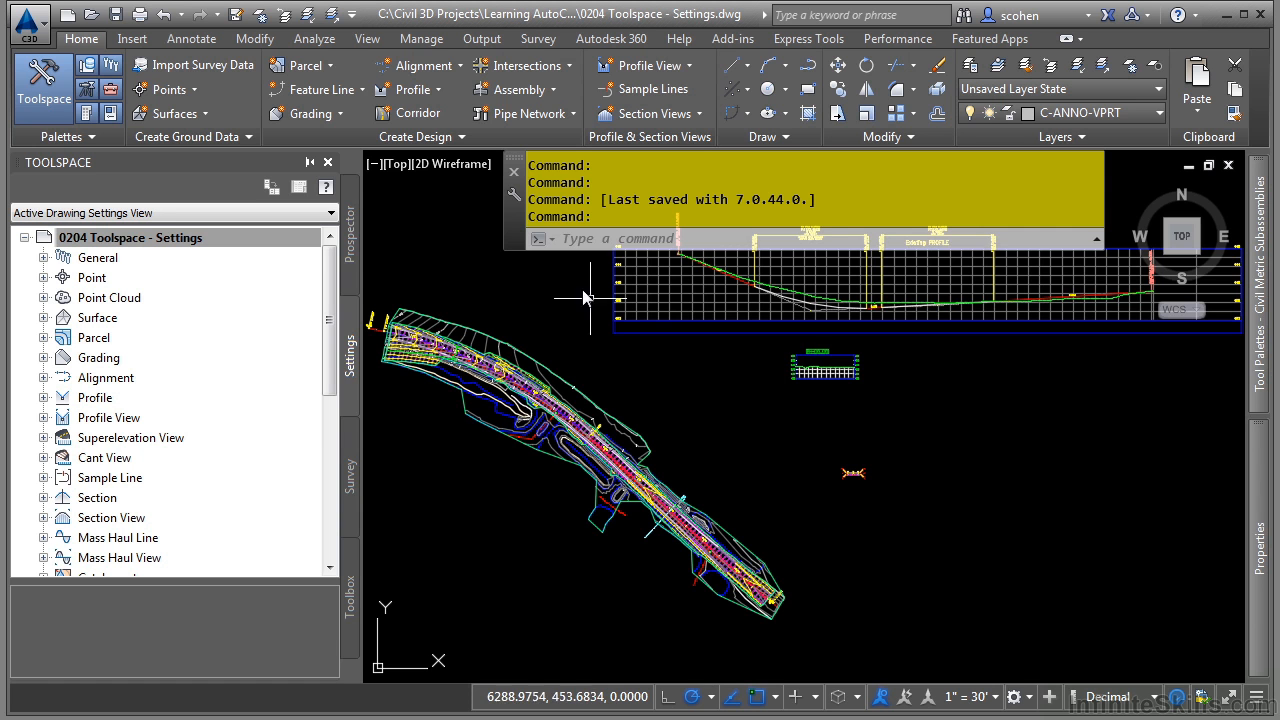
# Step: Launch Import from the Manage tab's Styles panel
pyautogui.click(421, 38)
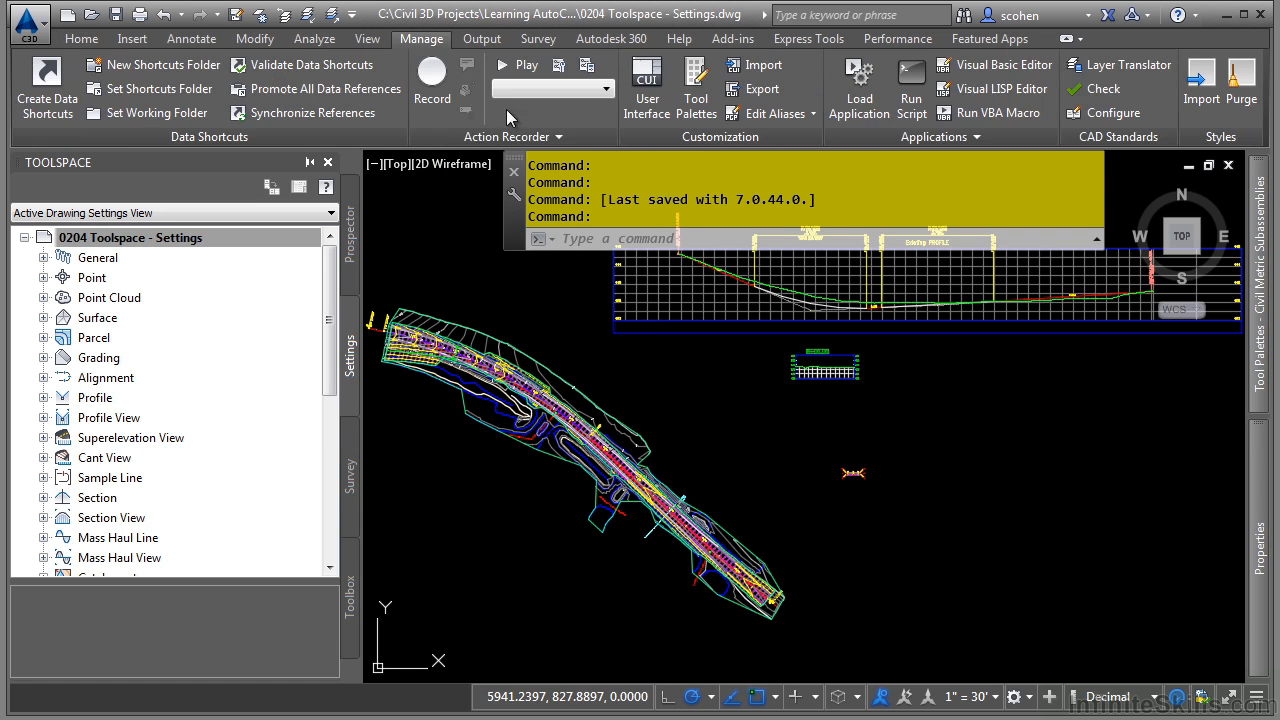
pyautogui.moveTo(1201, 80)
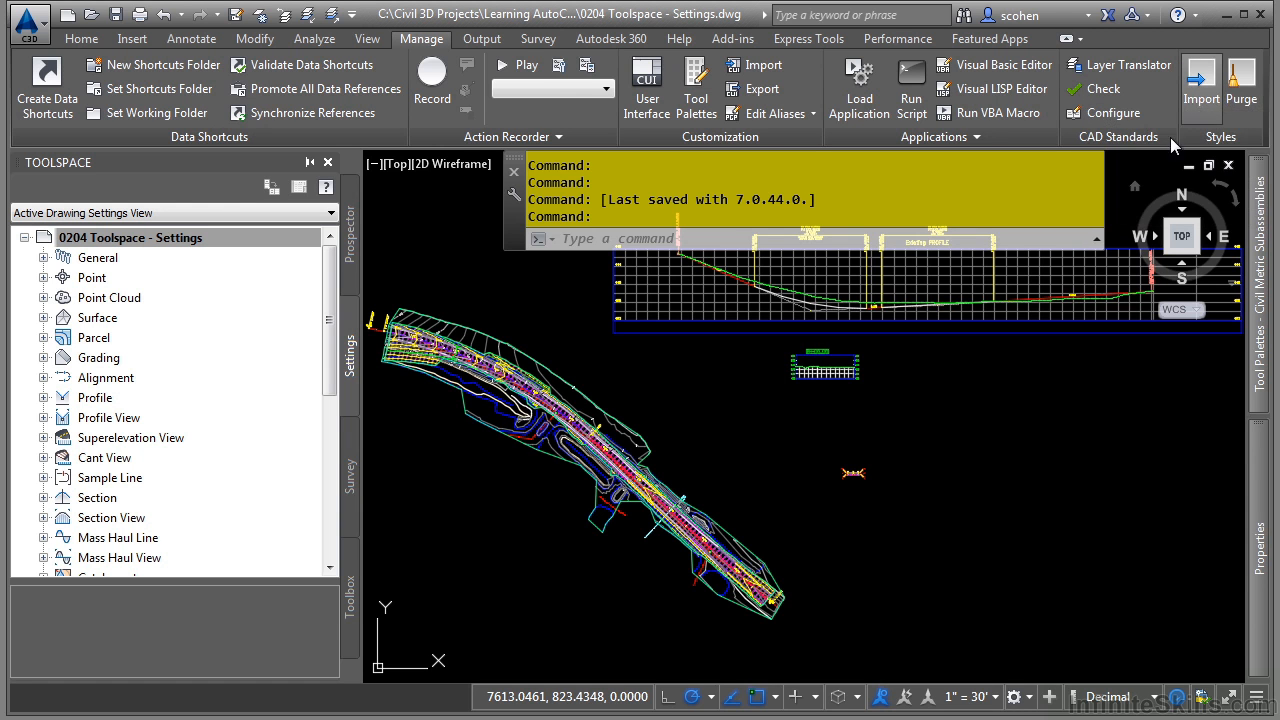
pyautogui.click(1201, 85)
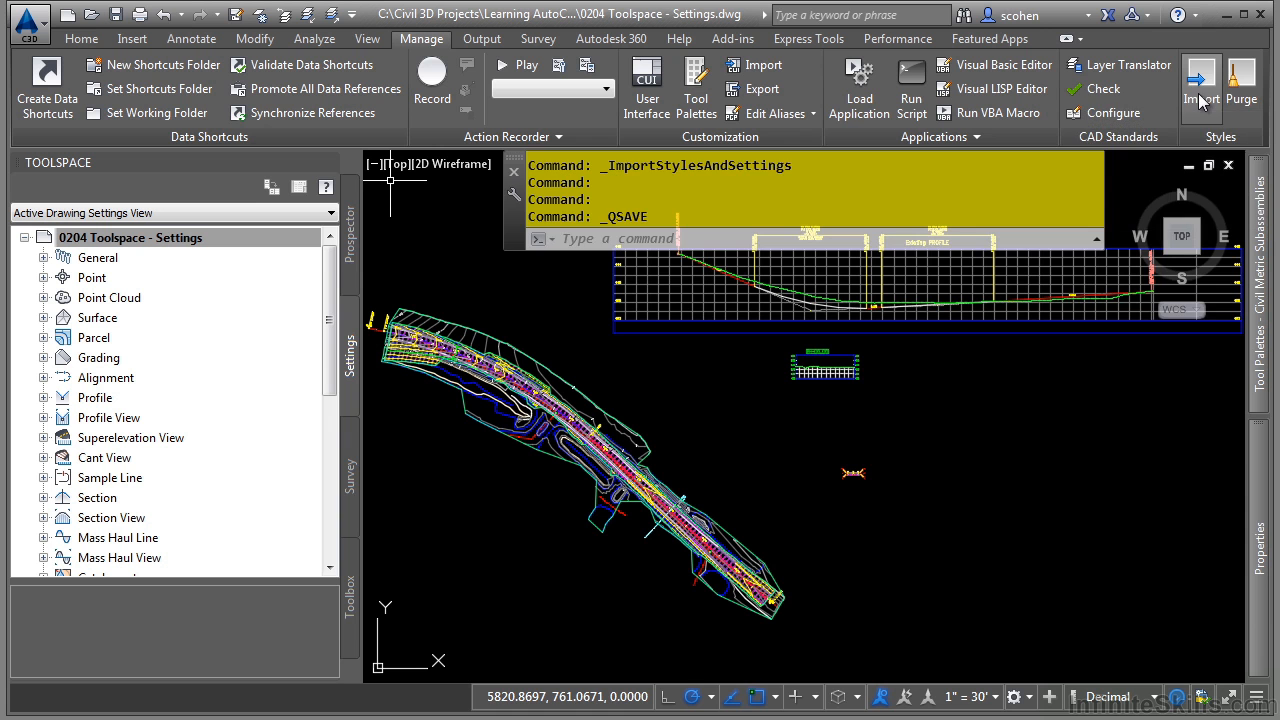
pyautogui.moveTo(1072, 213)
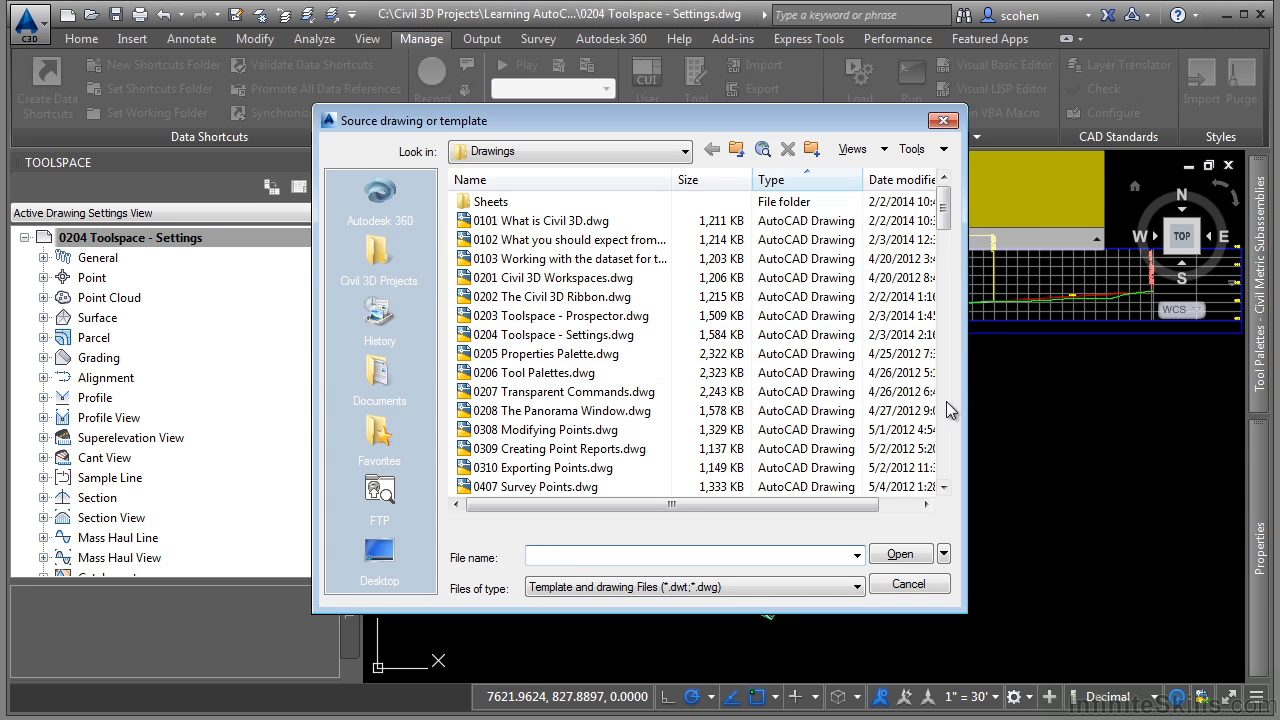
# Step: Choose 'Learning AutoCAD Civil 3D (Infinite Skills).dwt' as the style source
pyautogui.scroll(-3)
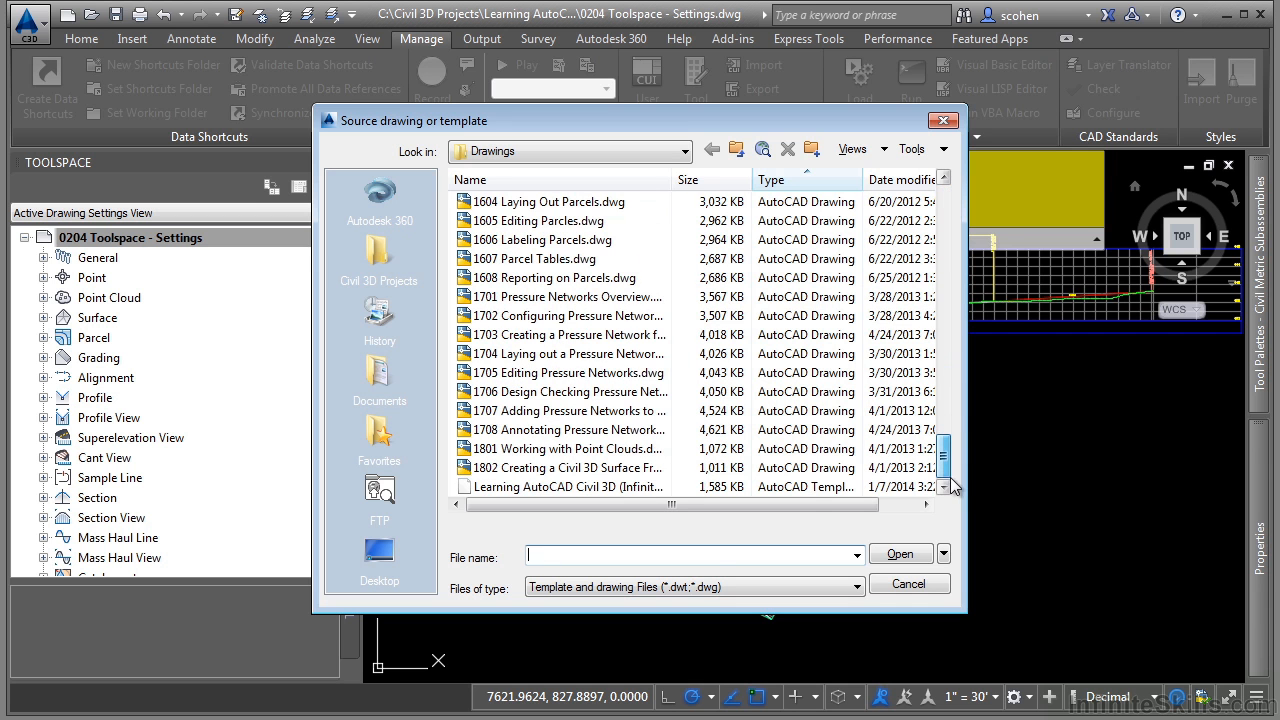
pyautogui.click(565, 486)
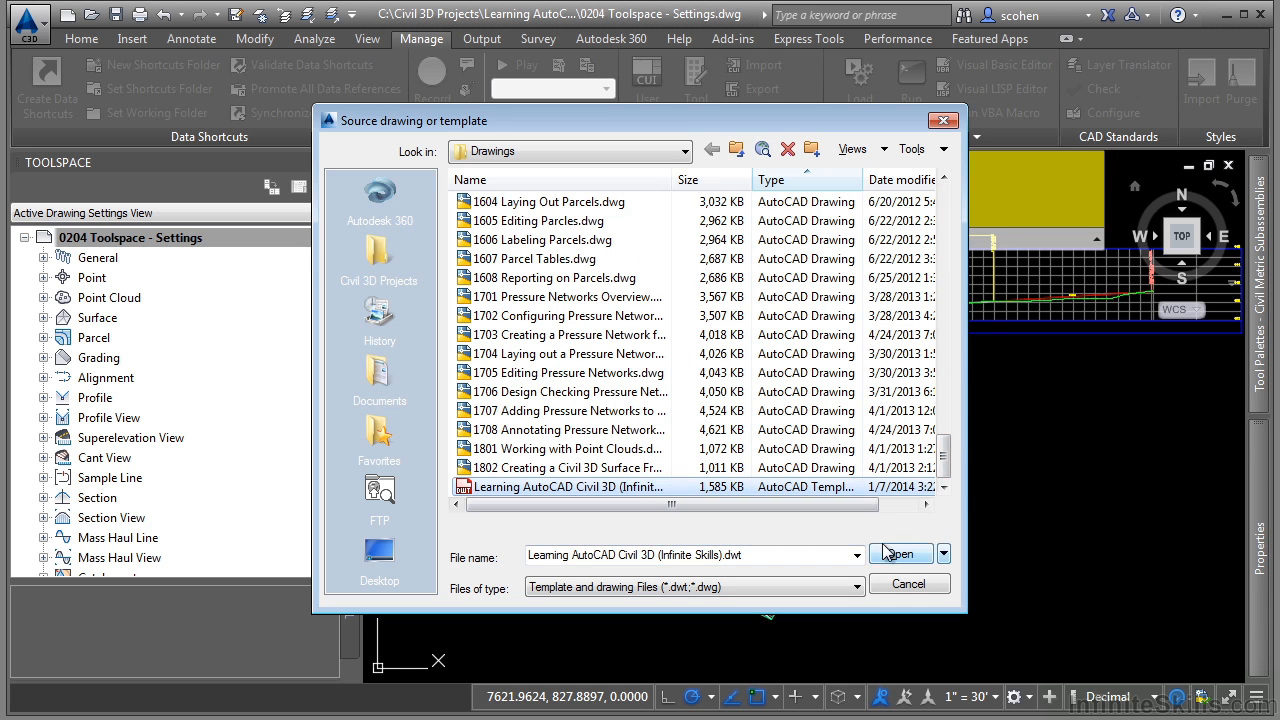
pyautogui.click(895, 553)
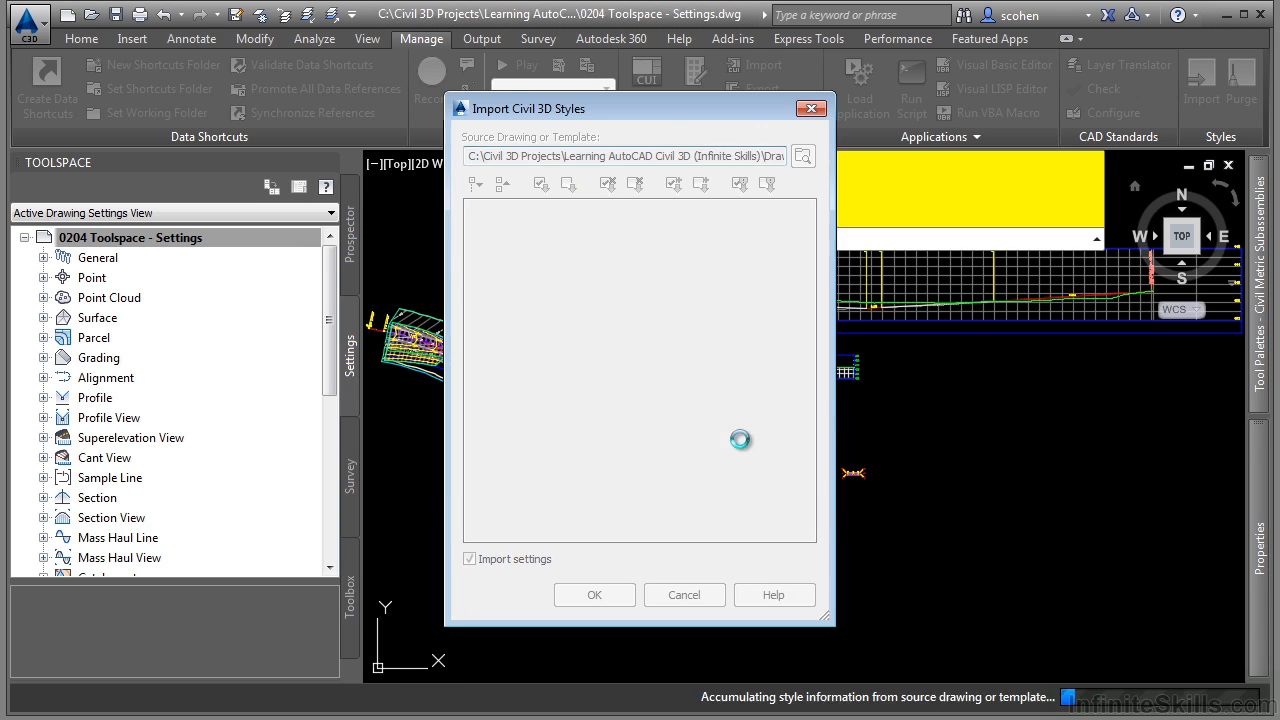